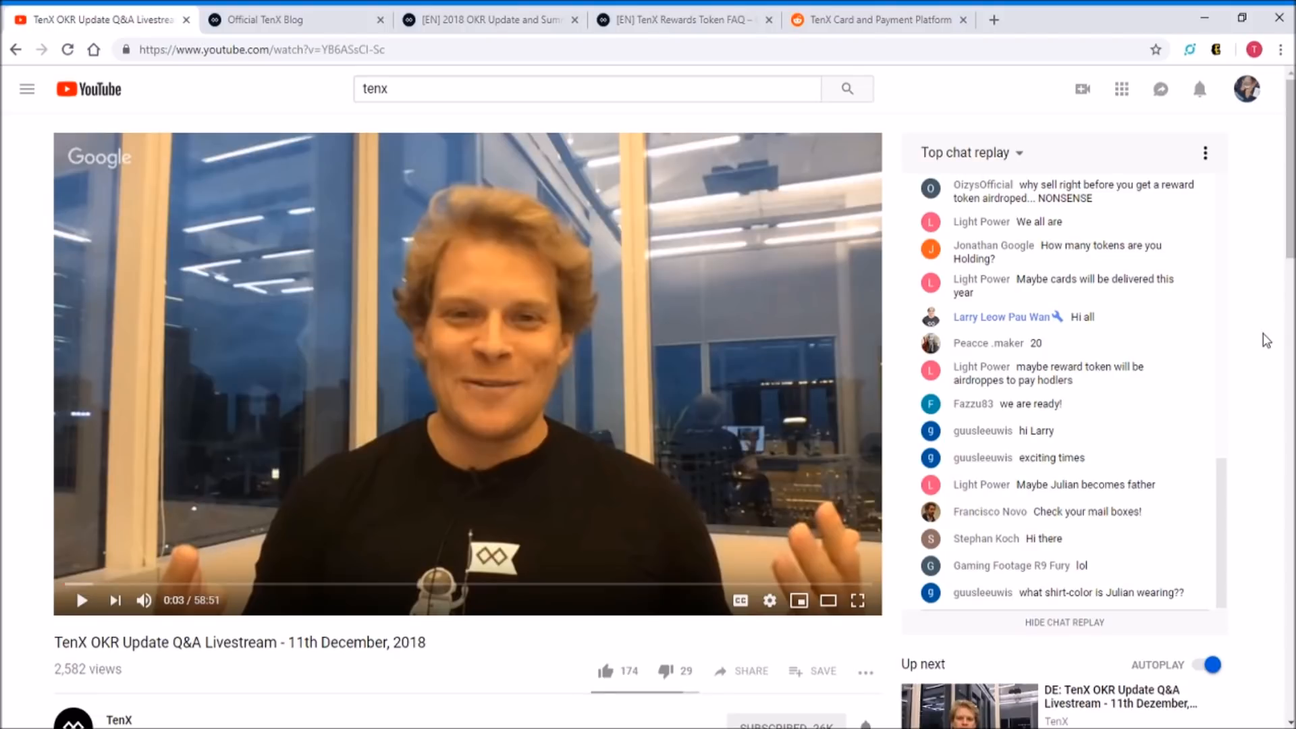
# Glance at the 2018 OKR Update and livestream tabs, then browse the Official TenX Blog home page listing
pyautogui.click(487, 19)
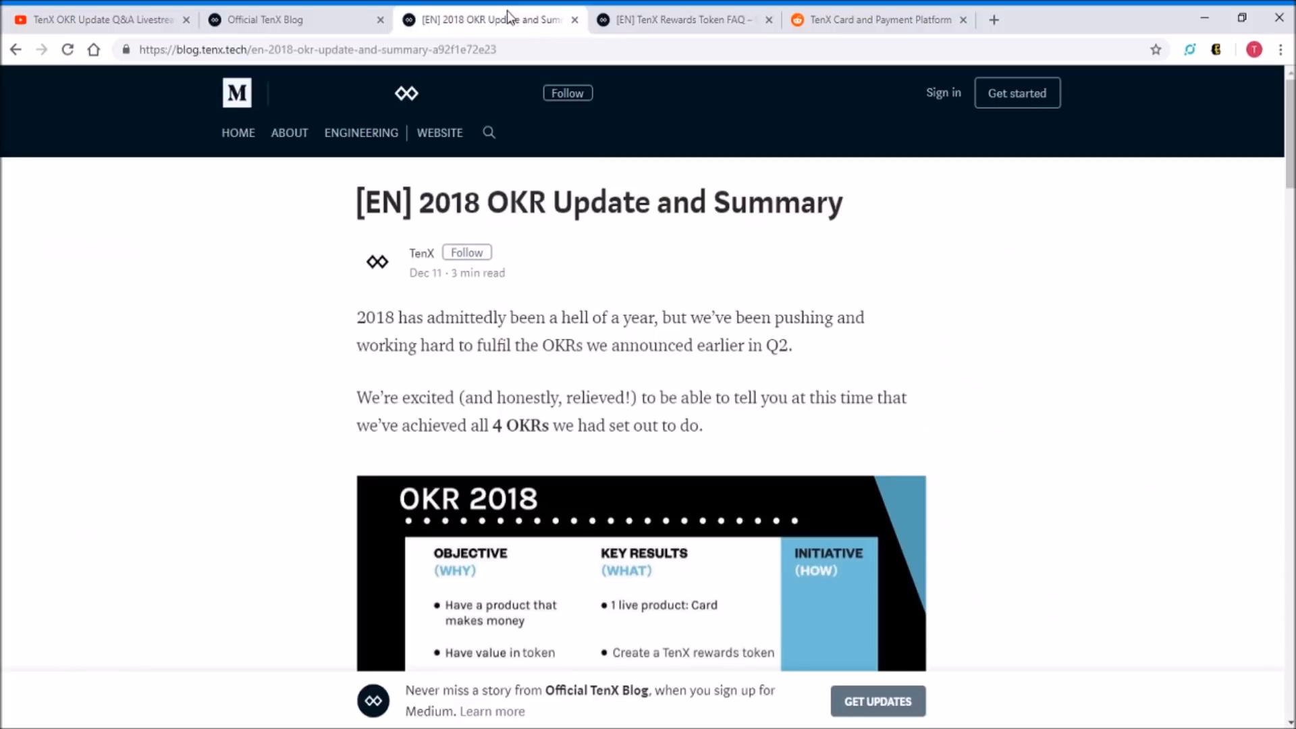
pyautogui.click(100, 19)
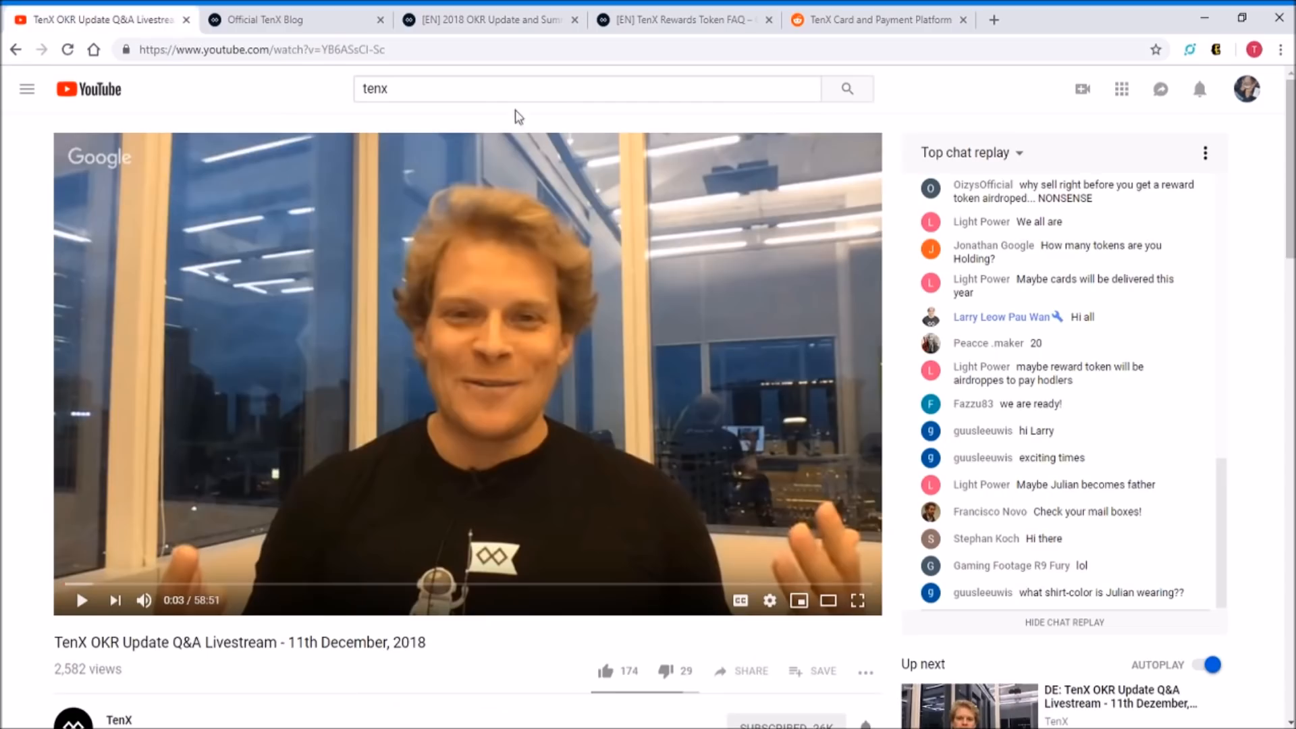
pyautogui.moveTo(34, 254)
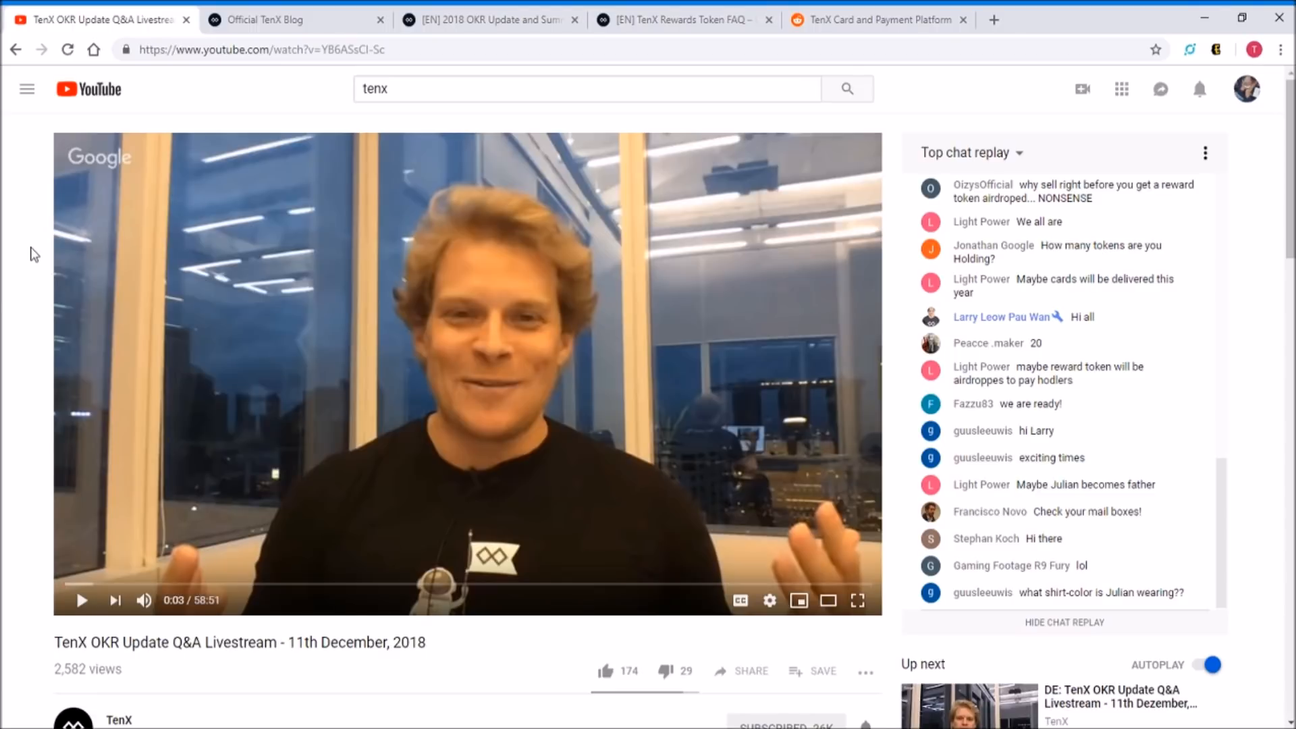
pyautogui.moveTo(826, 350)
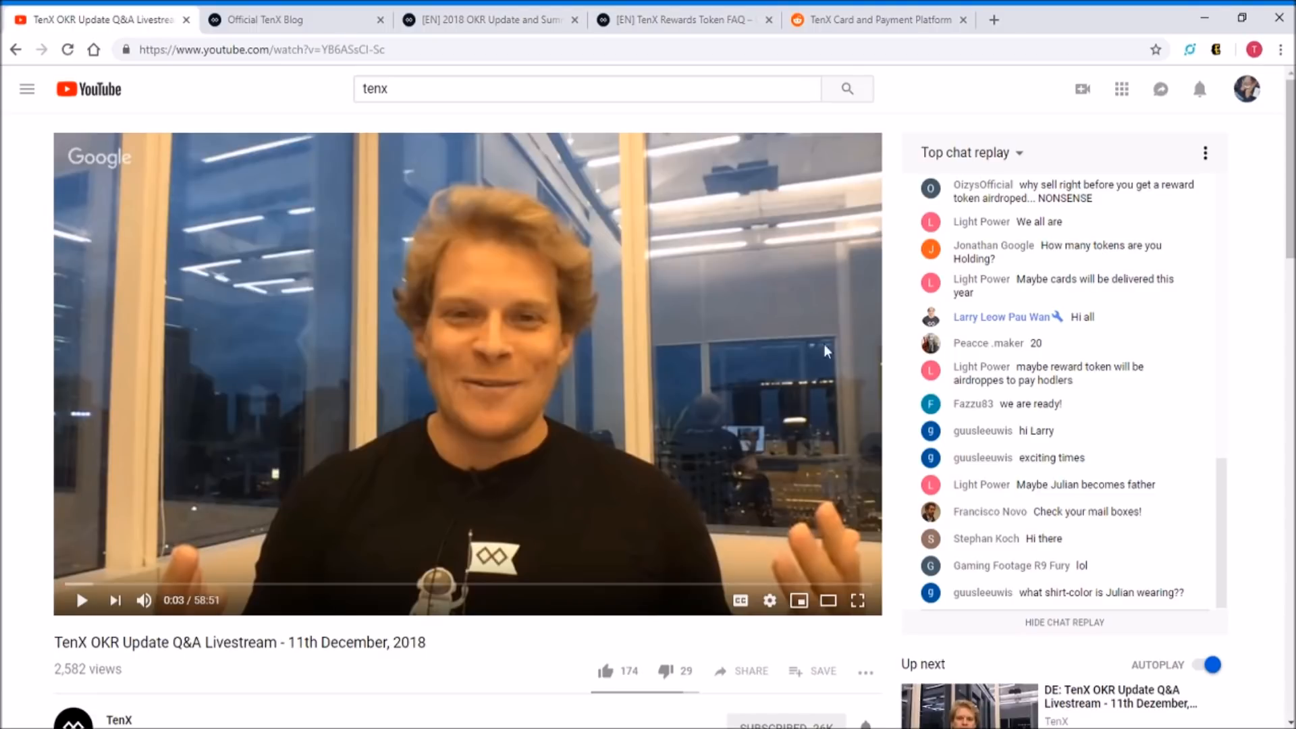
pyautogui.moveTo(26, 368)
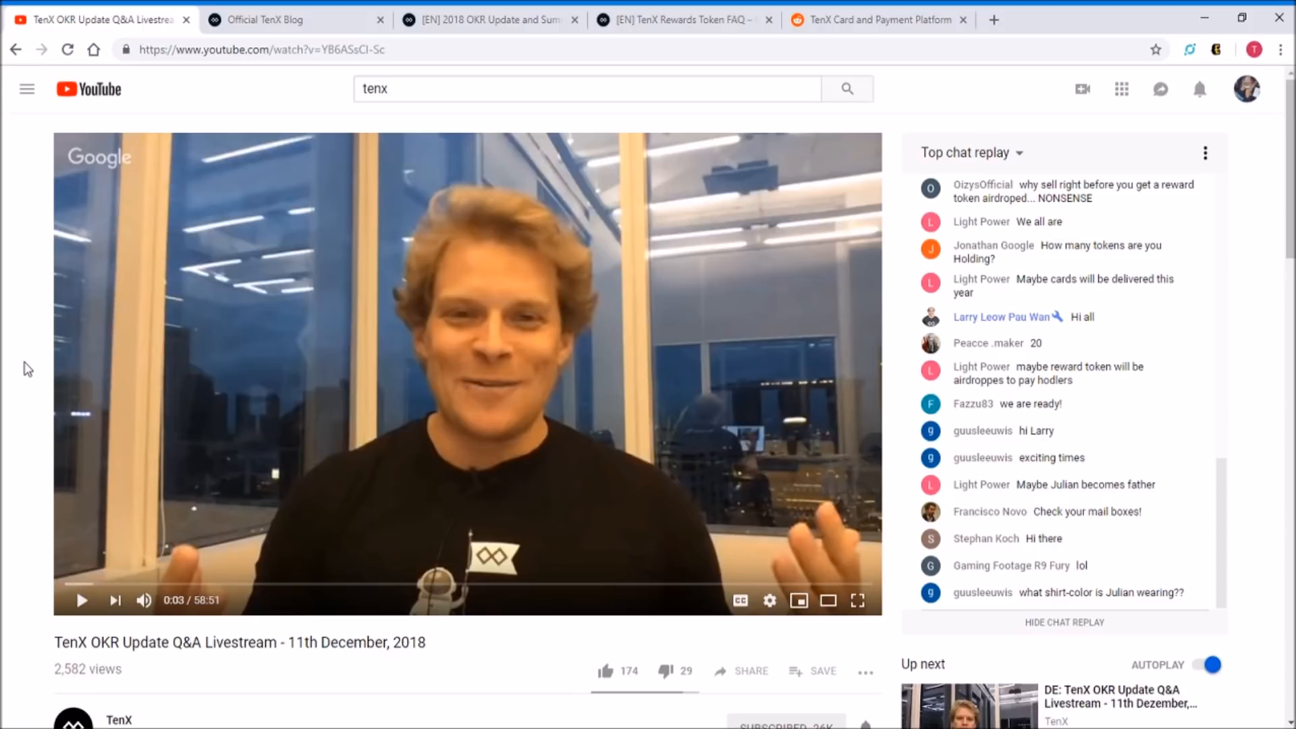
pyautogui.moveTo(942, 102)
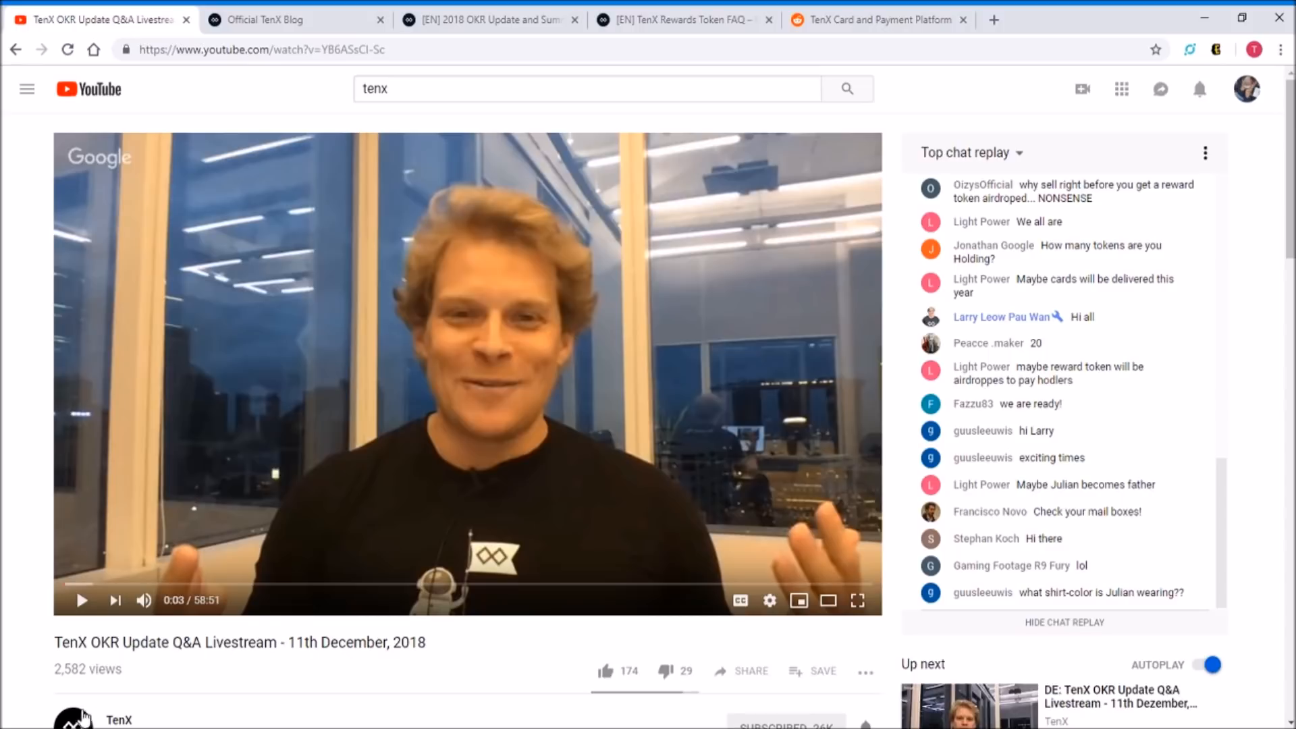
pyautogui.moveTo(5, 277)
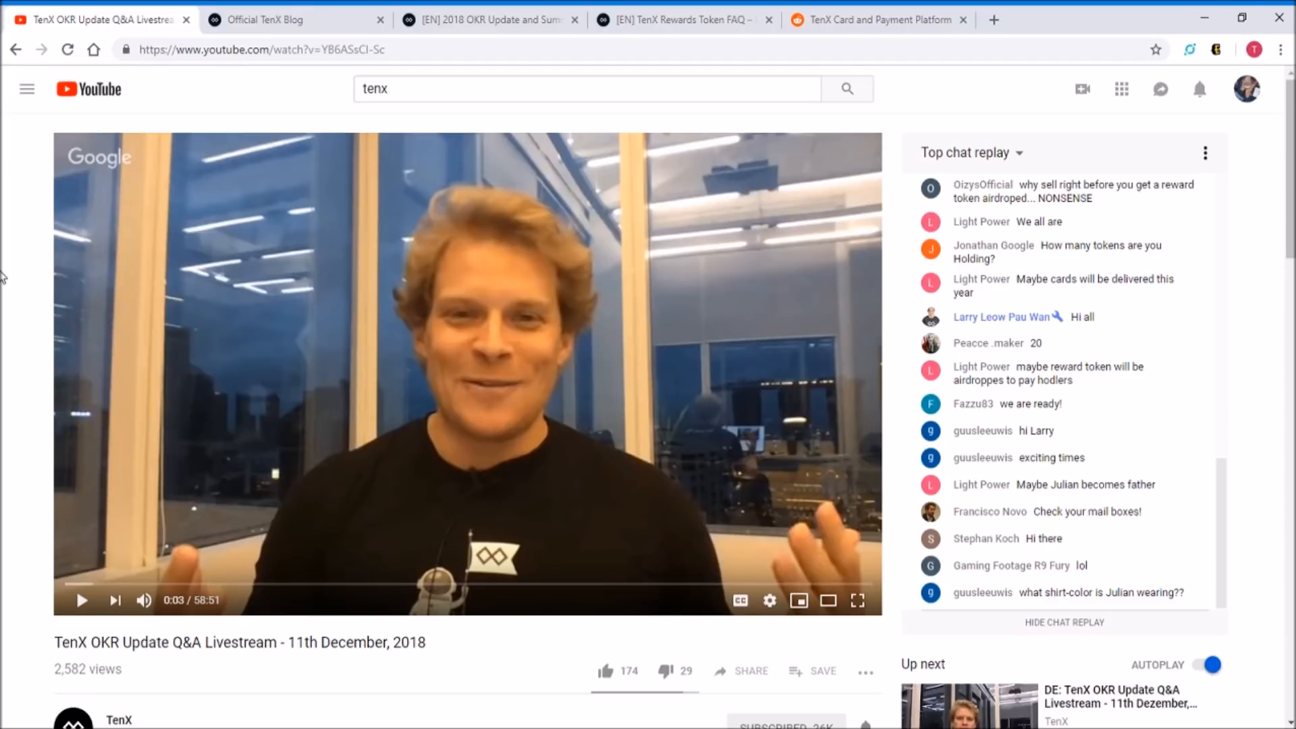
pyautogui.click(280, 19)
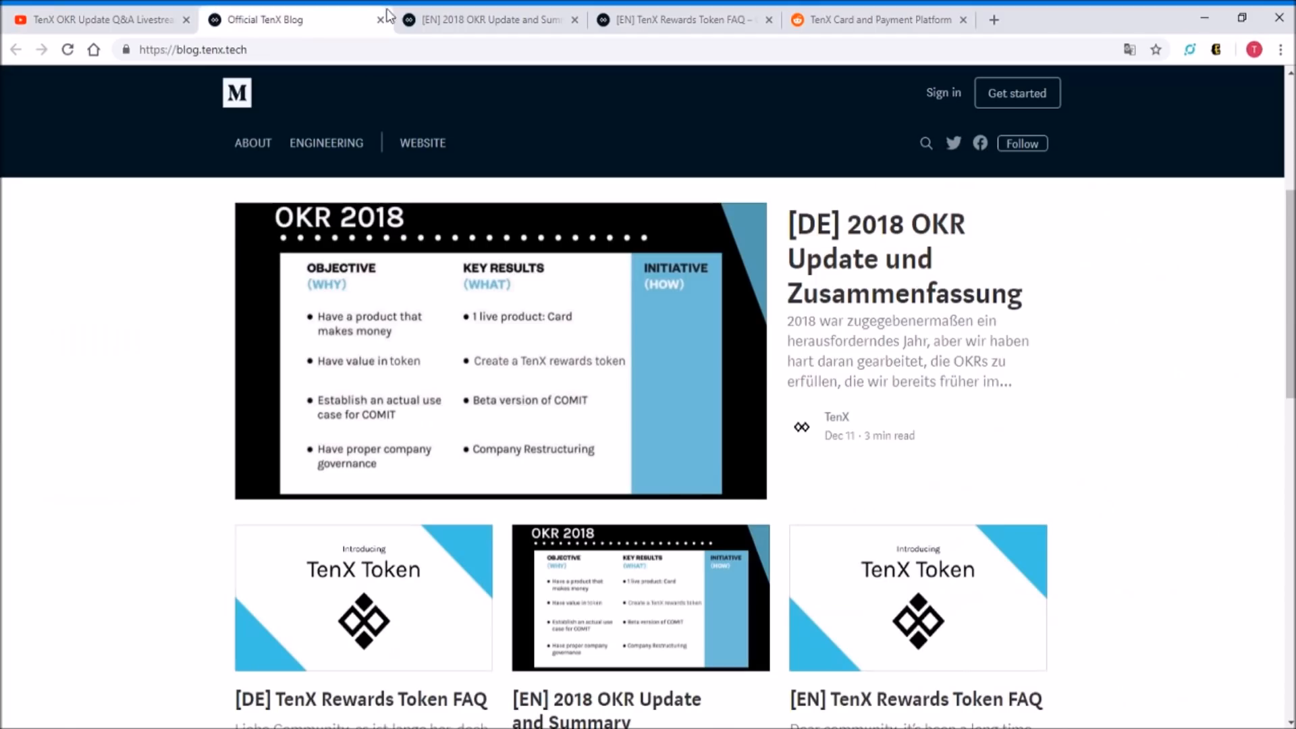
pyautogui.moveTo(255, 70)
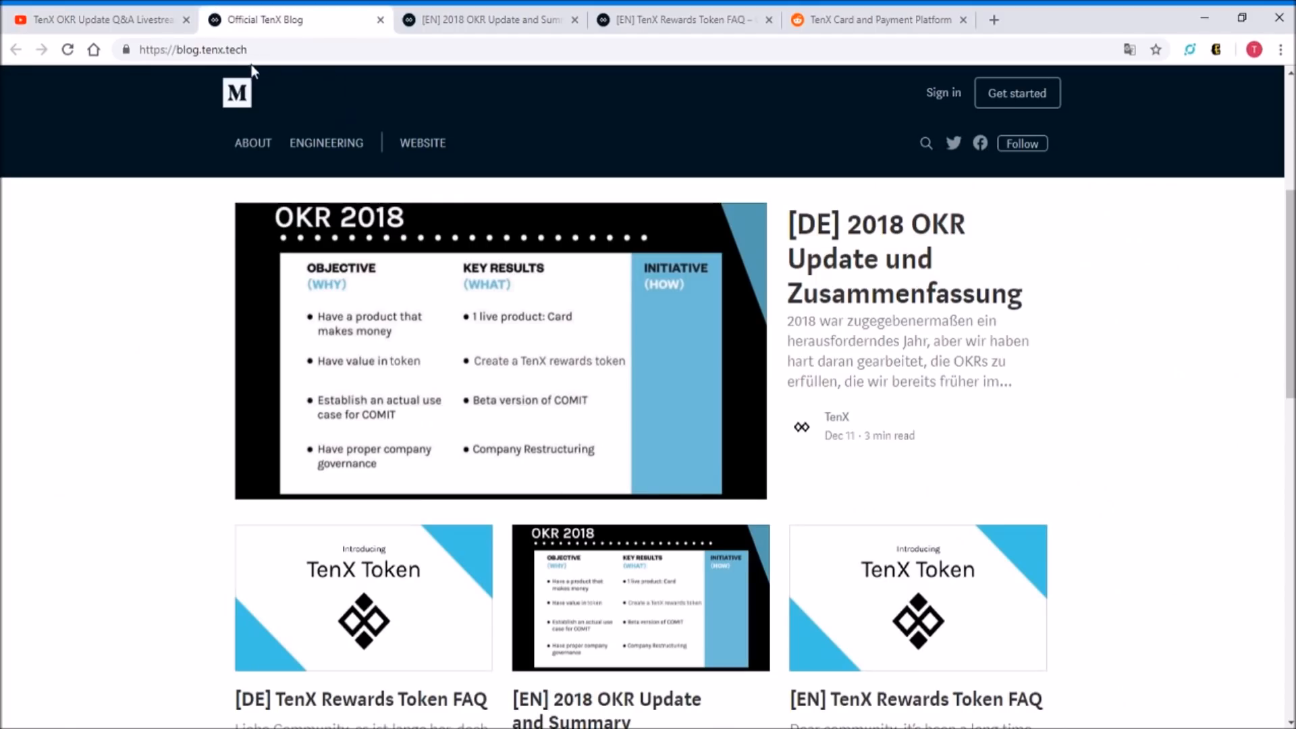
pyautogui.moveTo(236, 91)
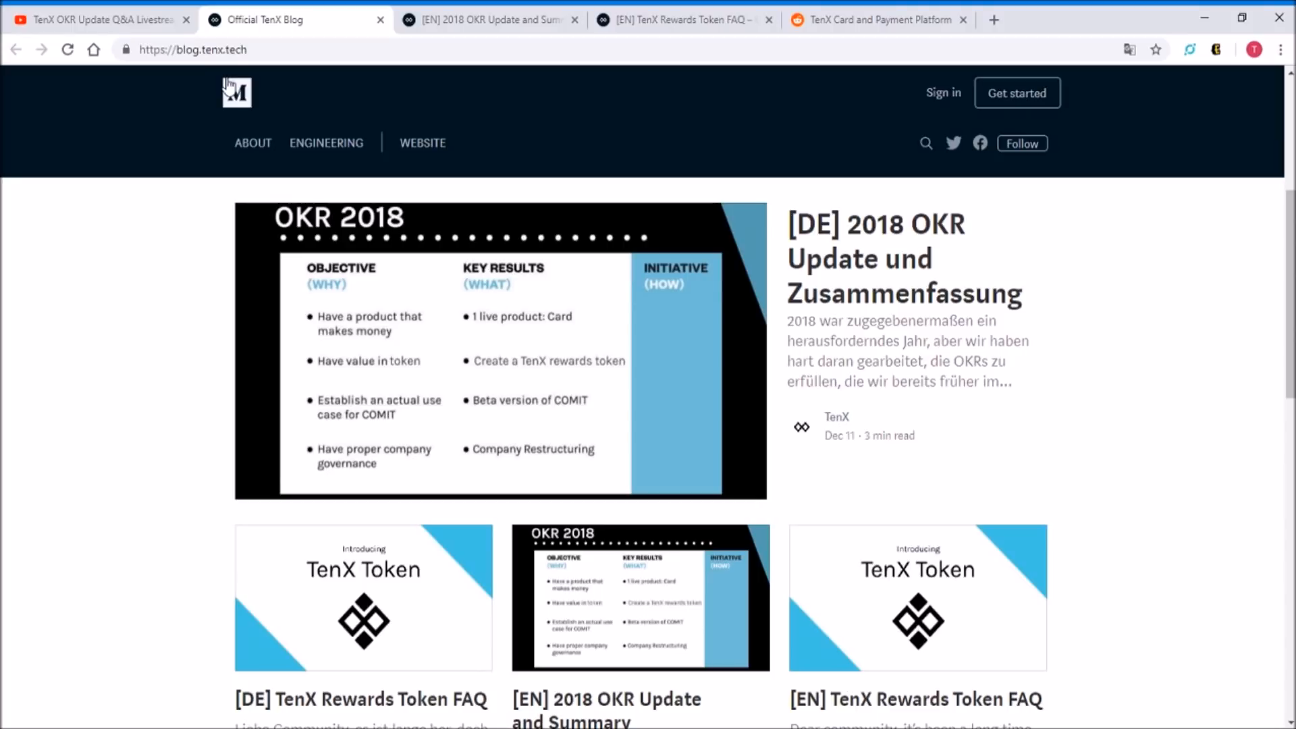
pyautogui.moveTo(766, 387)
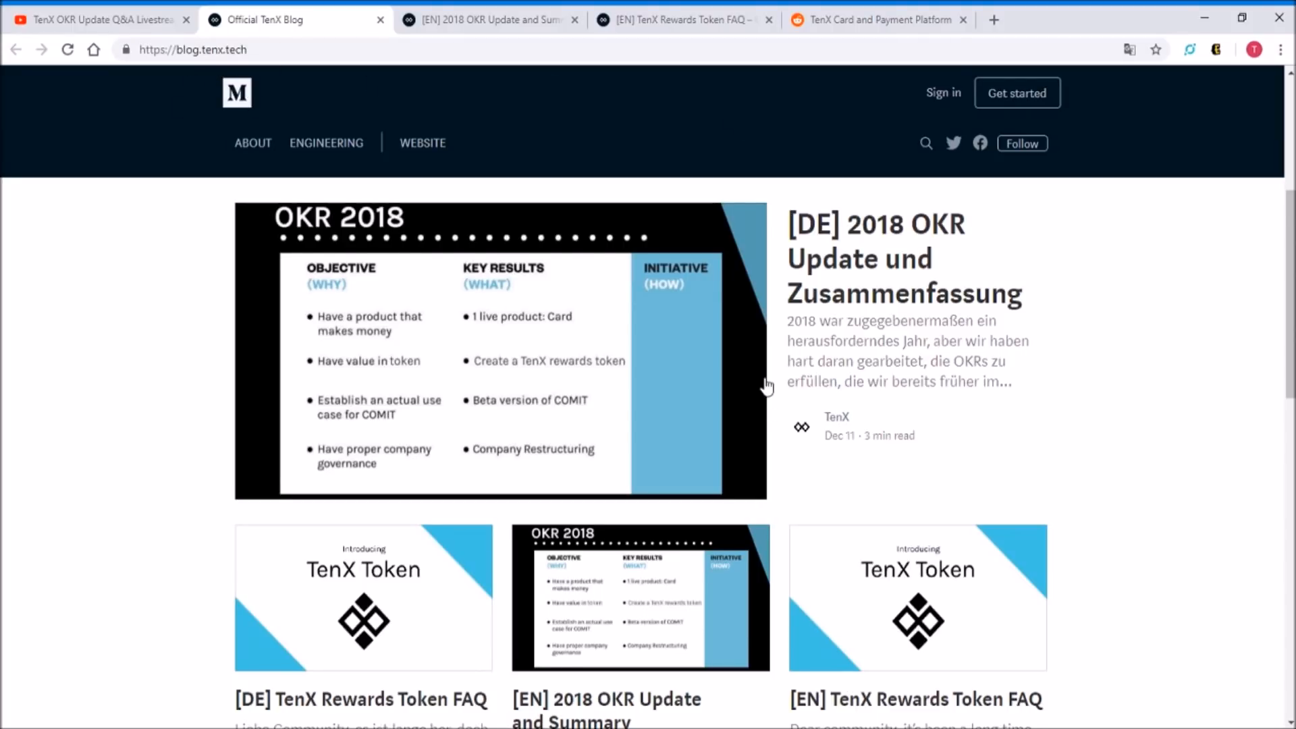
pyautogui.scroll(-3)
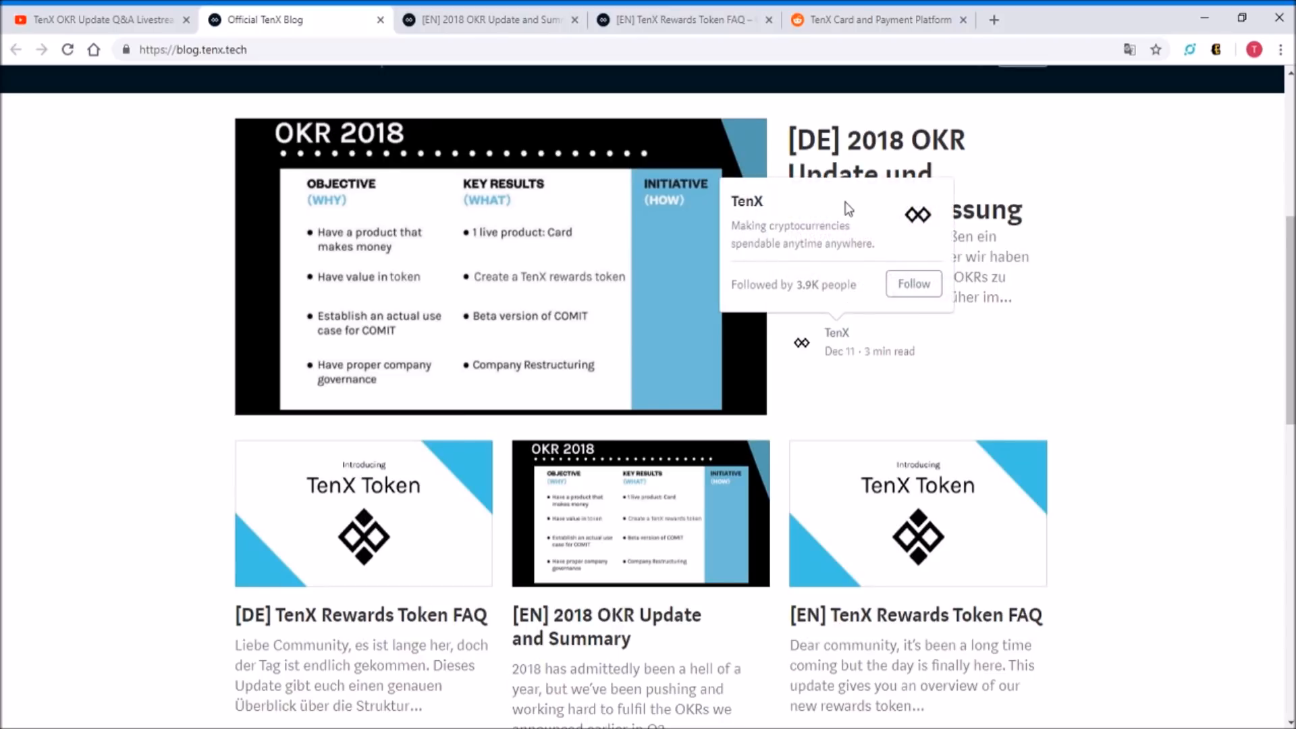
pyautogui.moveTo(950, 447)
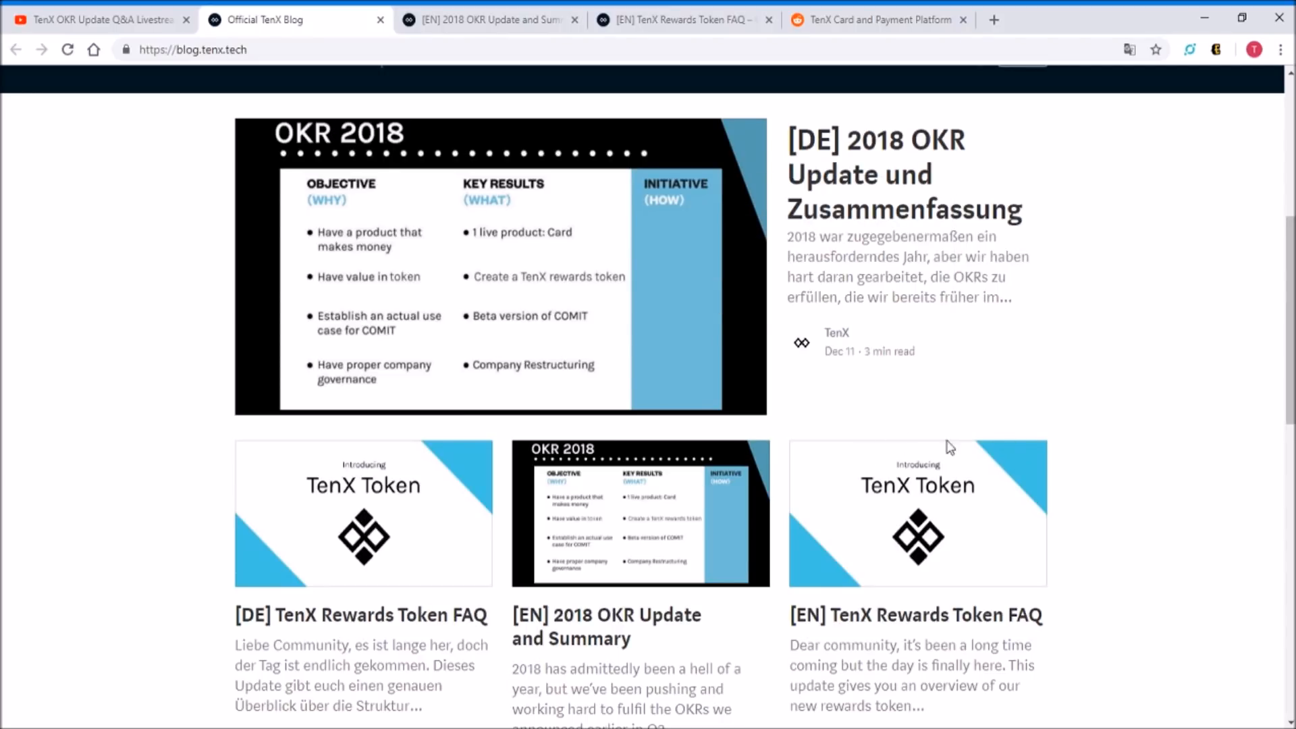
pyautogui.moveTo(933, 516)
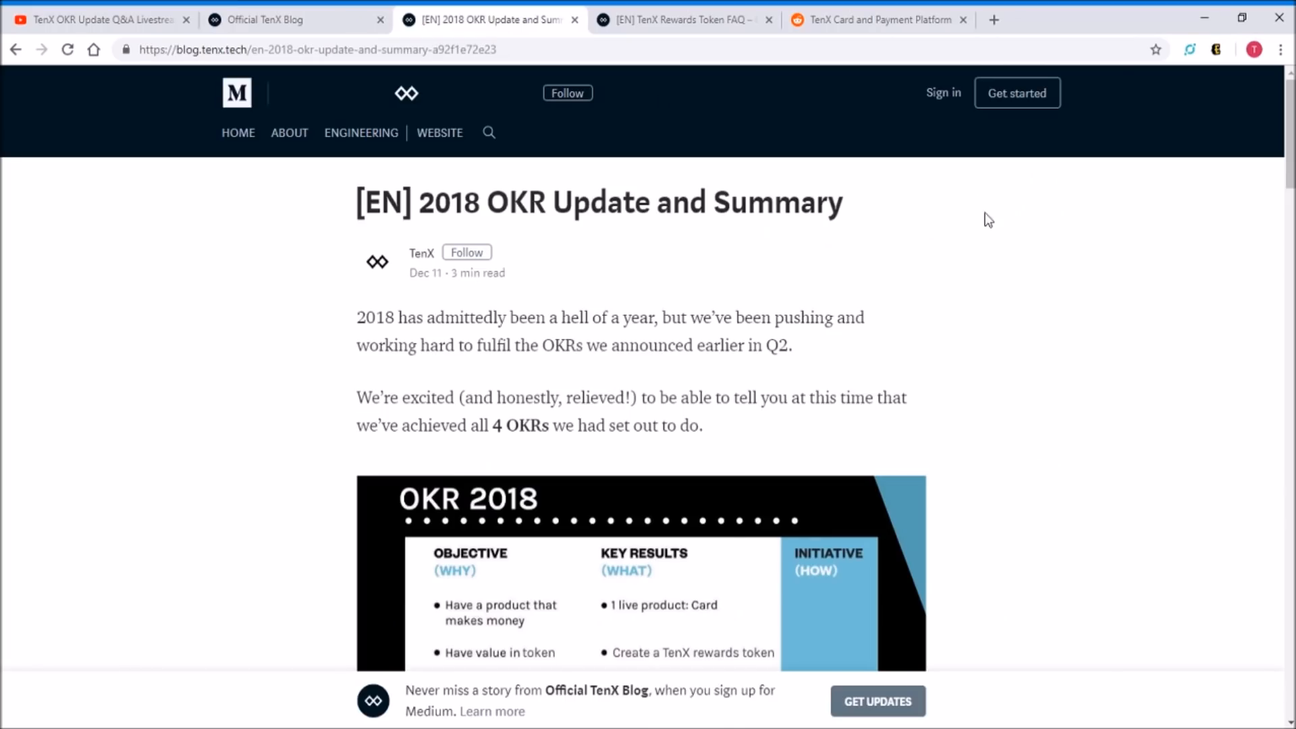
pyautogui.scroll(-3)
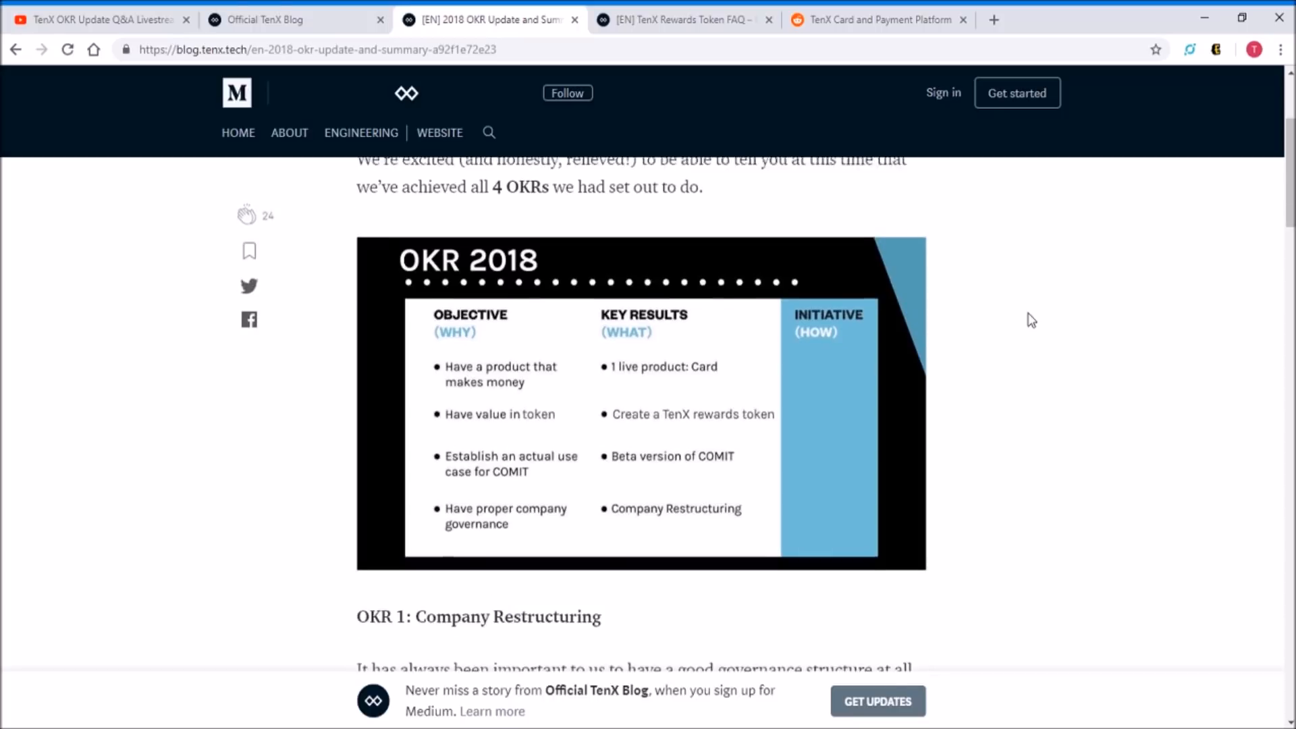
pyautogui.scroll(-3)
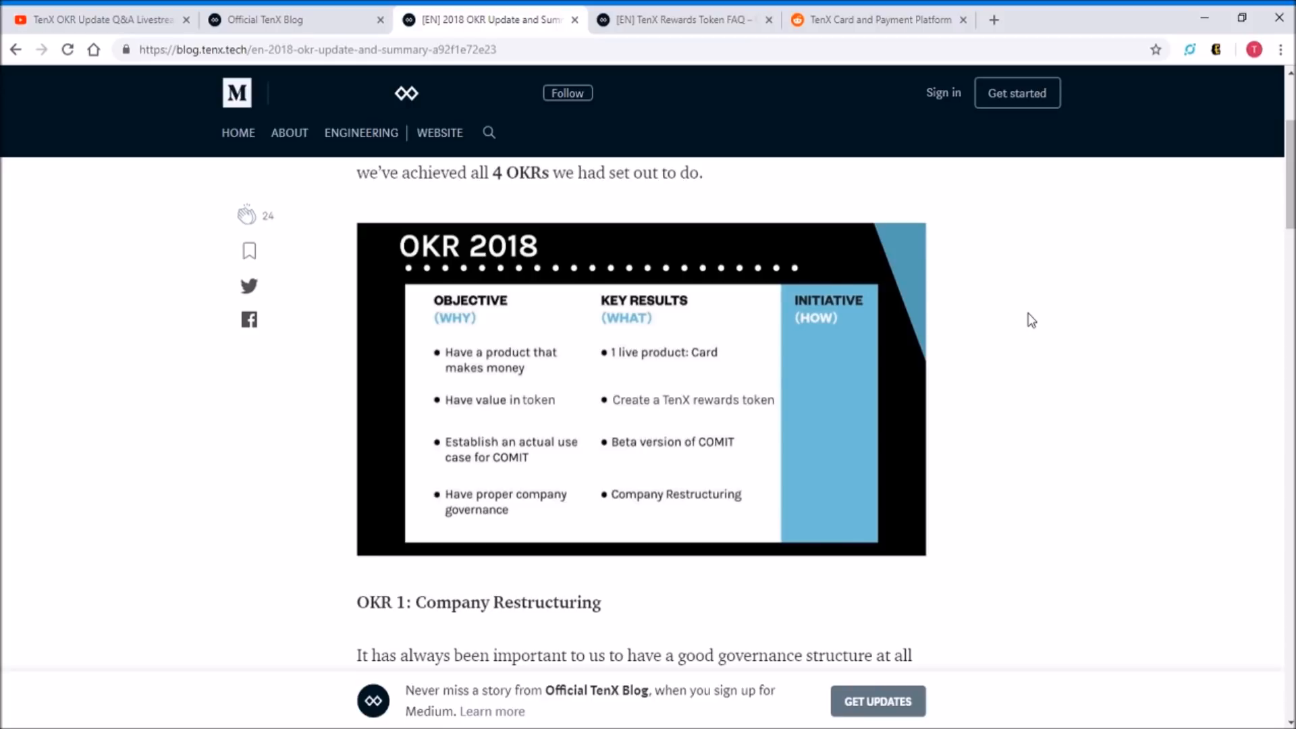
pyautogui.moveTo(1141, 417)
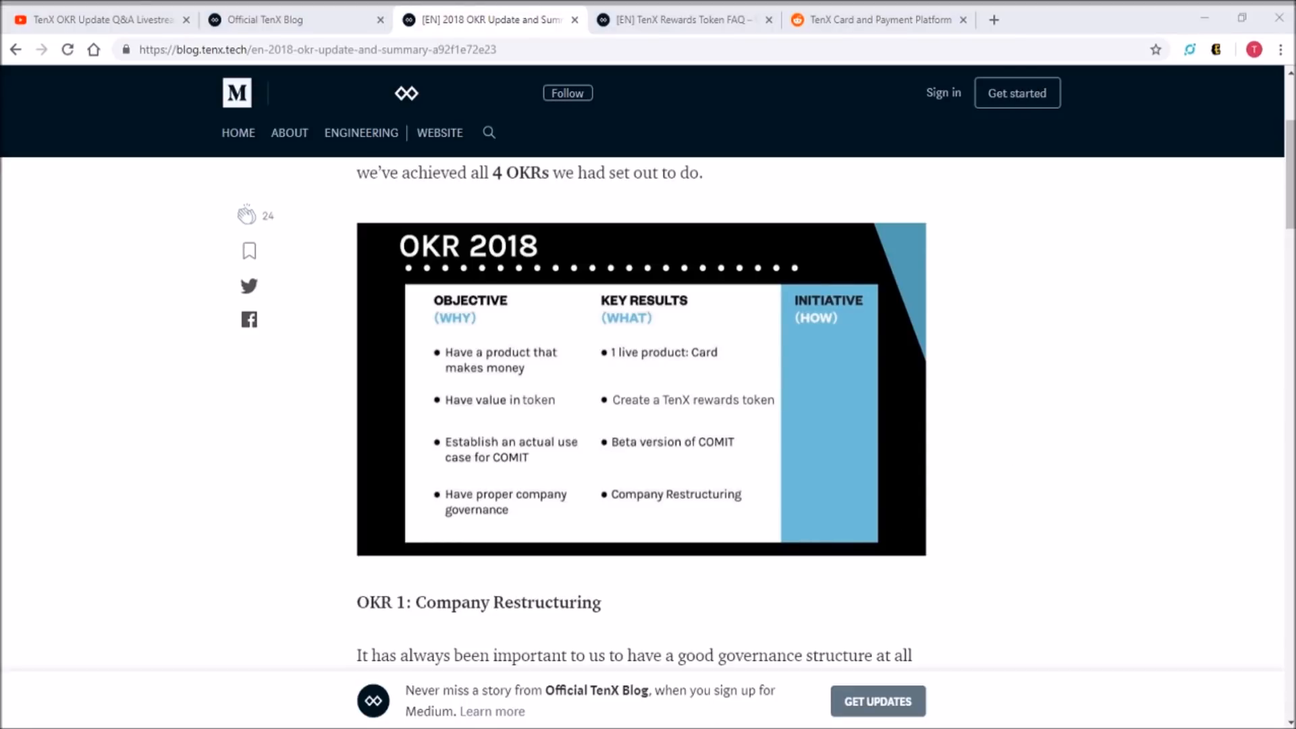
# Scroll the 2018 OKR article down to the 'OKR 3: When Cards?' card rollout section
pyautogui.scroll(-3)
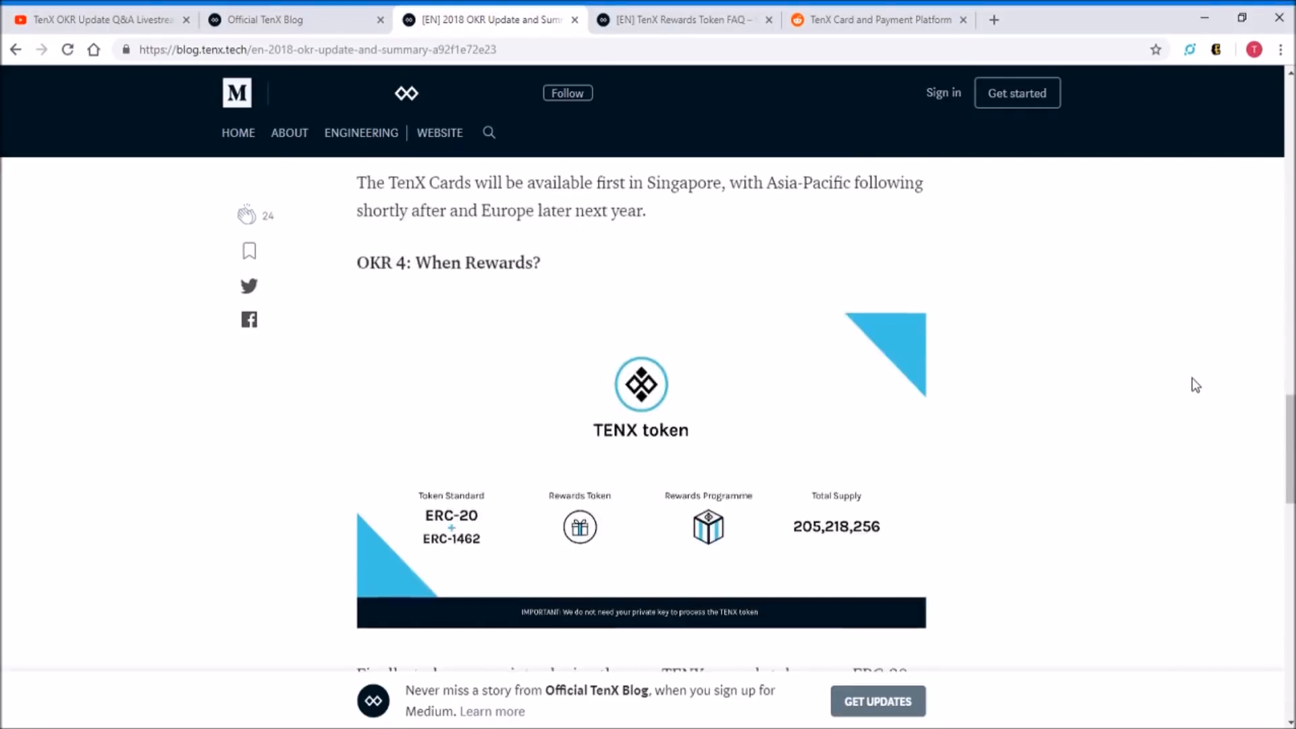
pyautogui.scroll(3)
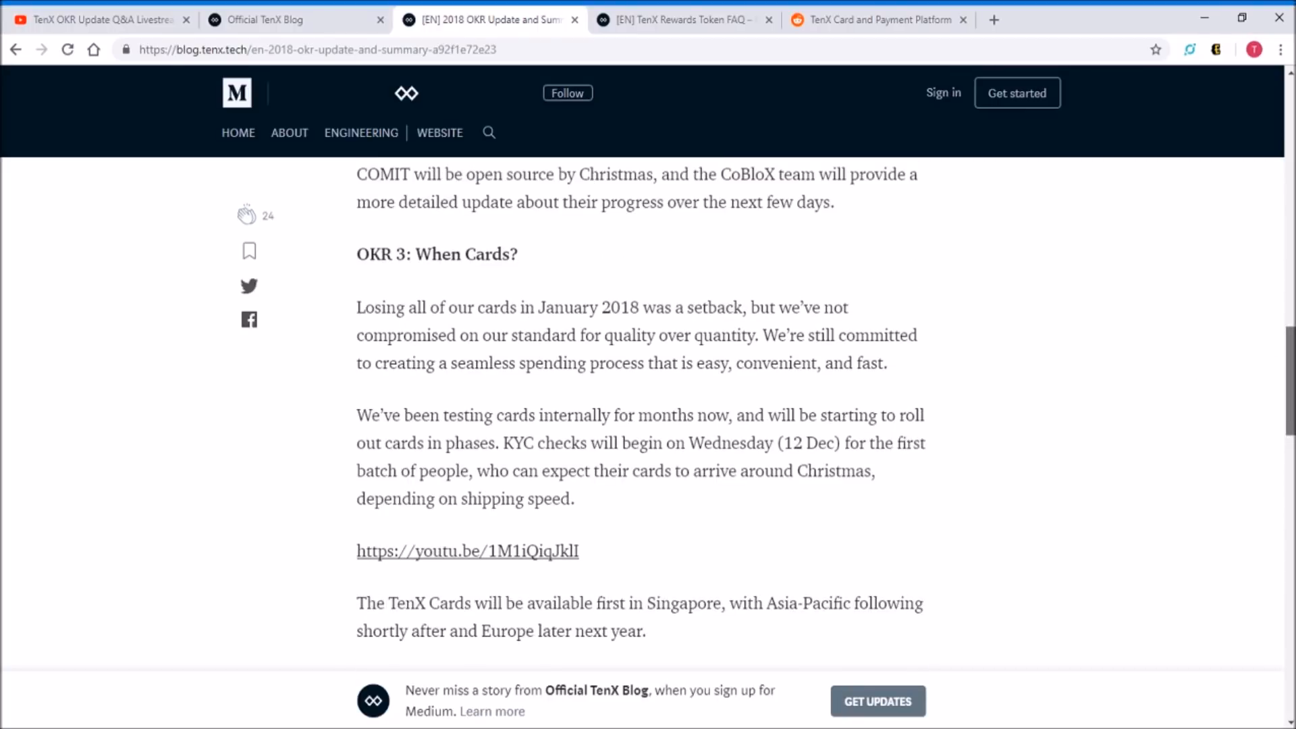
pyautogui.scroll(-3)
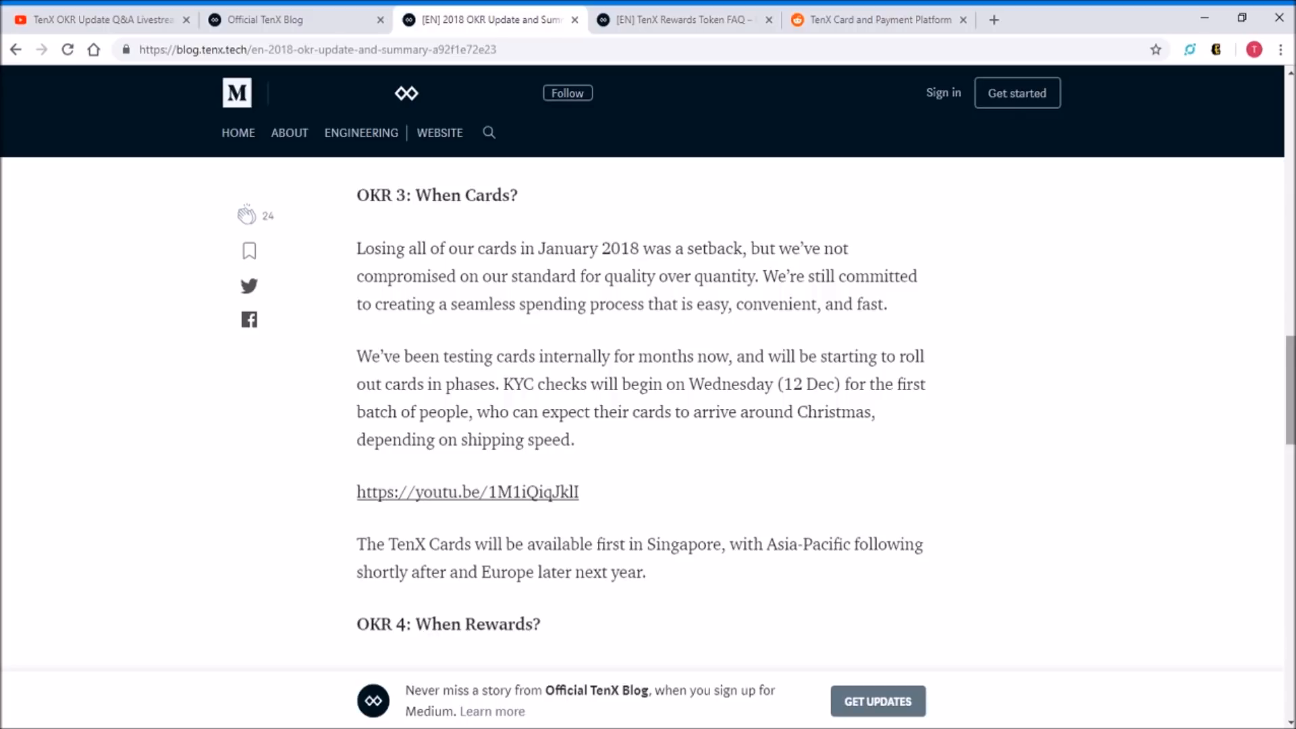
pyautogui.moveTo(697, 538)
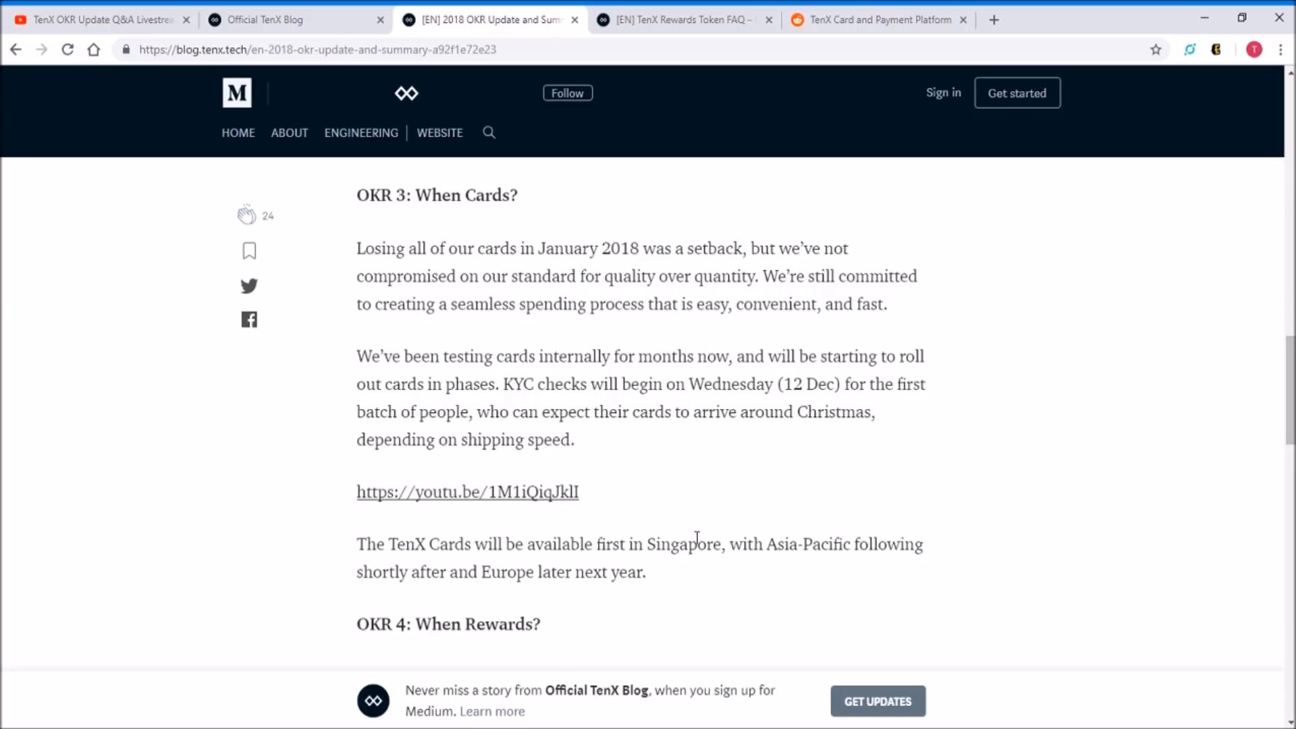
pyautogui.moveTo(690, 485)
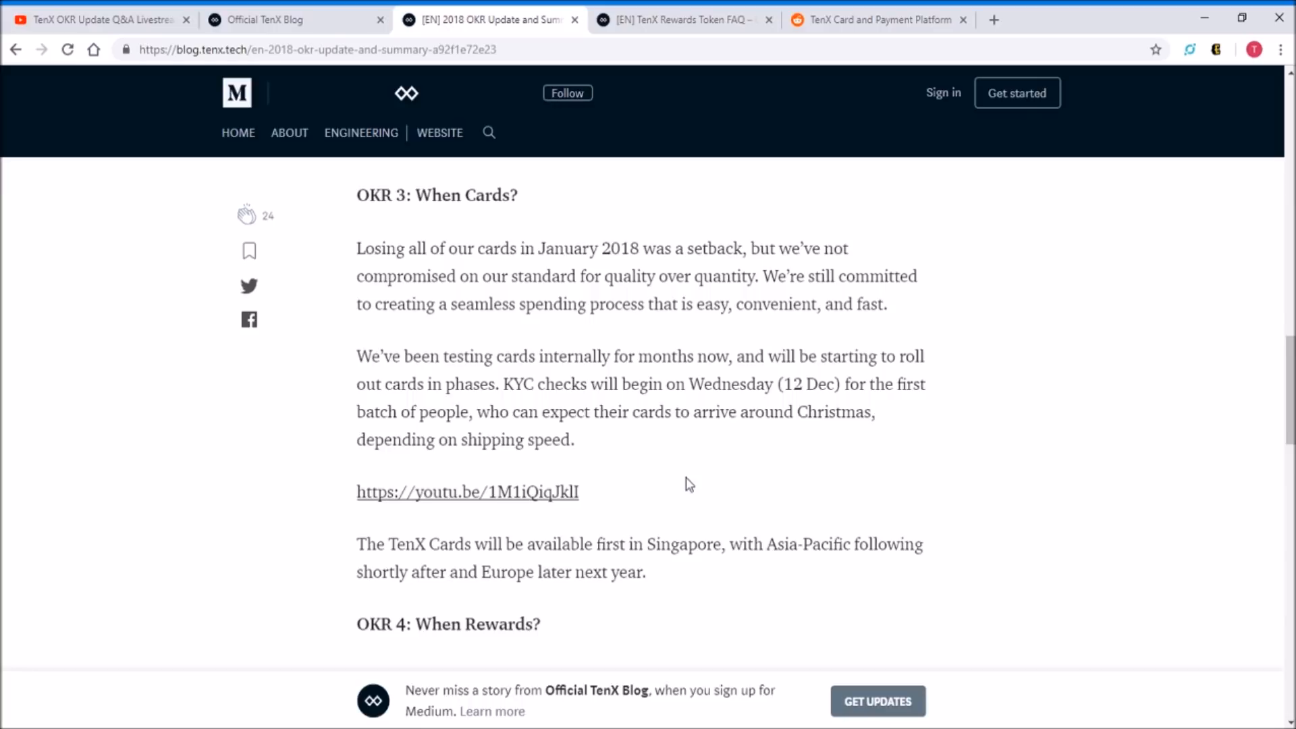
pyautogui.moveTo(719, 573)
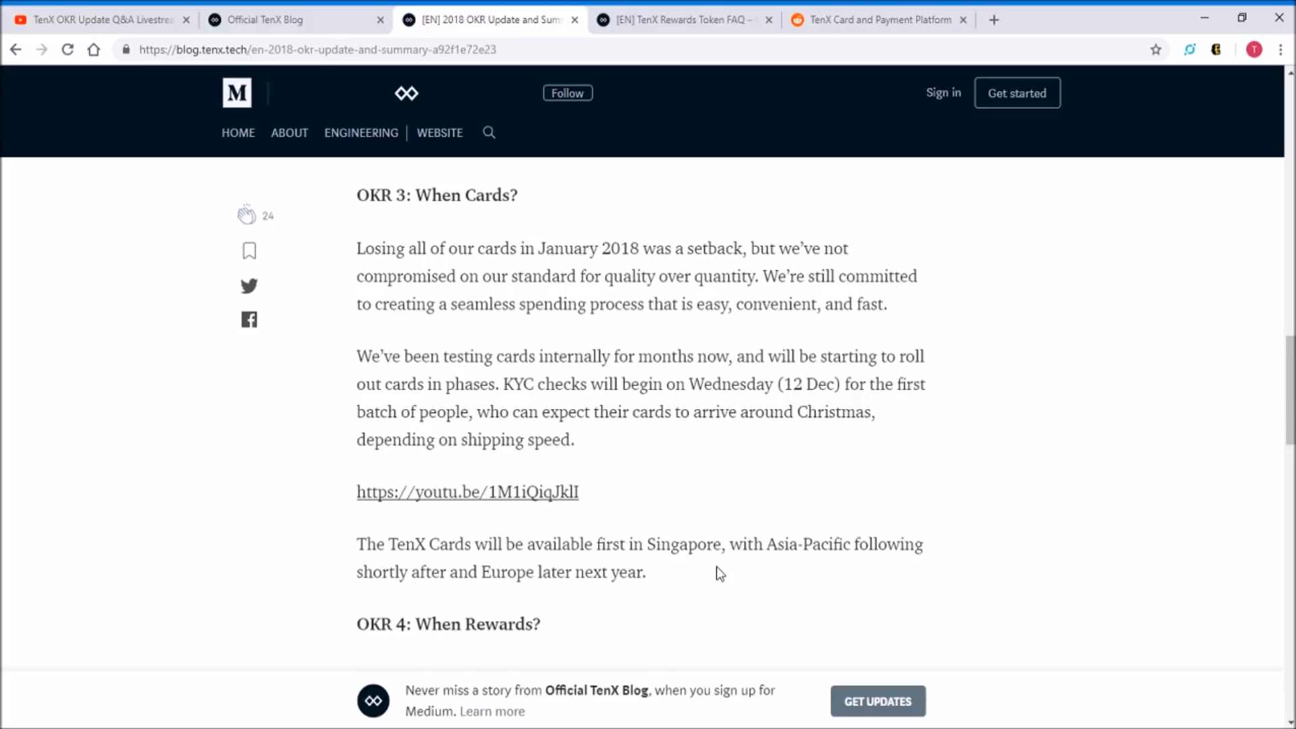
# Scroll down to the 'OKR 4: When Rewards?' section with the TENX token graphic
pyautogui.scroll(-3)
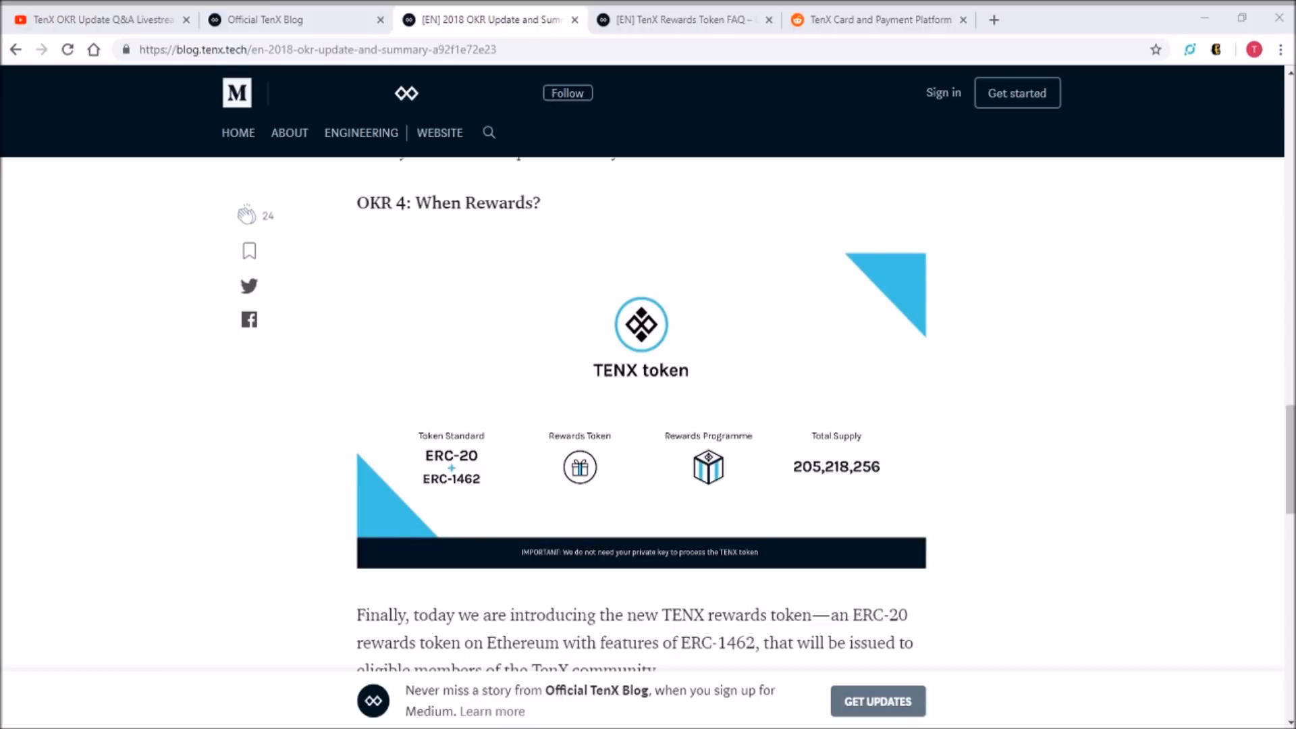
pyautogui.moveTo(91, 445)
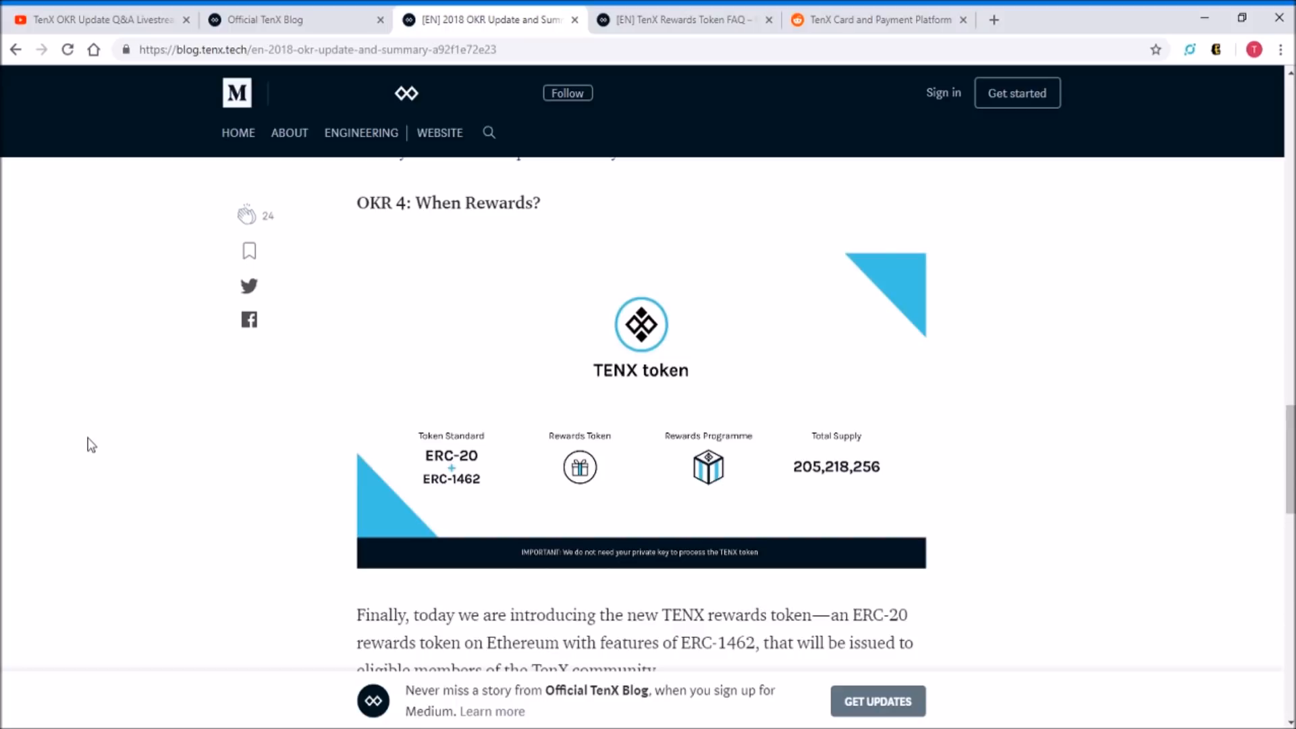
pyautogui.moveTo(639, 393)
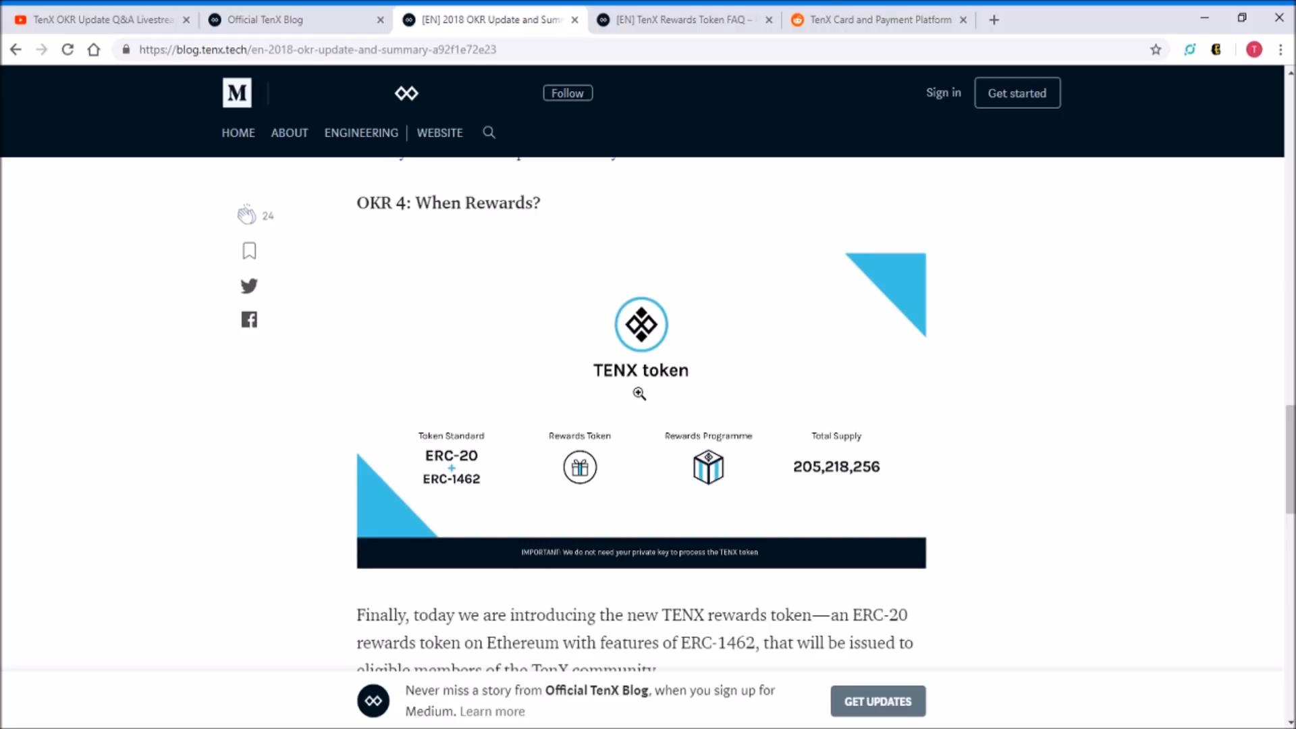
pyautogui.moveTo(640, 380)
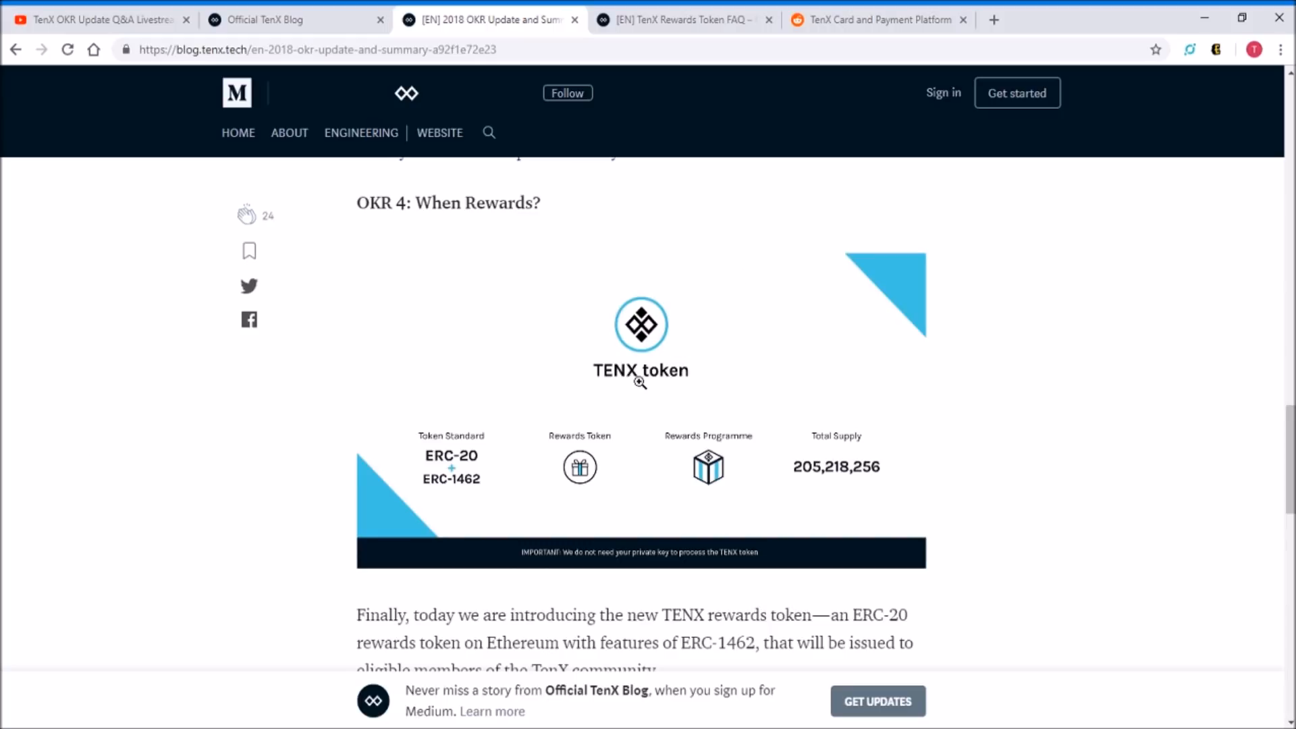
pyautogui.moveTo(644, 374)
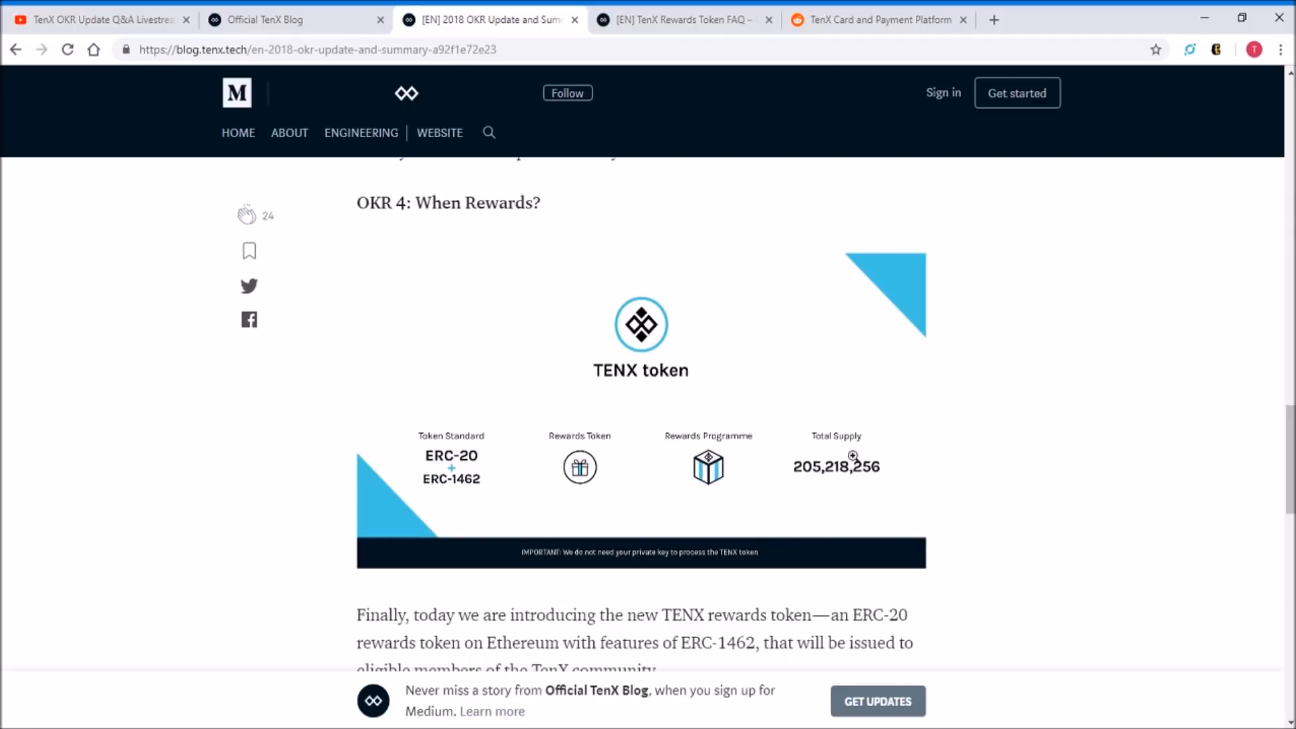
pyautogui.moveTo(860, 445)
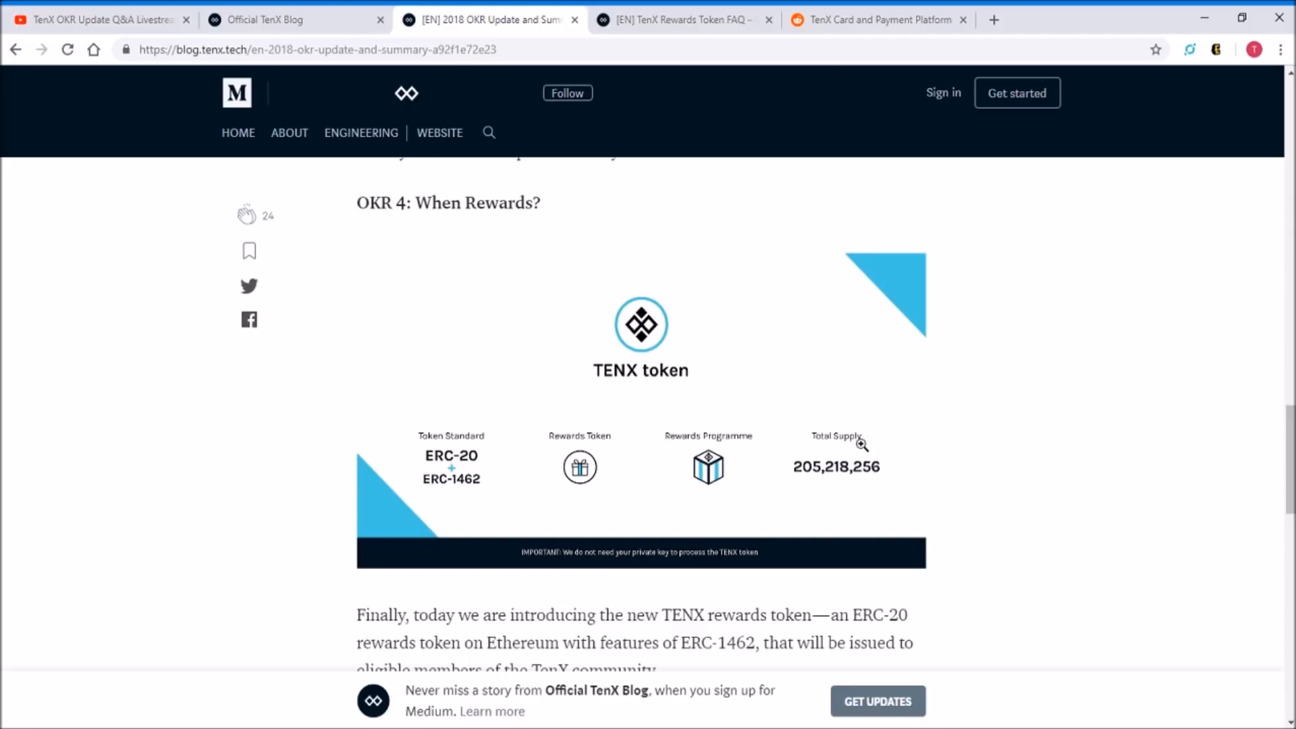
pyautogui.moveTo(454, 457)
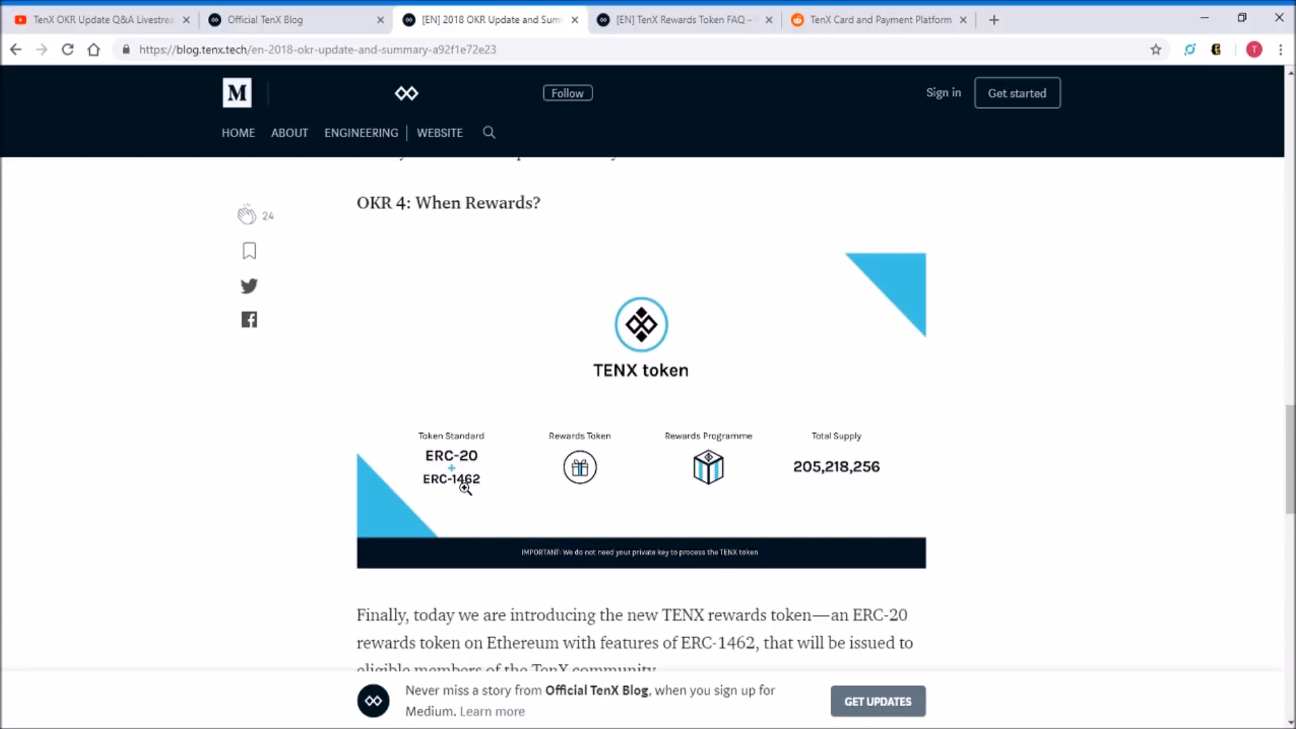
pyautogui.moveTo(442, 505)
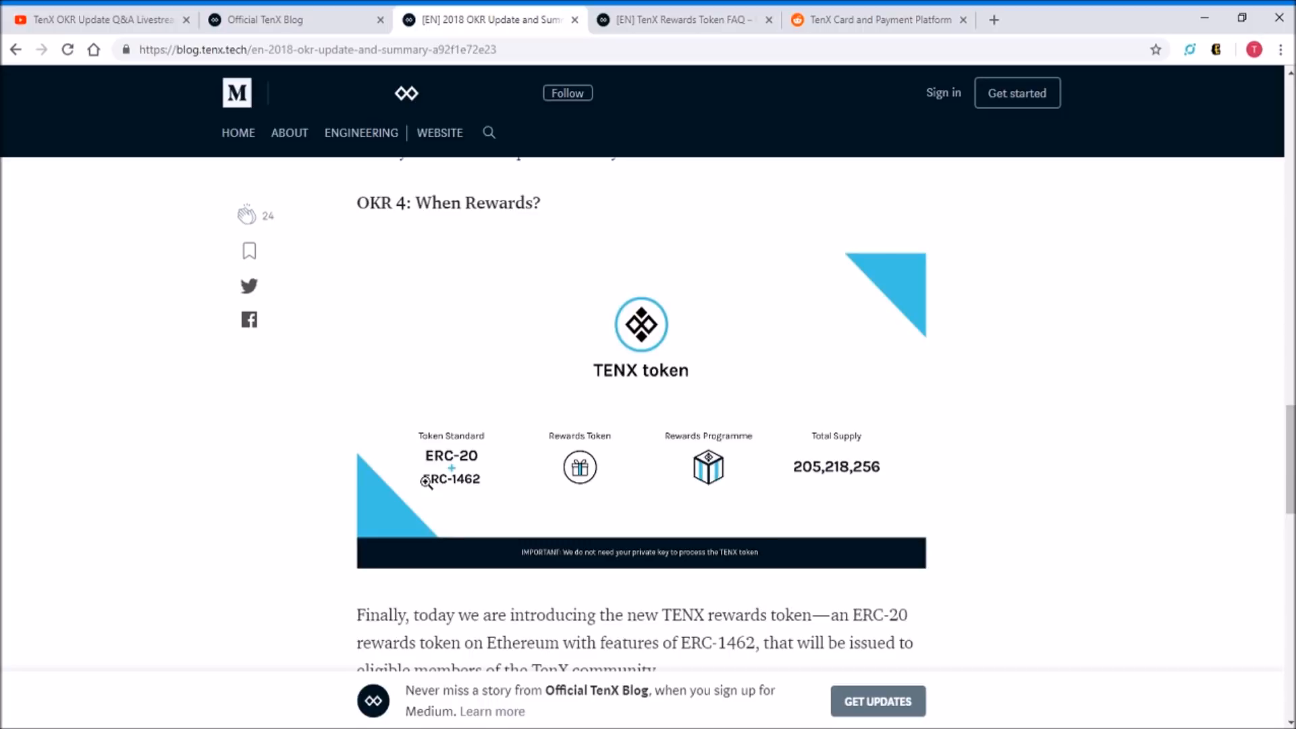
# Switch to the Rewards Token FAQ article and scroll to its key deadlines for receiving TenX tokens
pyautogui.scroll(-3)
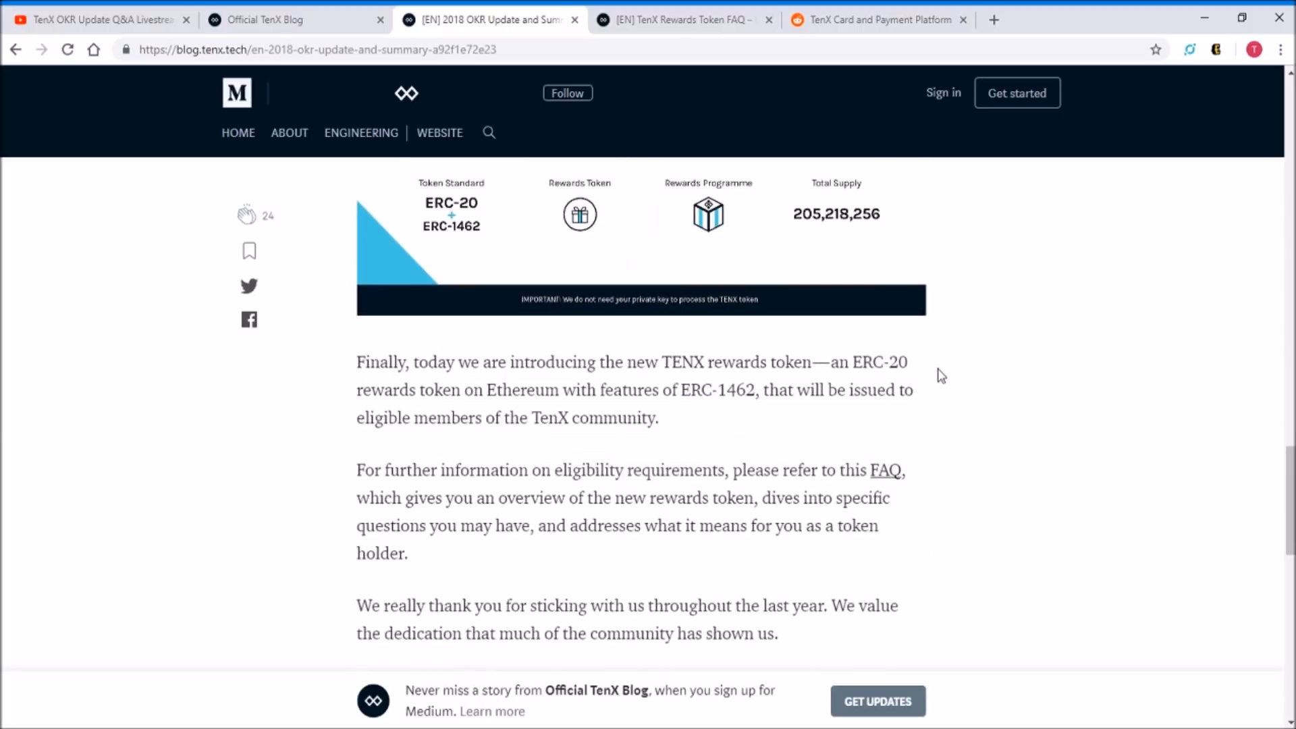
pyautogui.scroll(3)
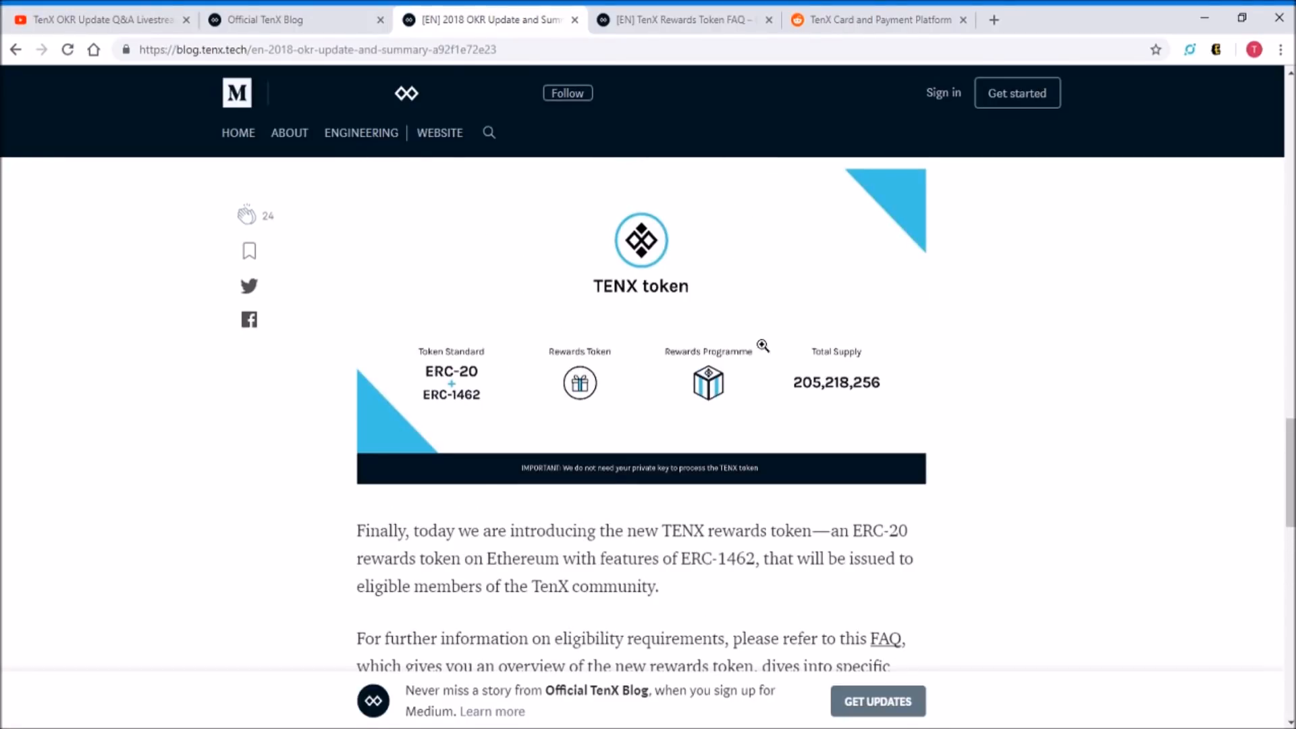
pyautogui.click(678, 19)
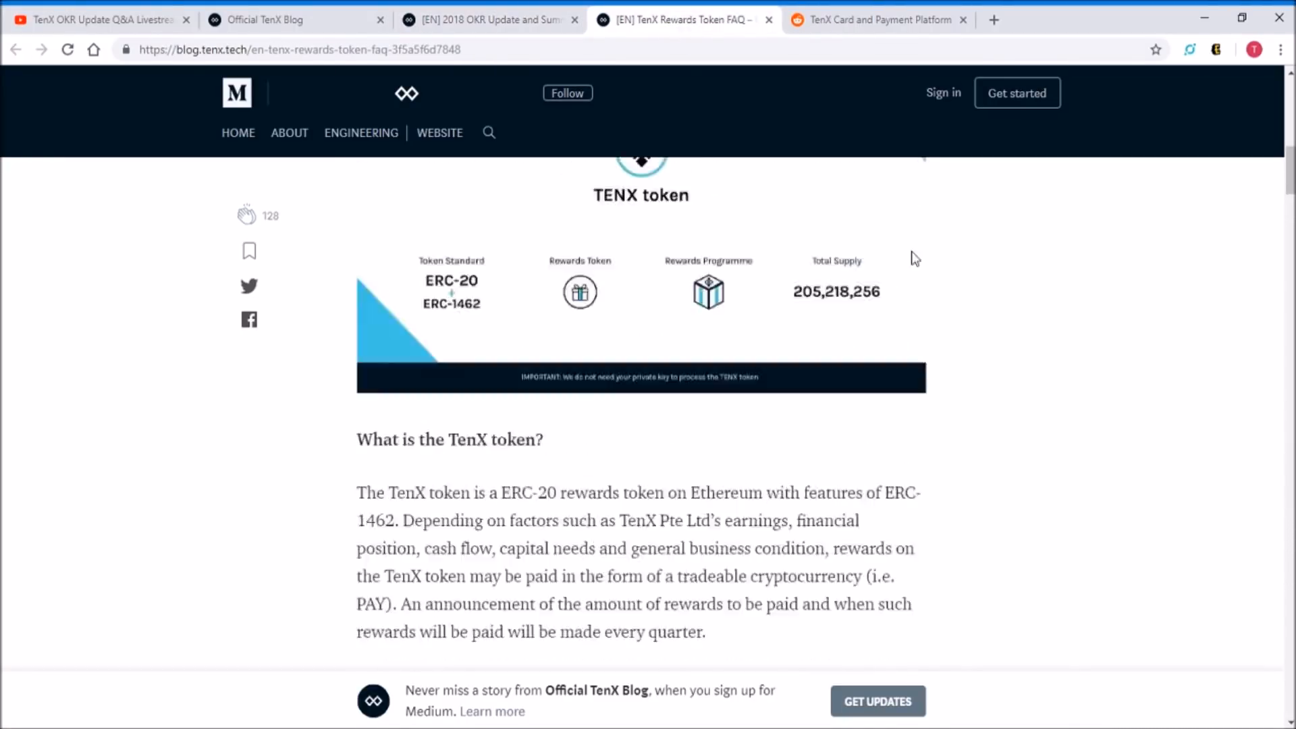
pyautogui.scroll(-3)
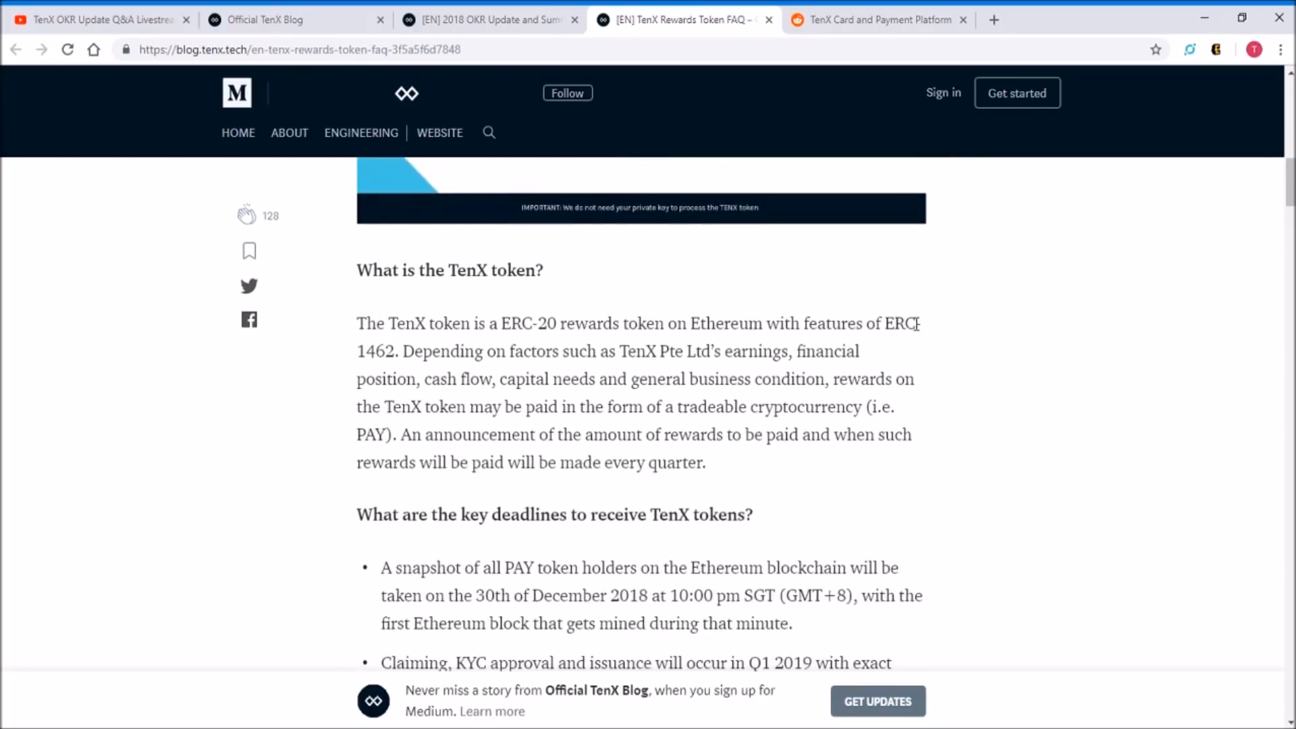
pyautogui.scroll(-3)
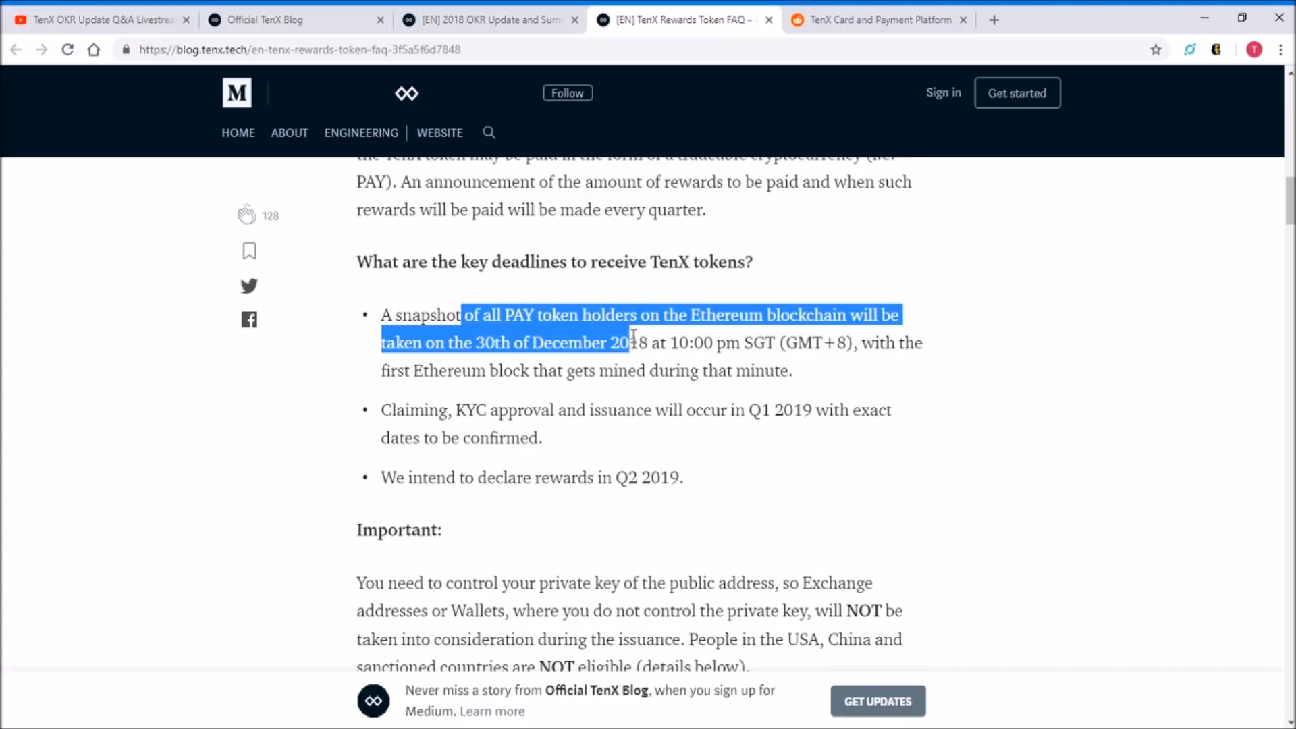
# Clear the text highlights and scroll past the Important and time-zone notes to 'What is a snapshot?'
pyautogui.click(489, 372)
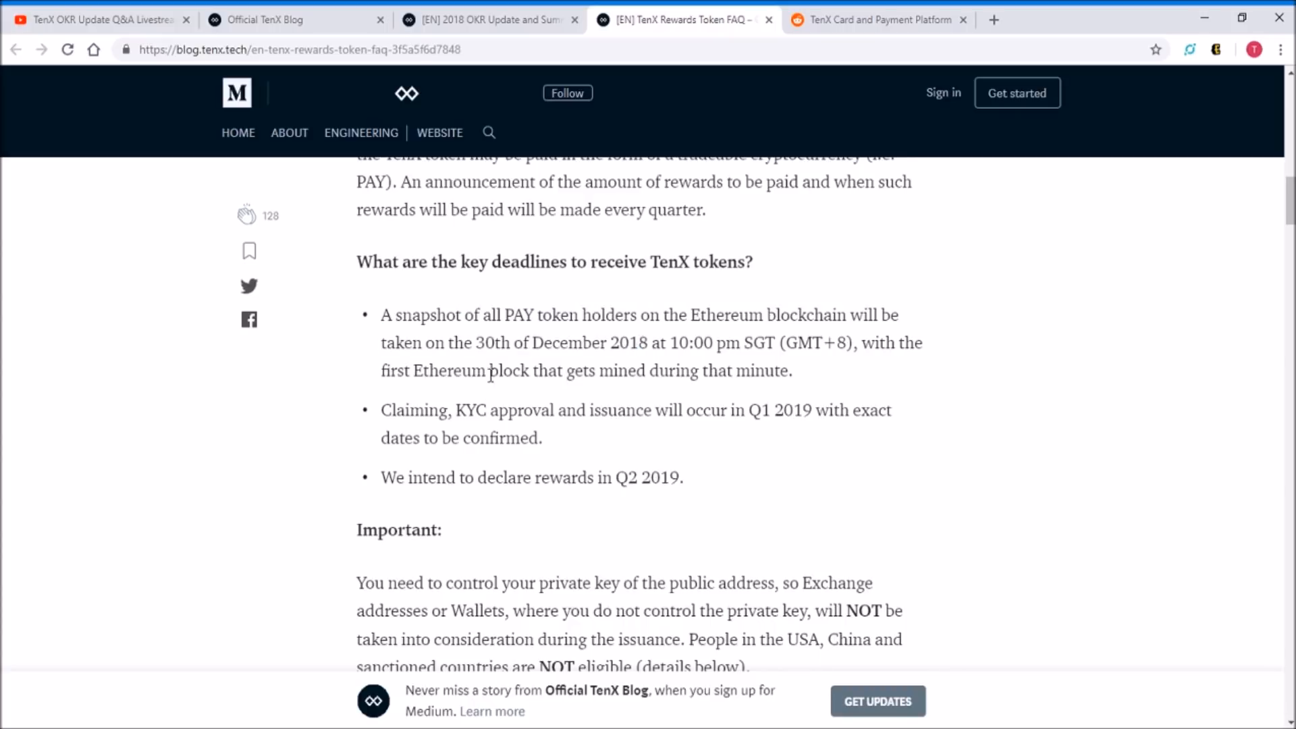
pyautogui.moveTo(459, 409)
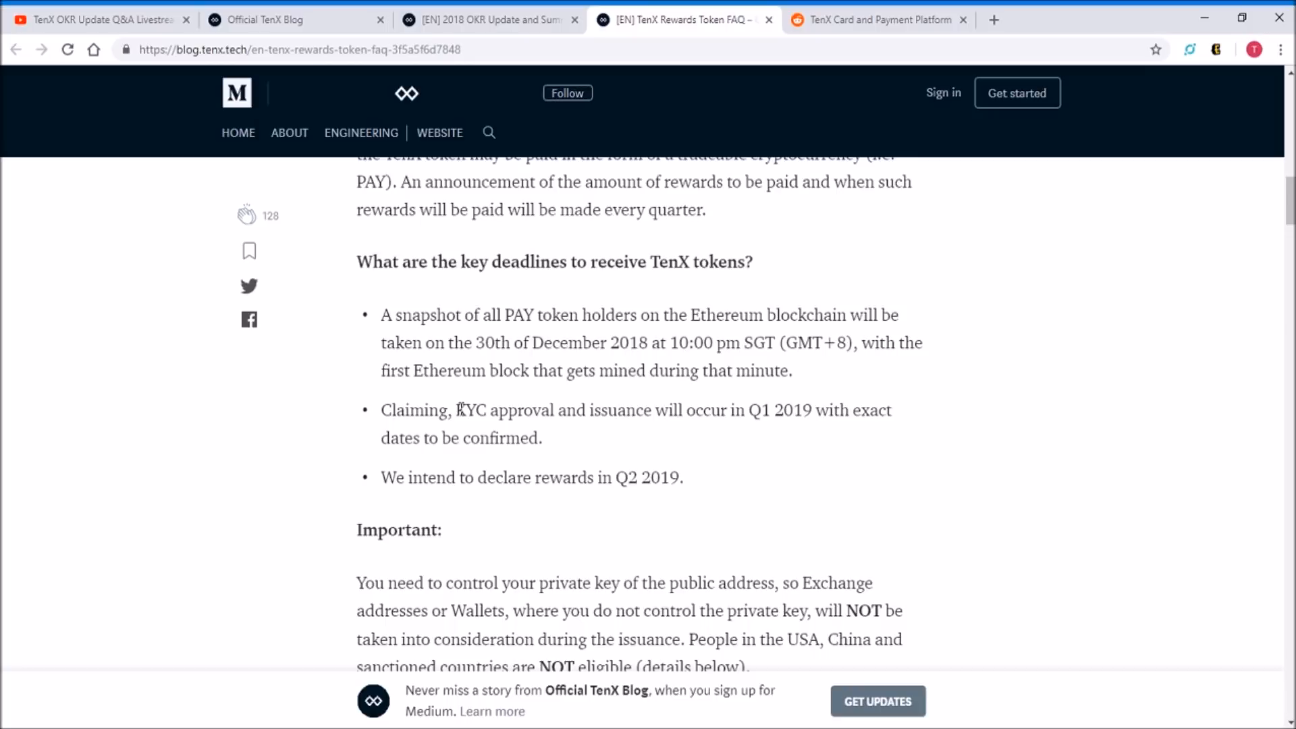
pyautogui.moveTo(652, 416)
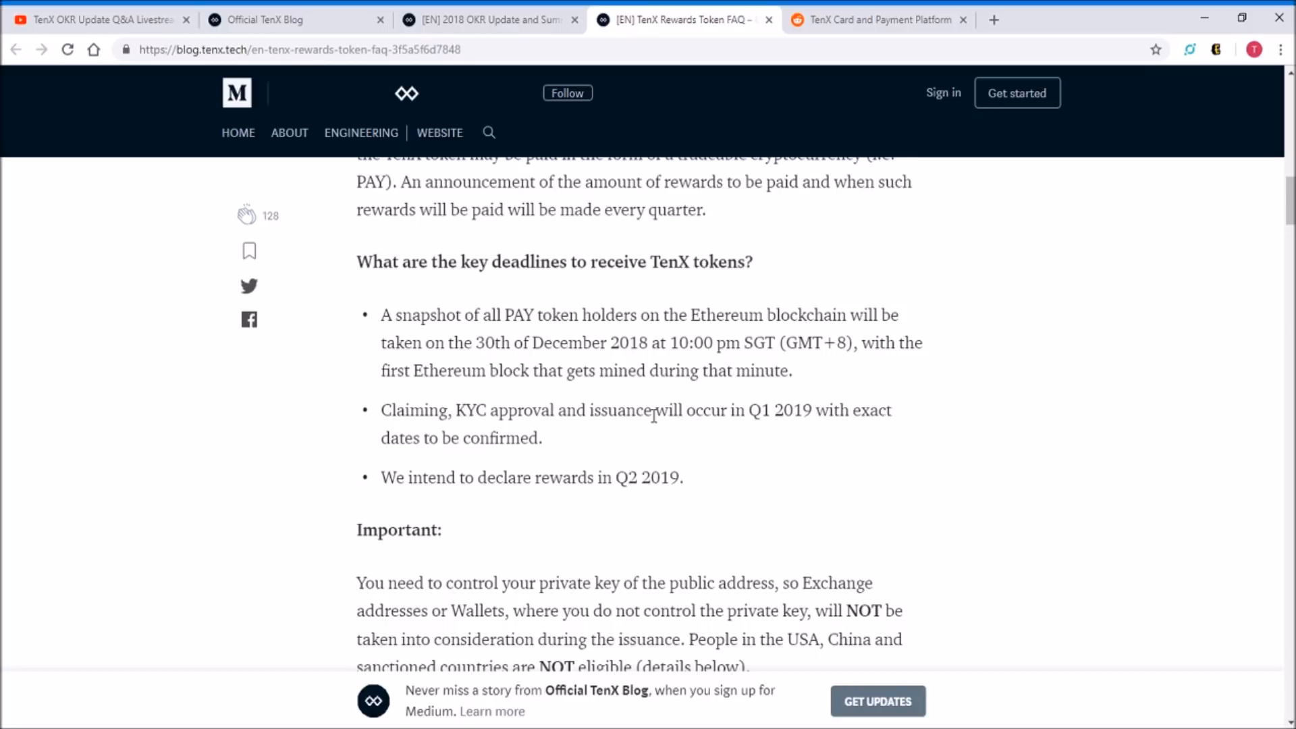
pyautogui.scroll(-3)
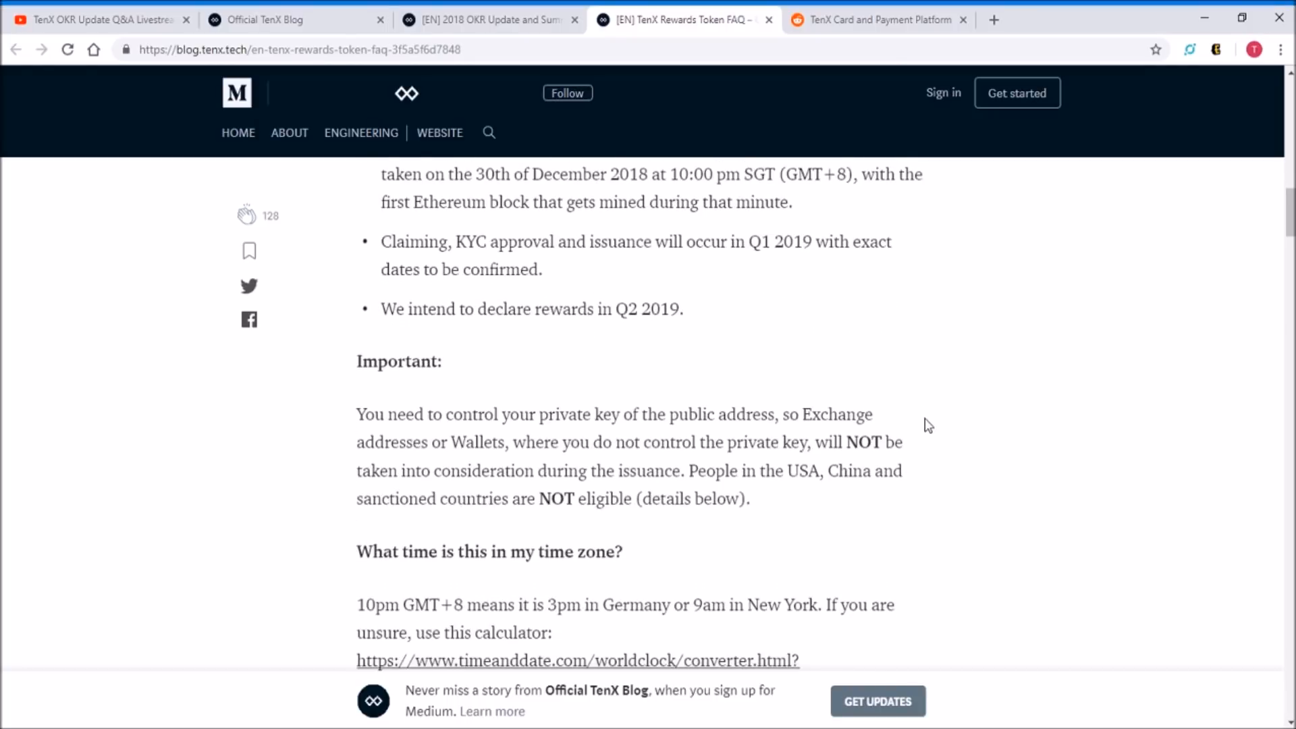
pyautogui.scroll(-3)
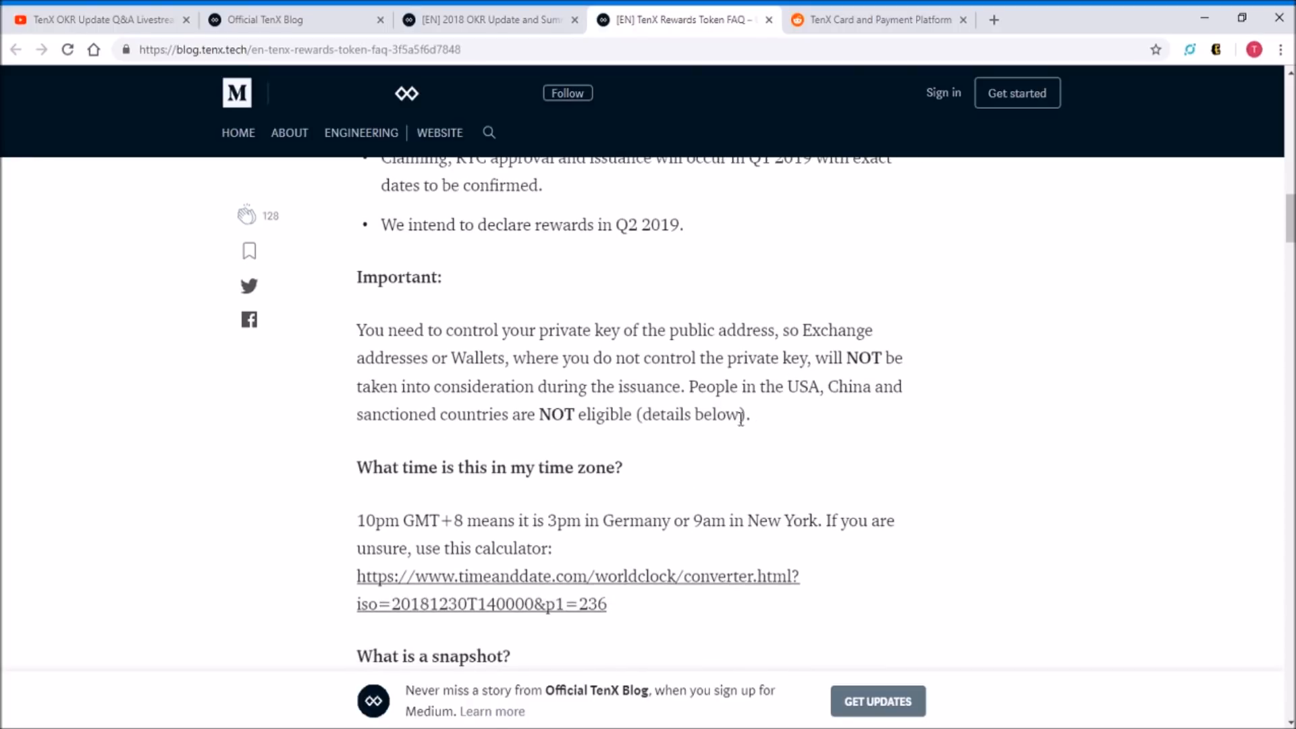
pyautogui.moveTo(469, 330)
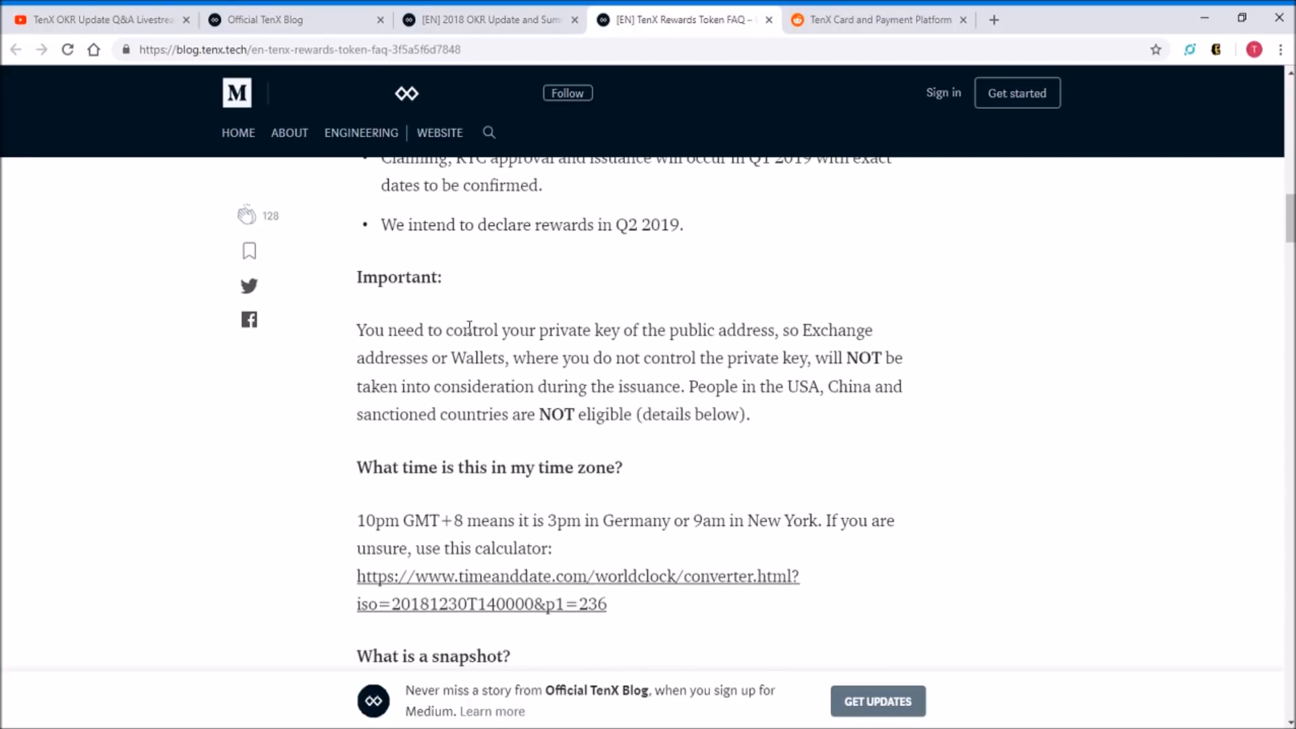
pyautogui.moveTo(726, 350)
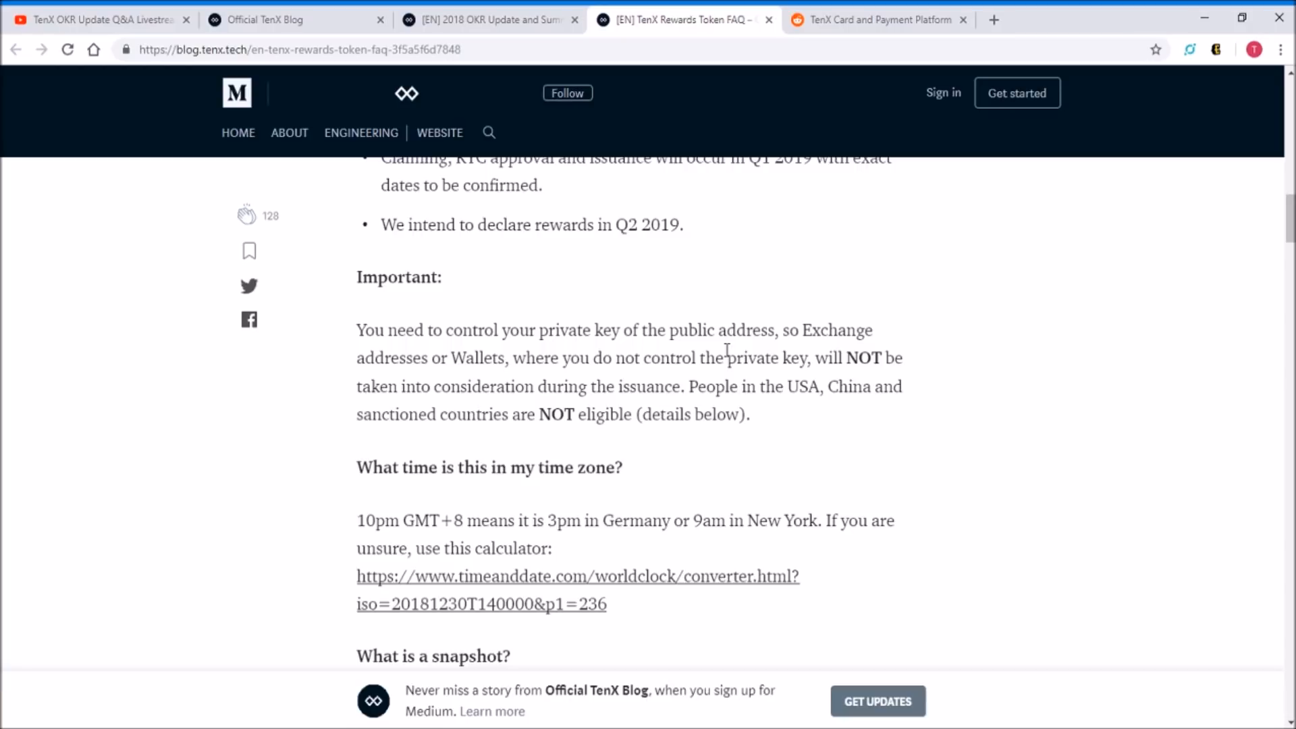
pyautogui.moveTo(710, 377)
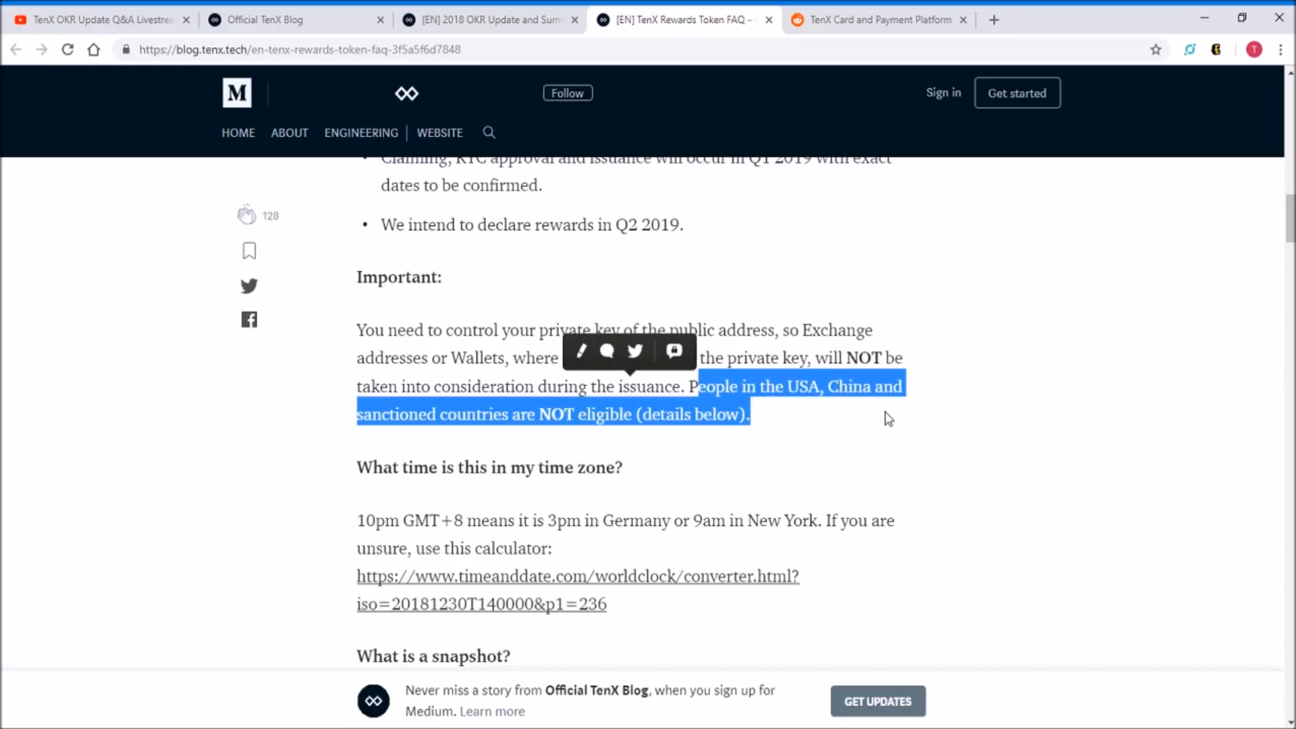
pyautogui.click(648, 413)
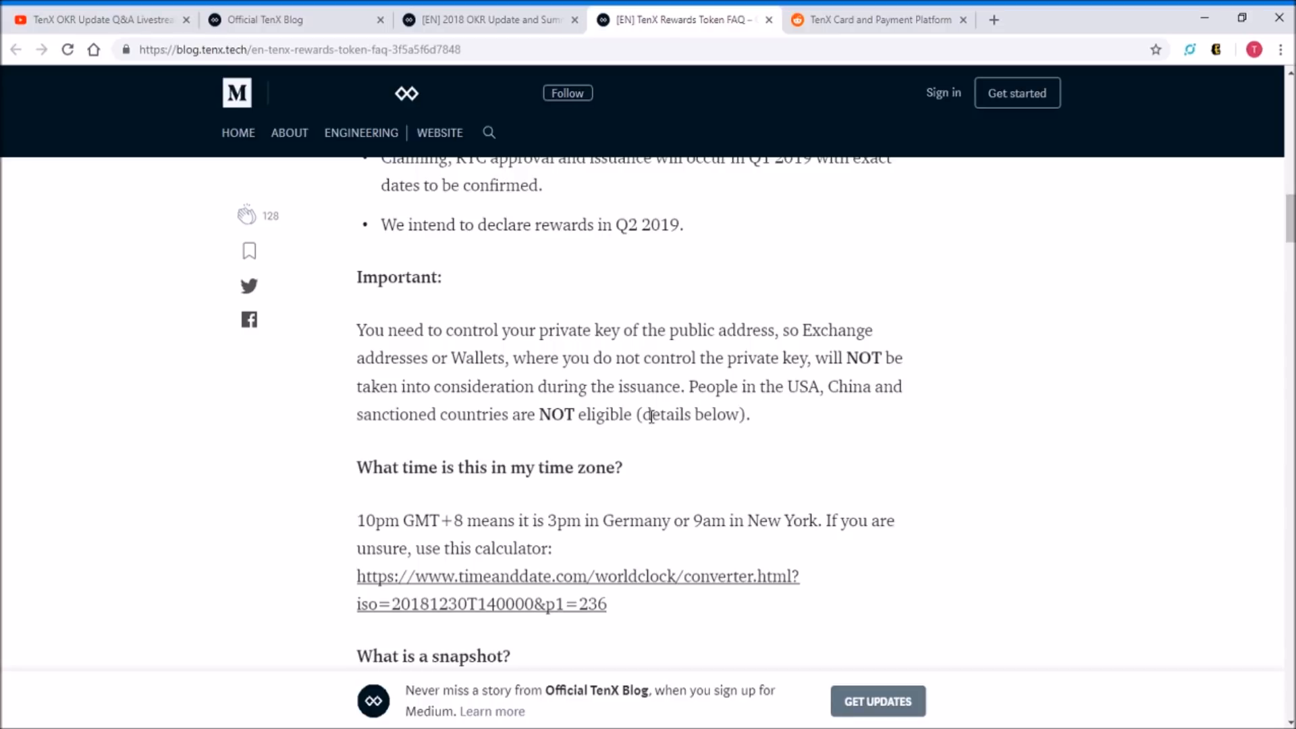
pyautogui.scroll(3)
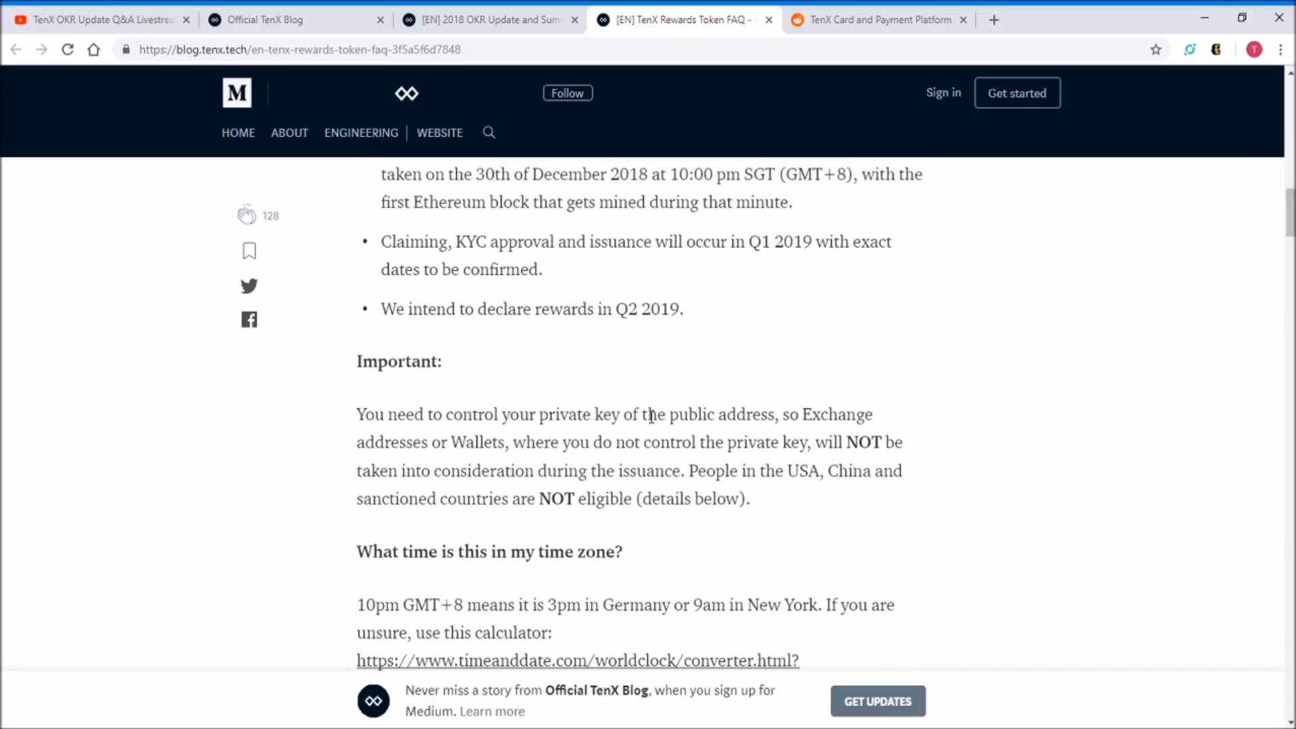
pyautogui.scroll(-3)
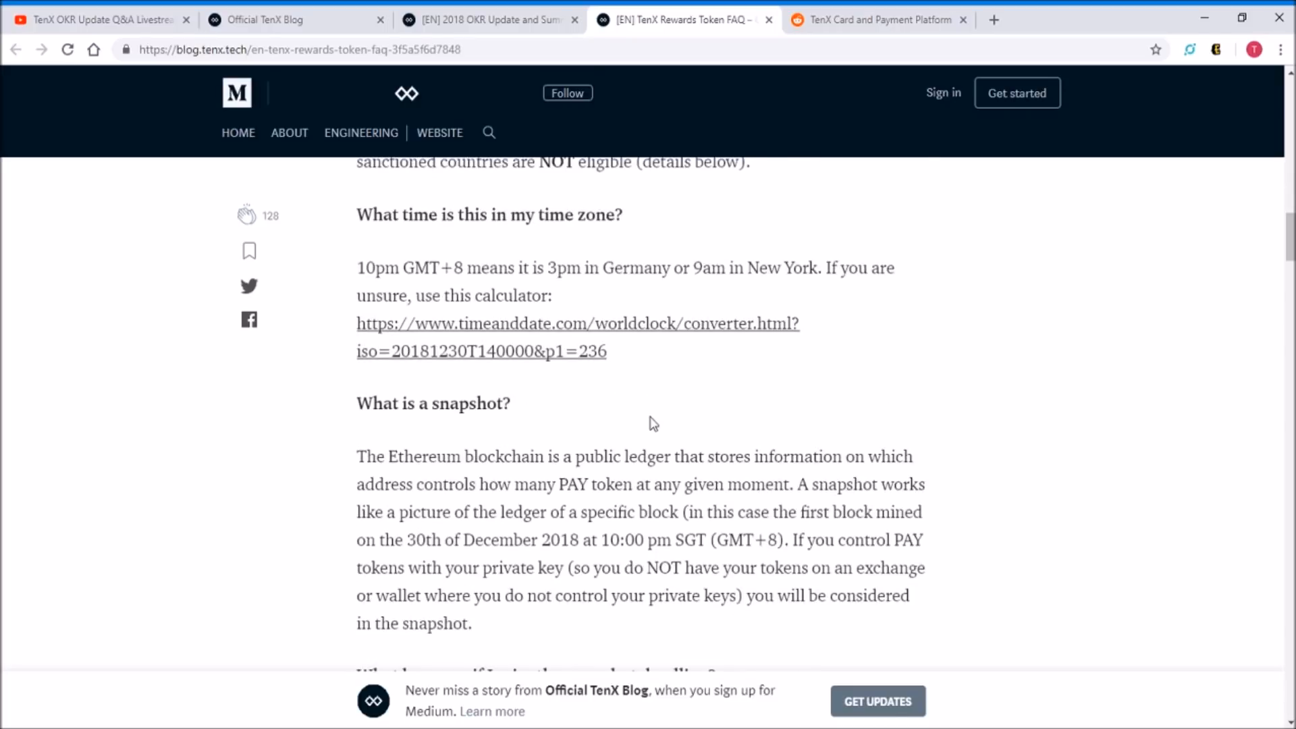
pyautogui.scroll(-3)
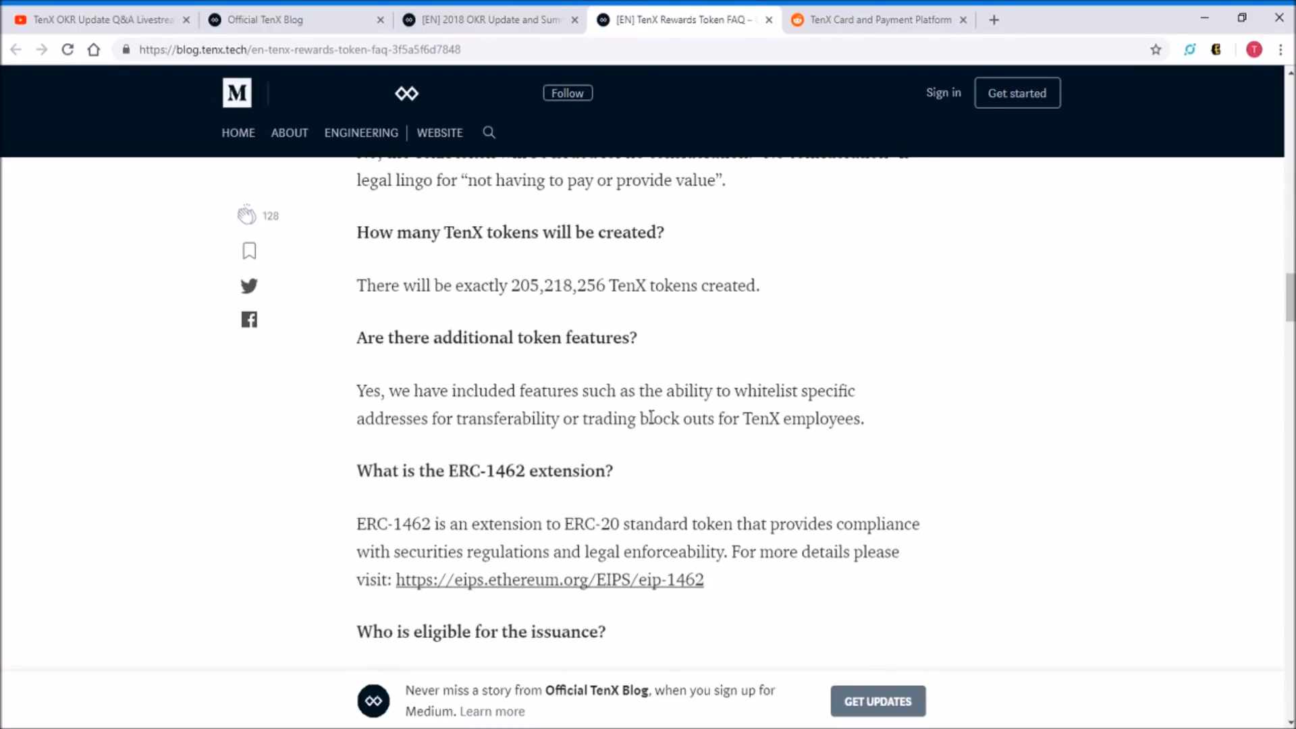
pyautogui.scroll(-3)
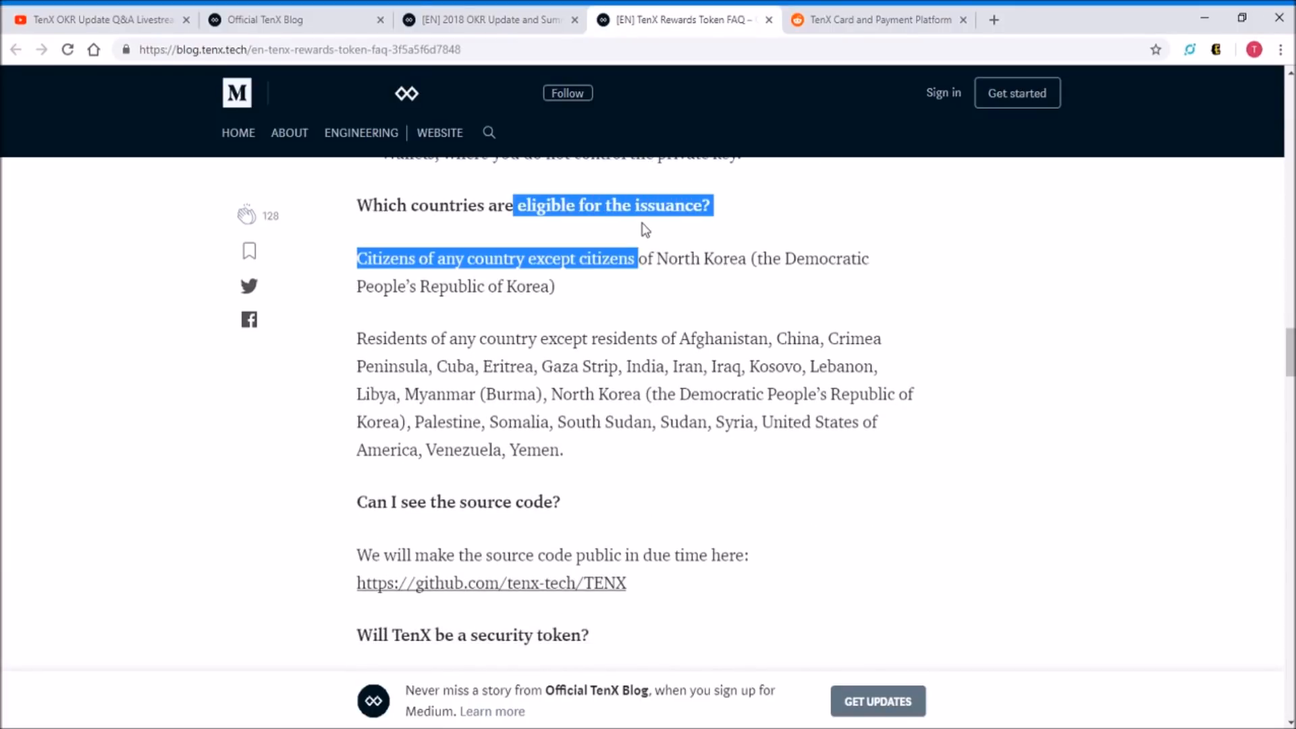
pyautogui.click(627, 258)
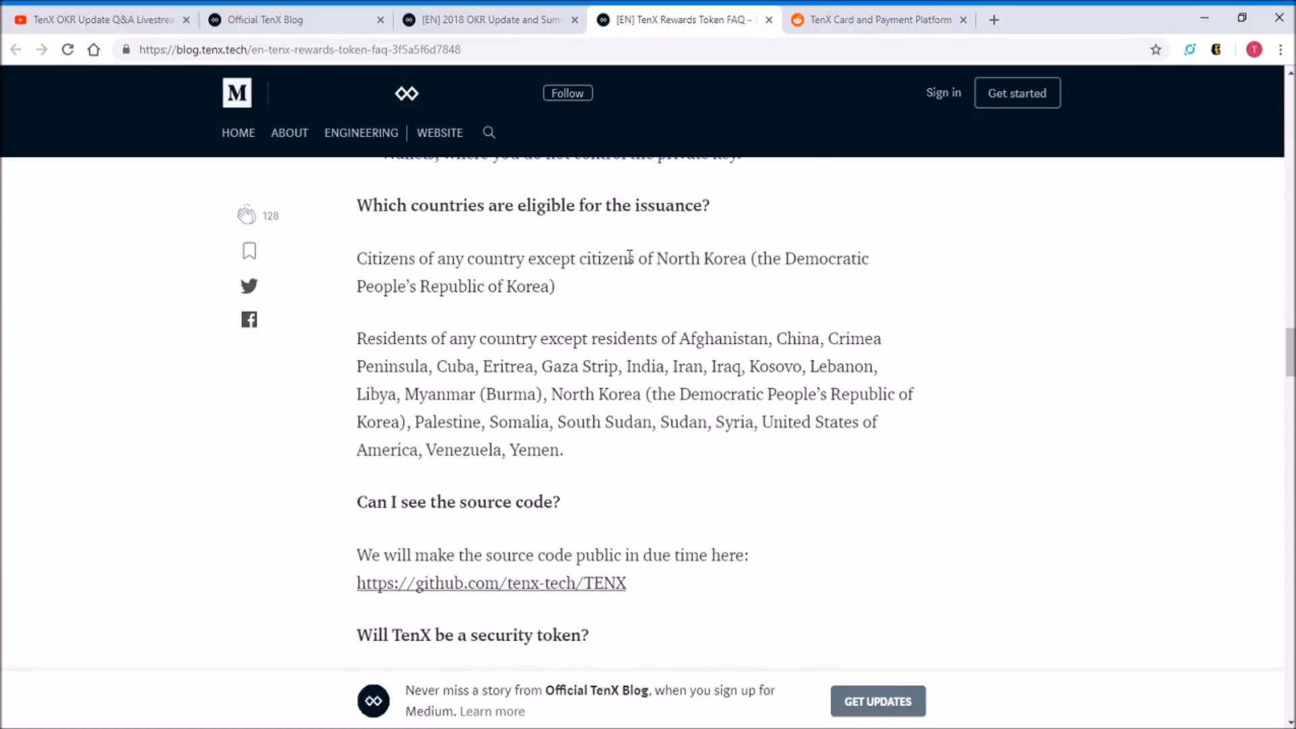
pyautogui.moveTo(600, 251)
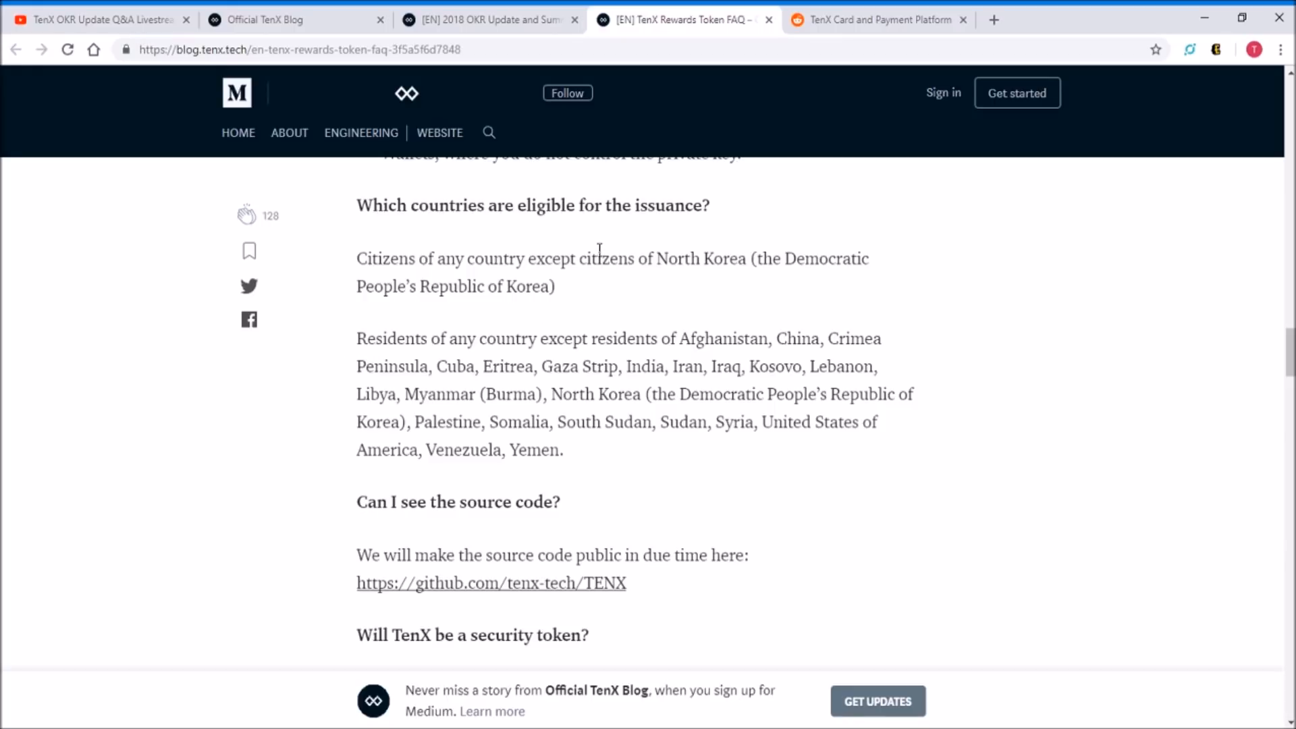
pyautogui.moveTo(656, 347)
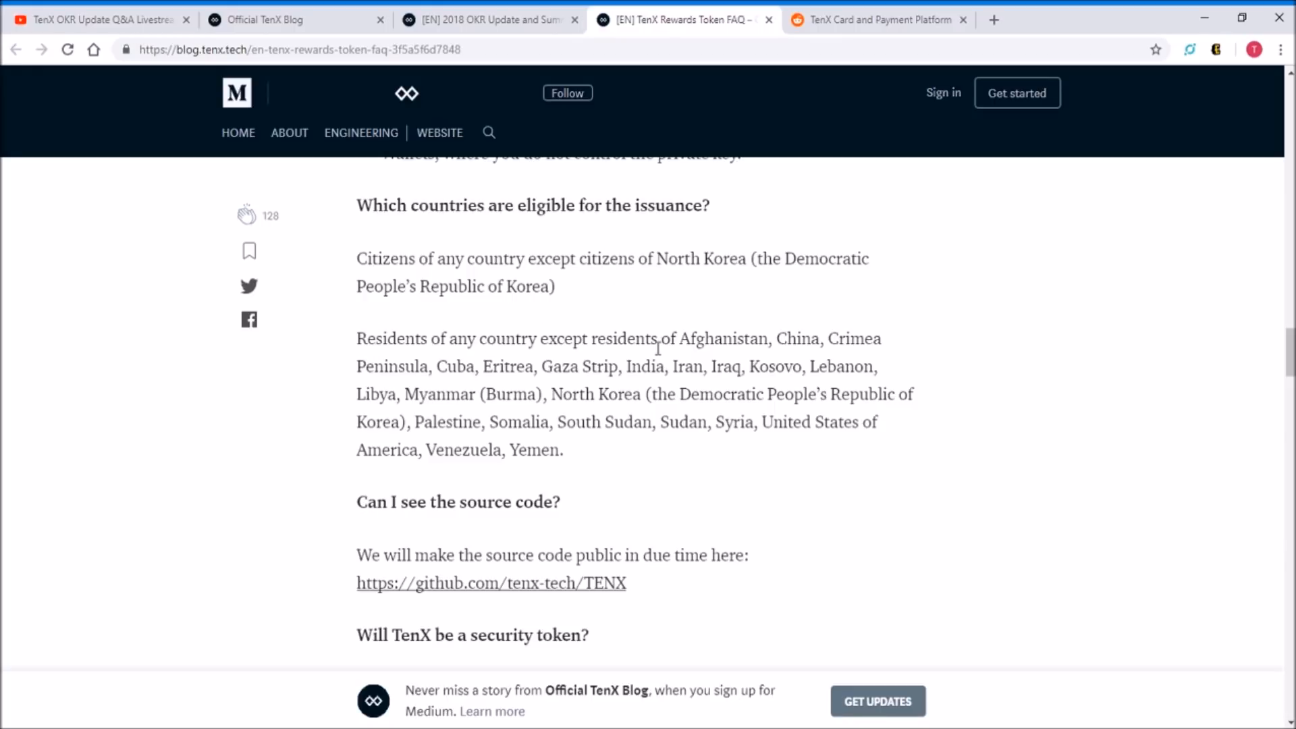
pyautogui.moveTo(773, 334)
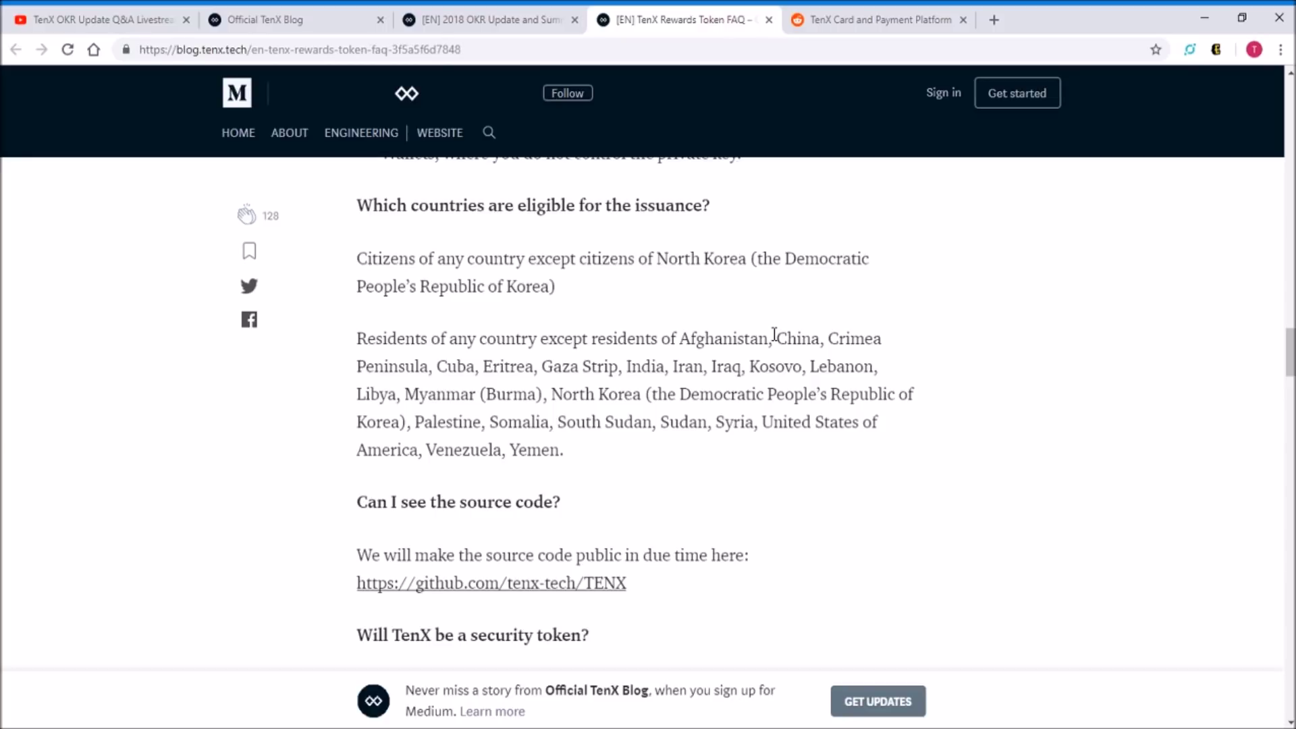
pyautogui.moveTo(585, 388)
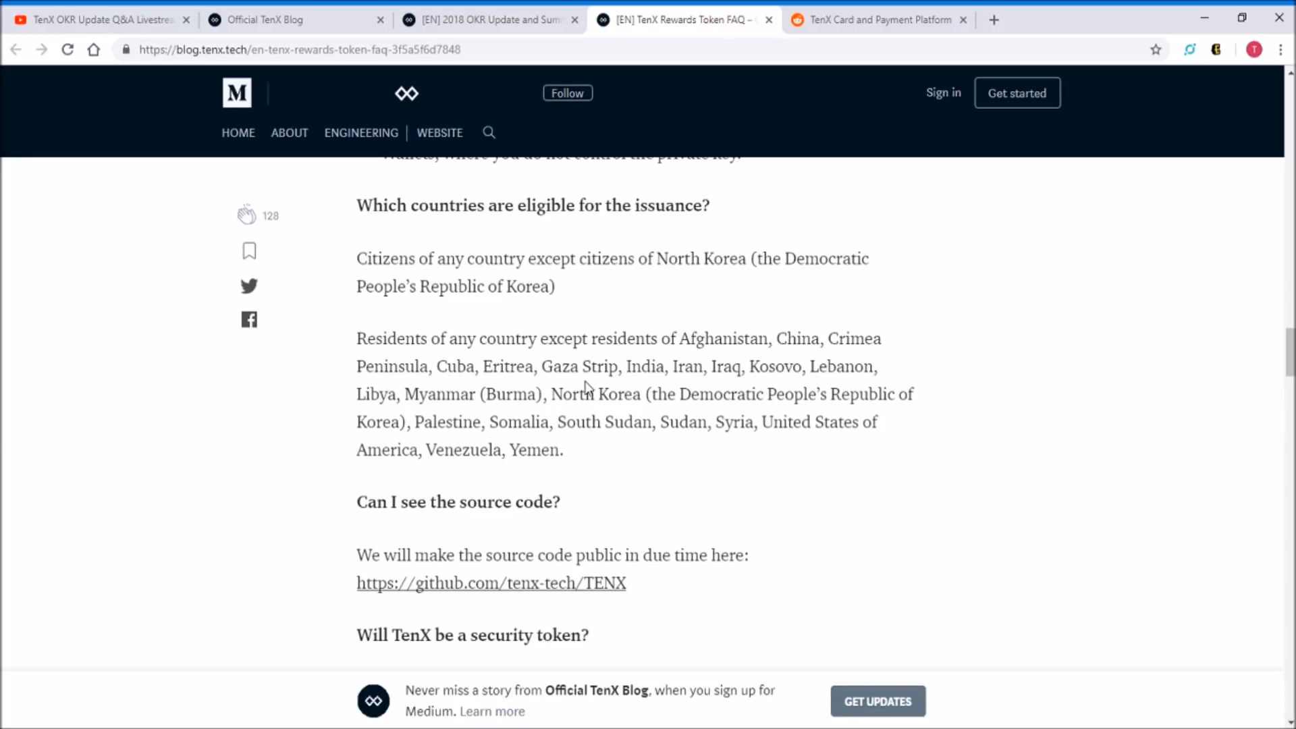
pyautogui.moveTo(715, 386)
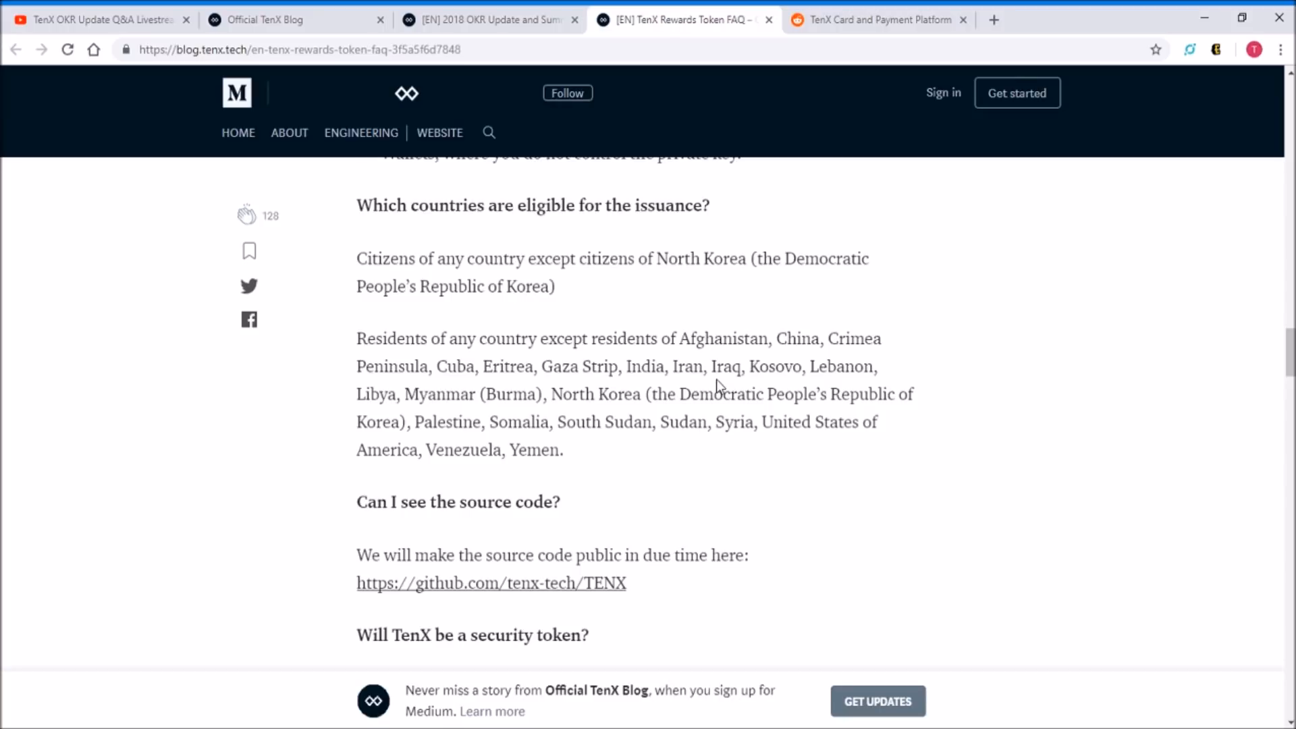
pyautogui.moveTo(496, 431)
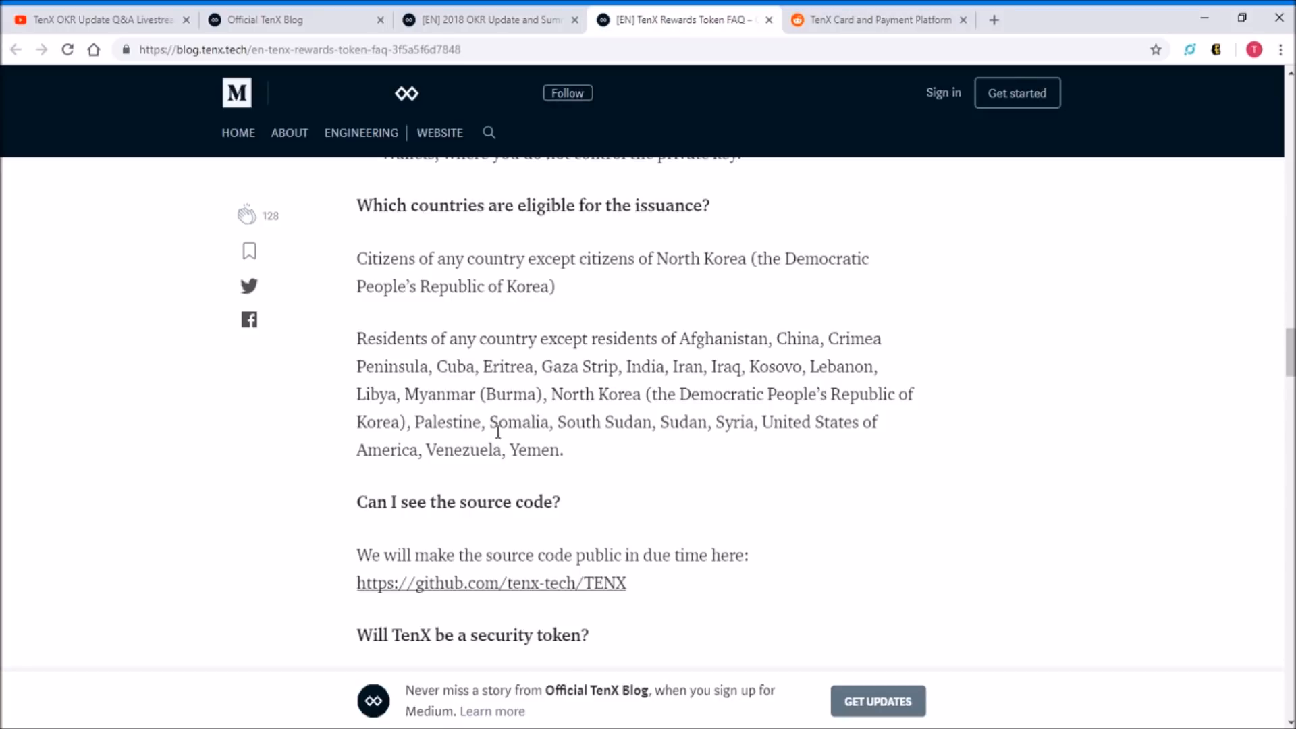
pyautogui.moveTo(680, 390)
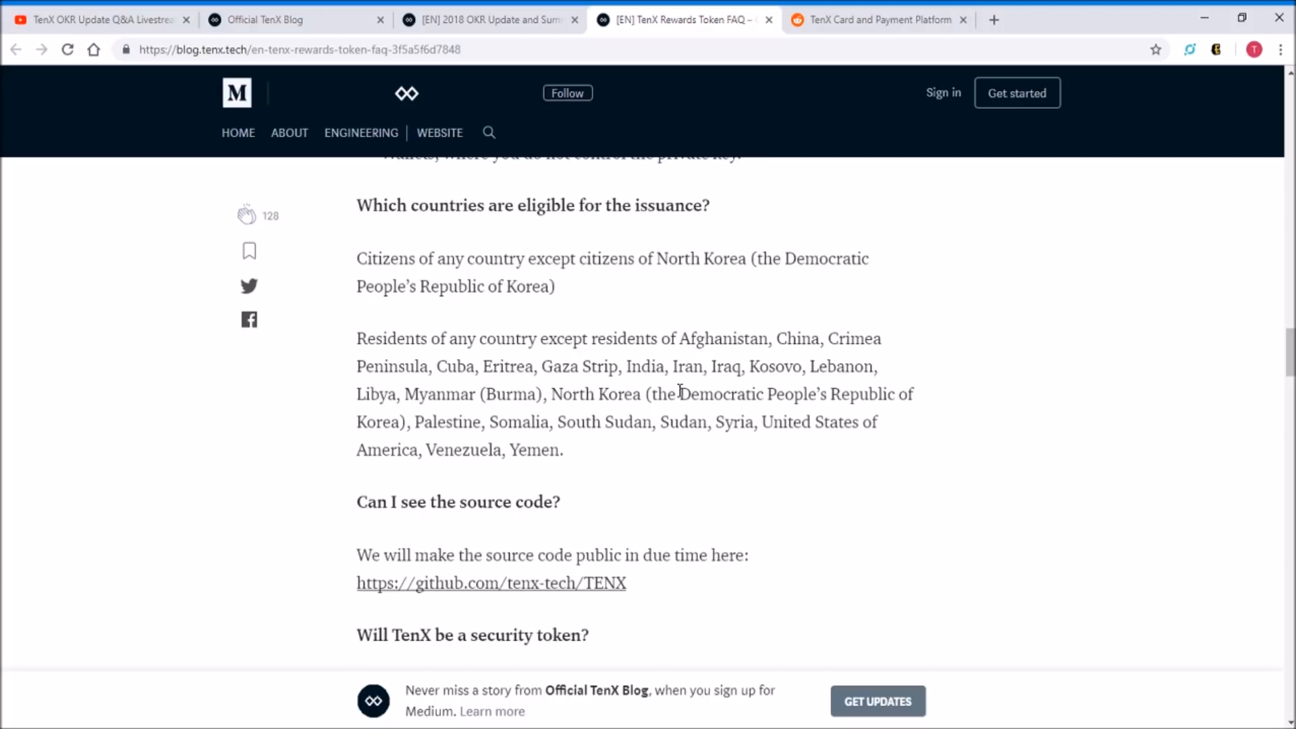
pyautogui.moveTo(763, 399)
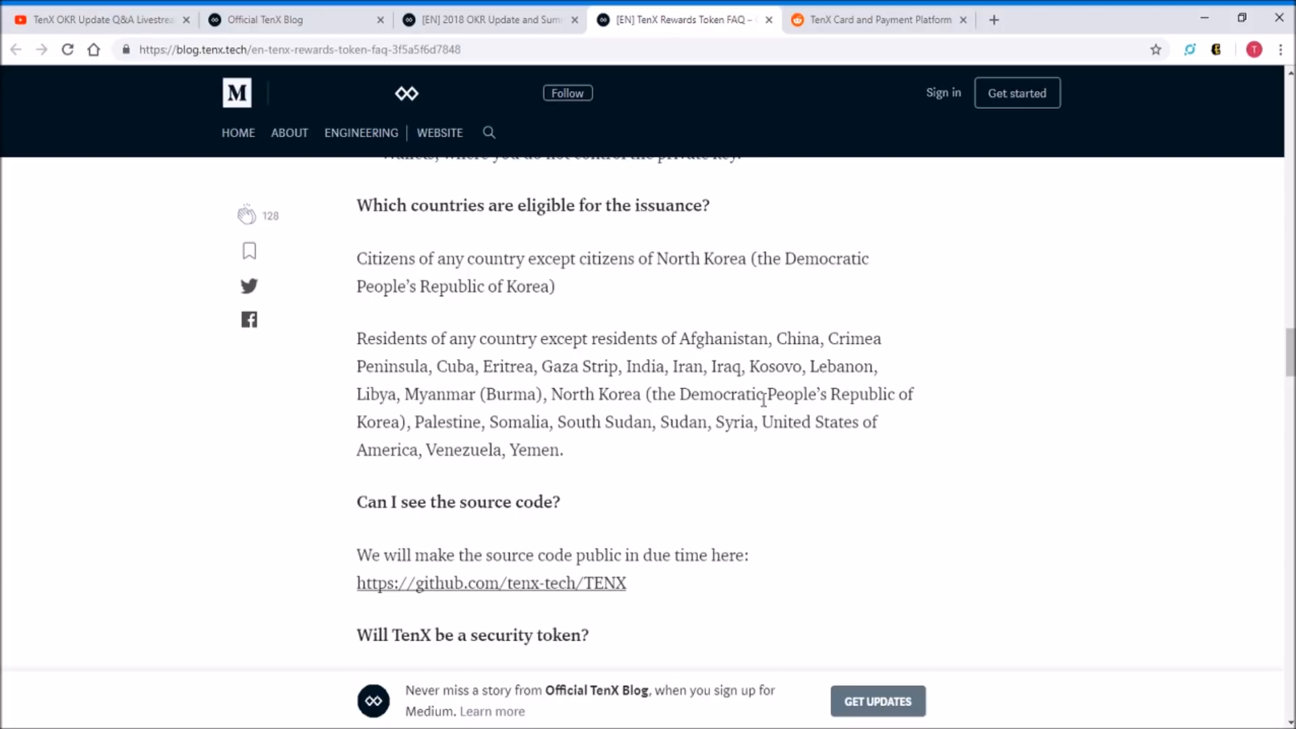
pyautogui.moveTo(791, 439)
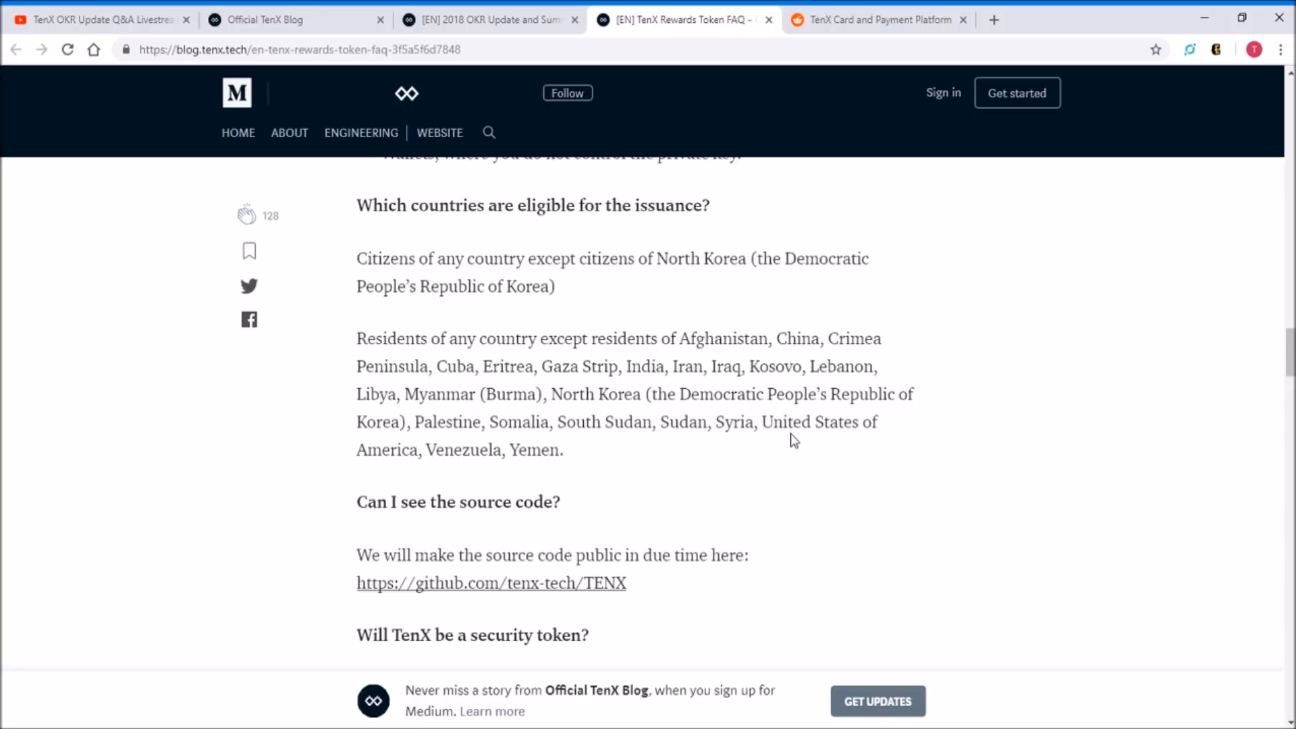
pyautogui.moveTo(875, 449)
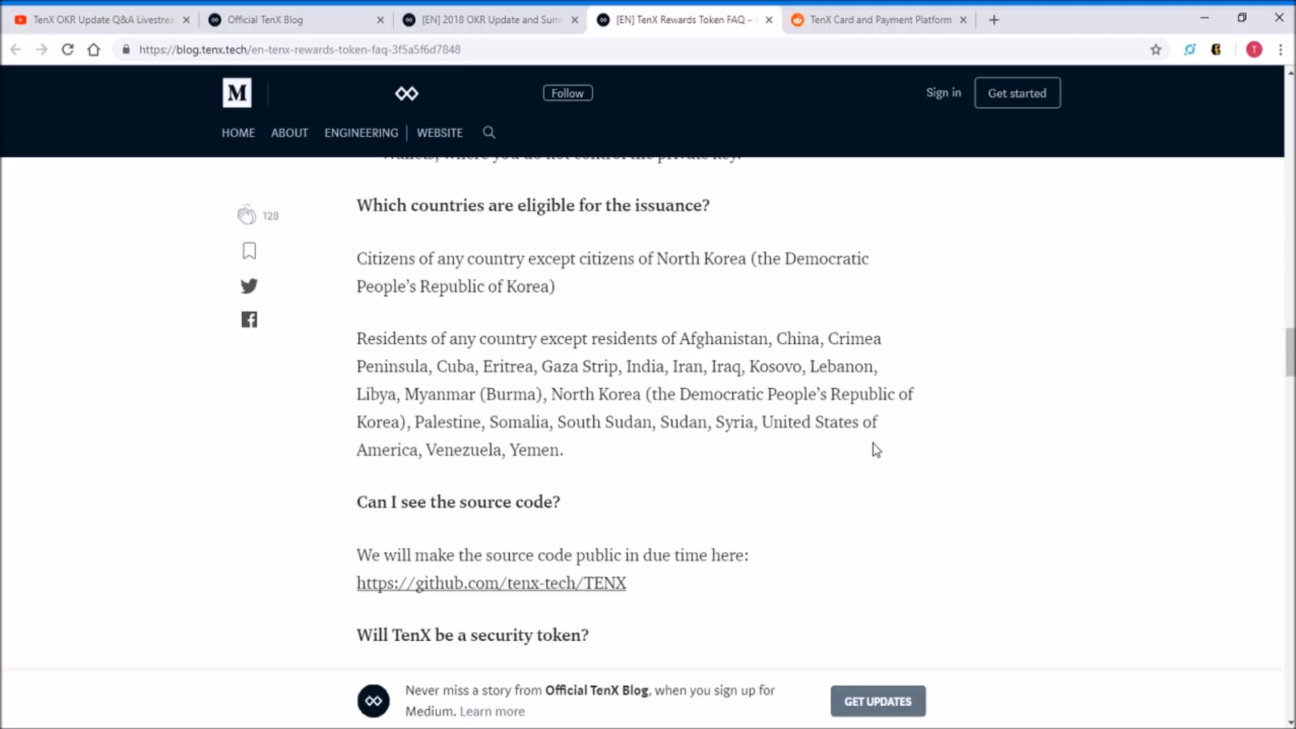
pyautogui.moveTo(842, 389)
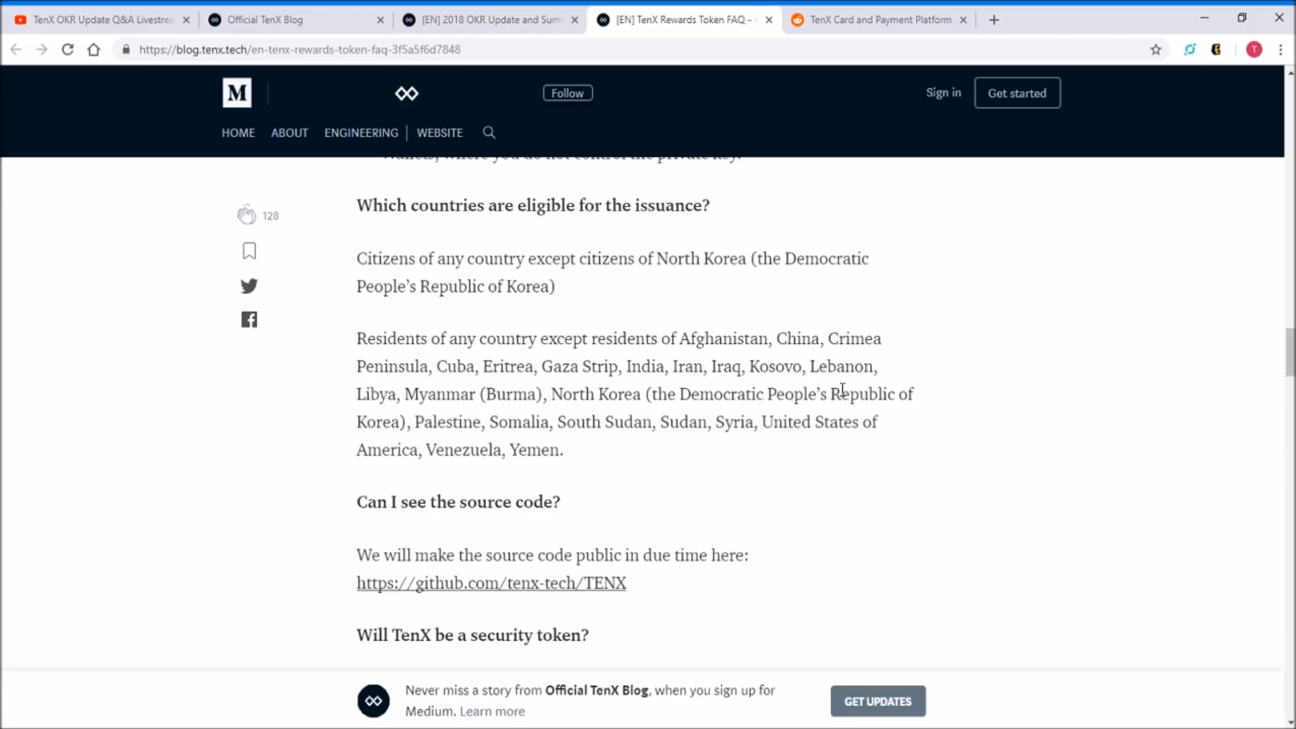
pyautogui.moveTo(445, 275)
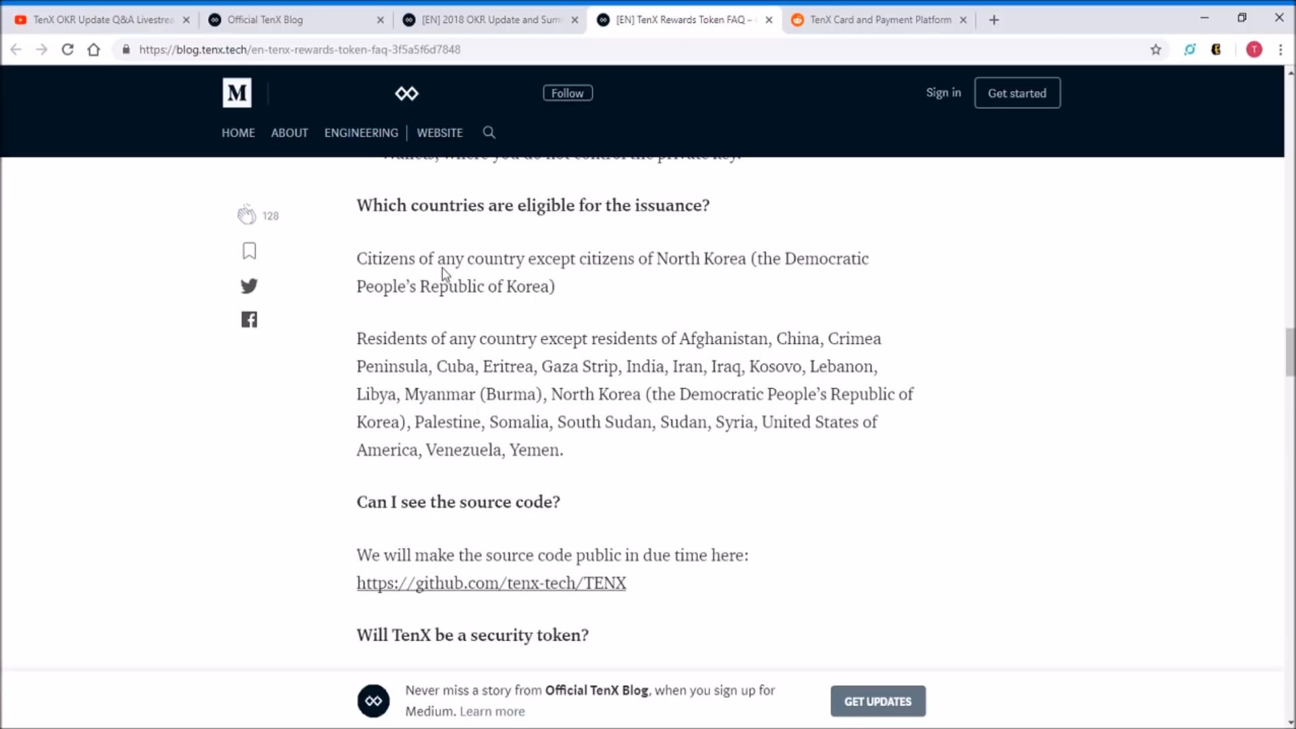
pyautogui.moveTo(968, 446)
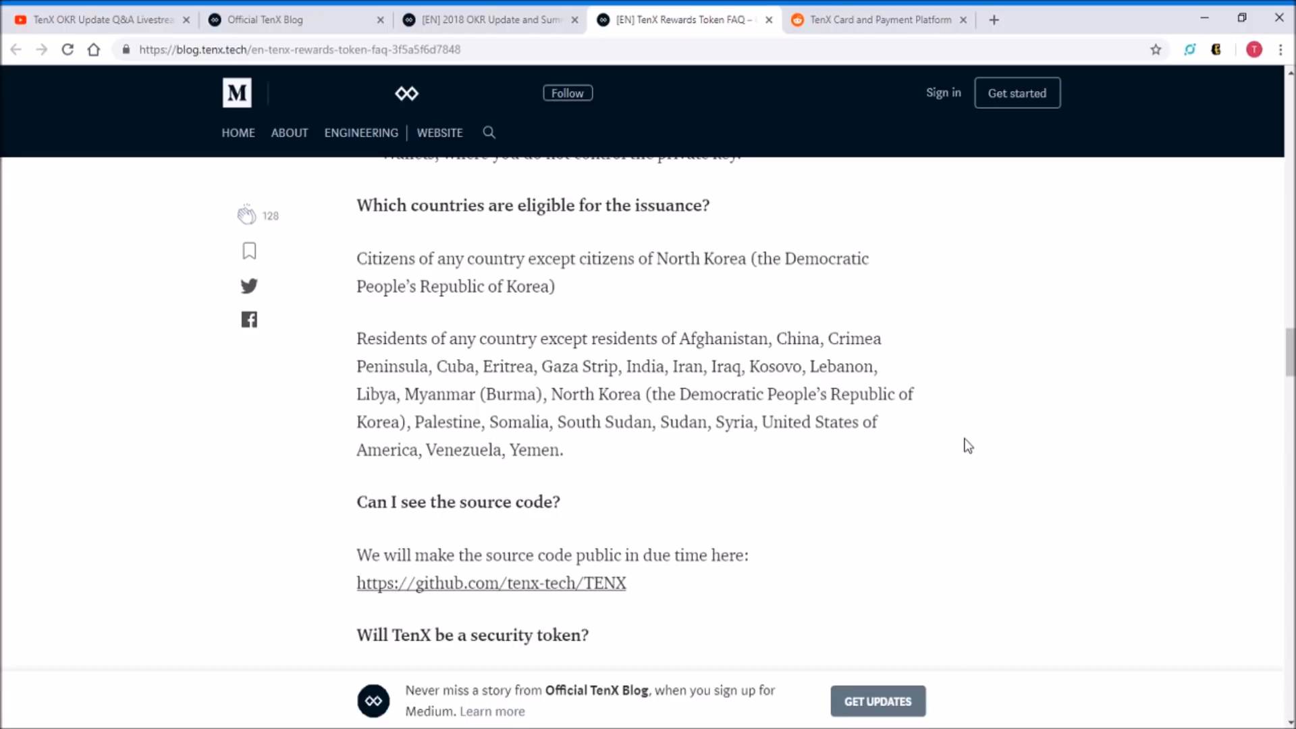
# Scroll back up the FAQ to 'What are the key deadlines to receive TenX tokens?'
pyautogui.scroll(3)
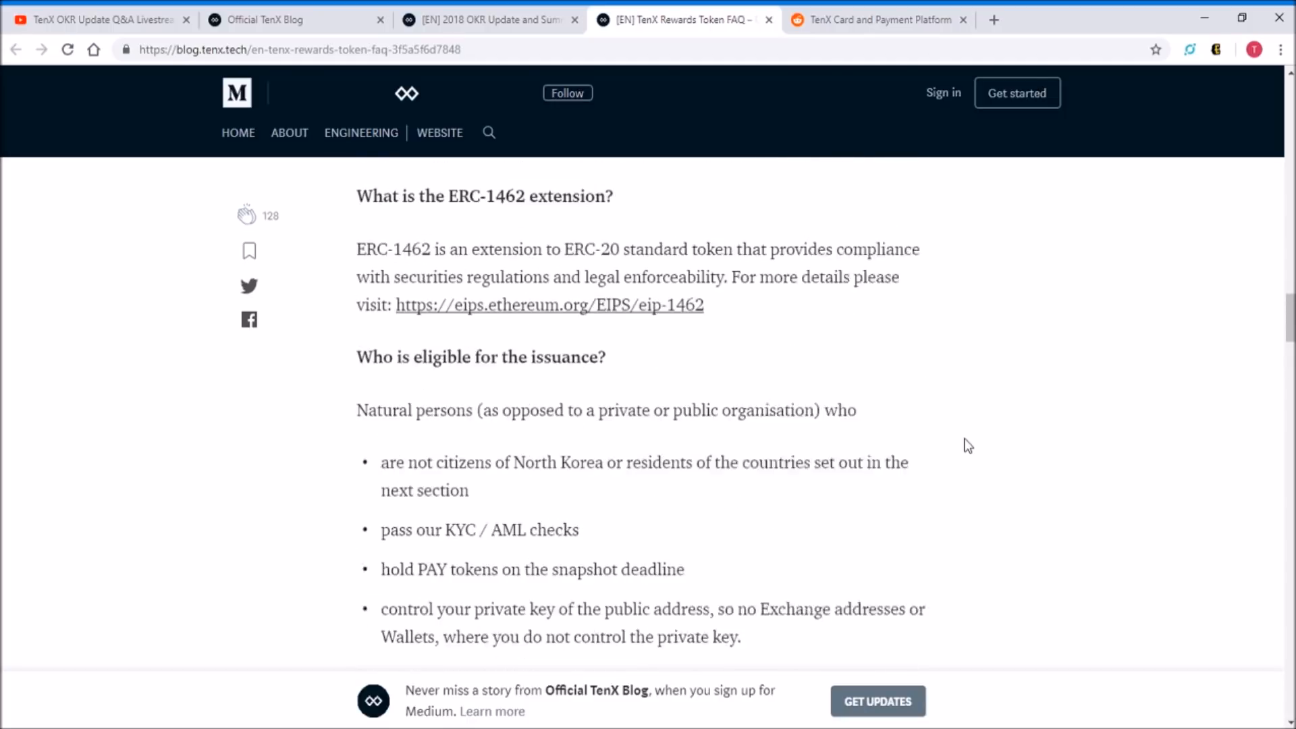
pyautogui.scroll(-3)
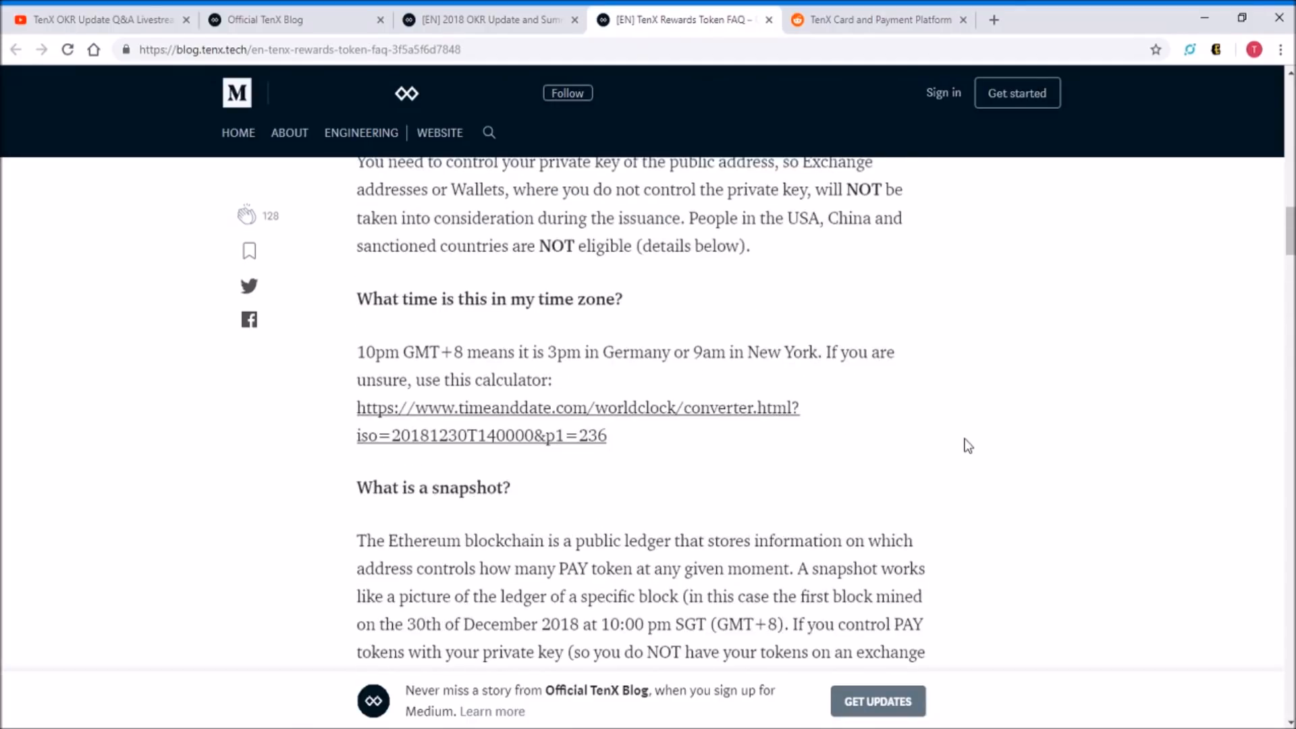
pyautogui.scroll(3)
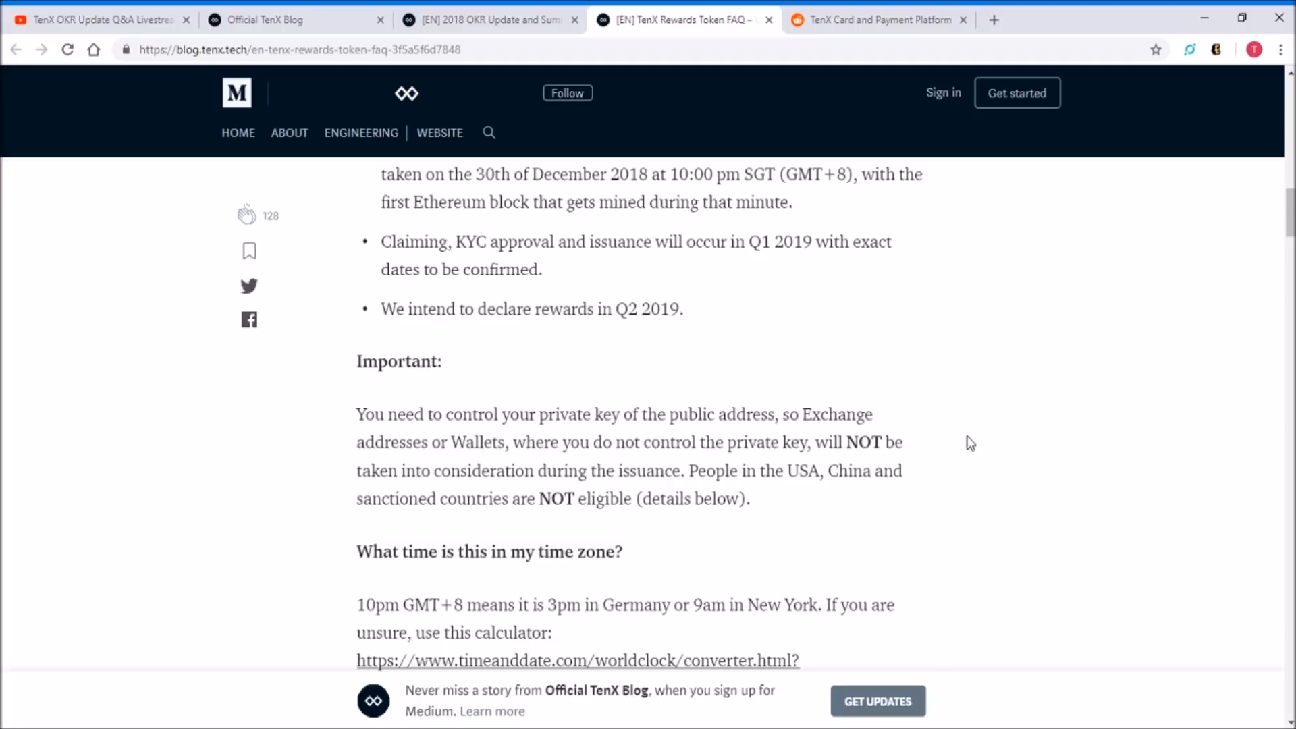
pyautogui.scroll(3)
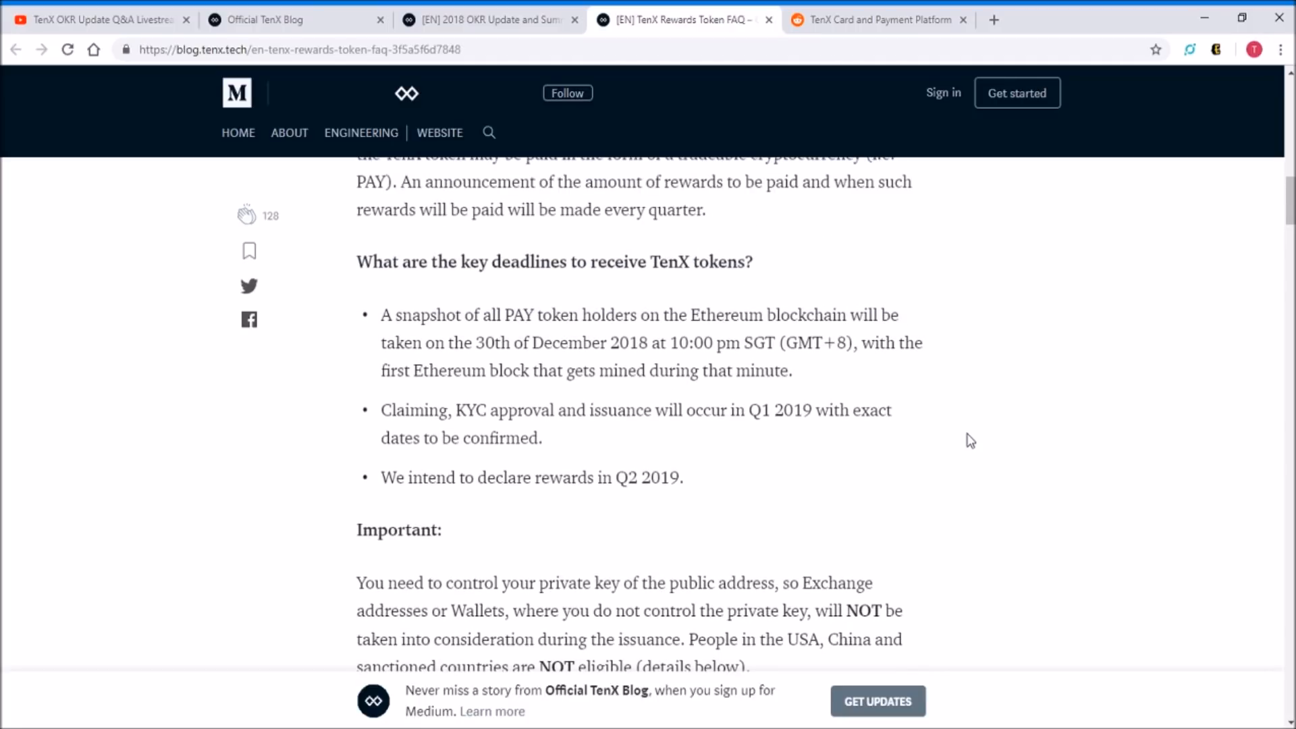
pyautogui.scroll(3)
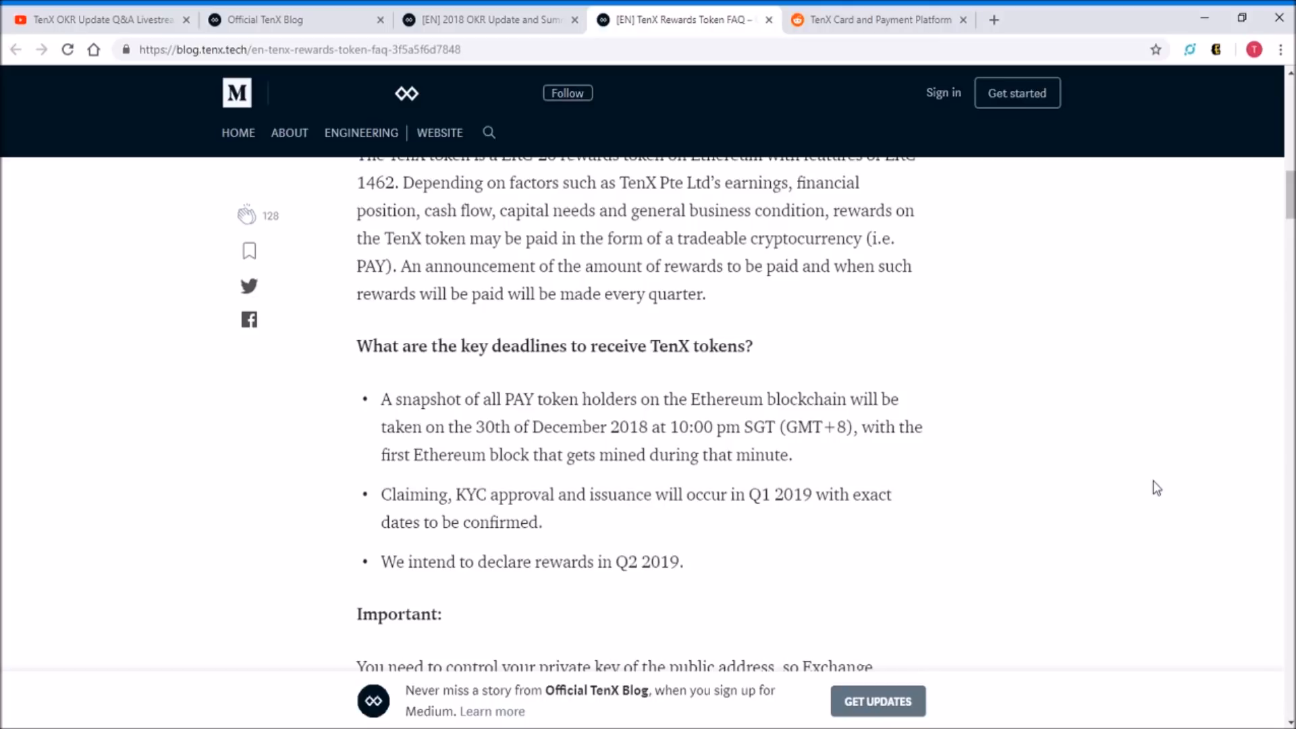
pyautogui.moveTo(722, 423)
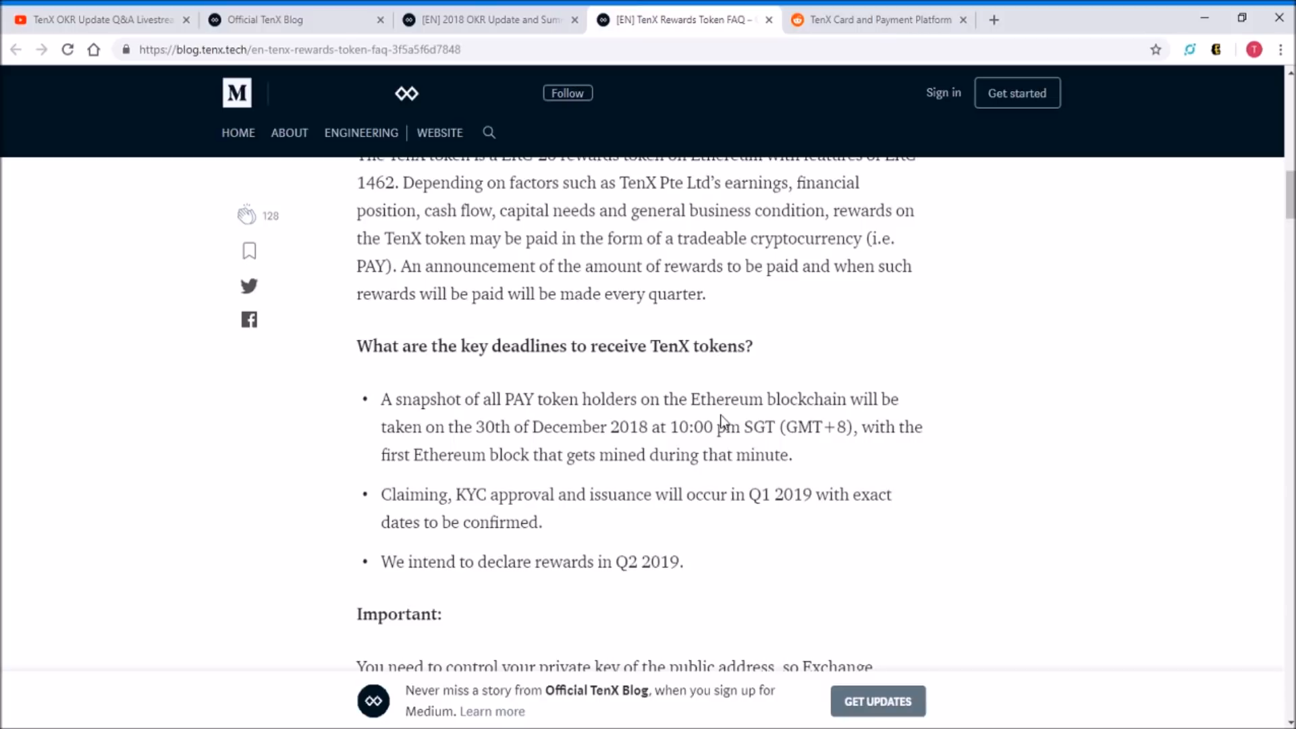
pyautogui.moveTo(659, 436)
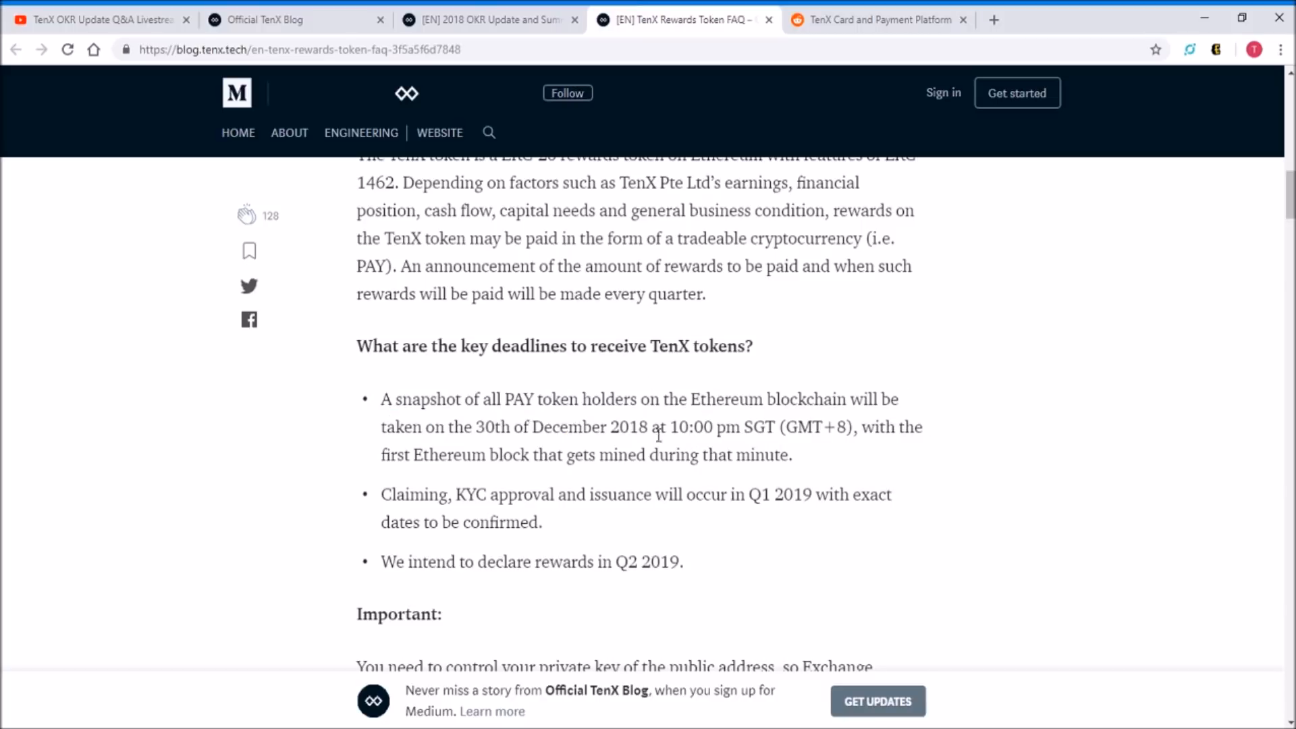
pyautogui.moveTo(675, 378)
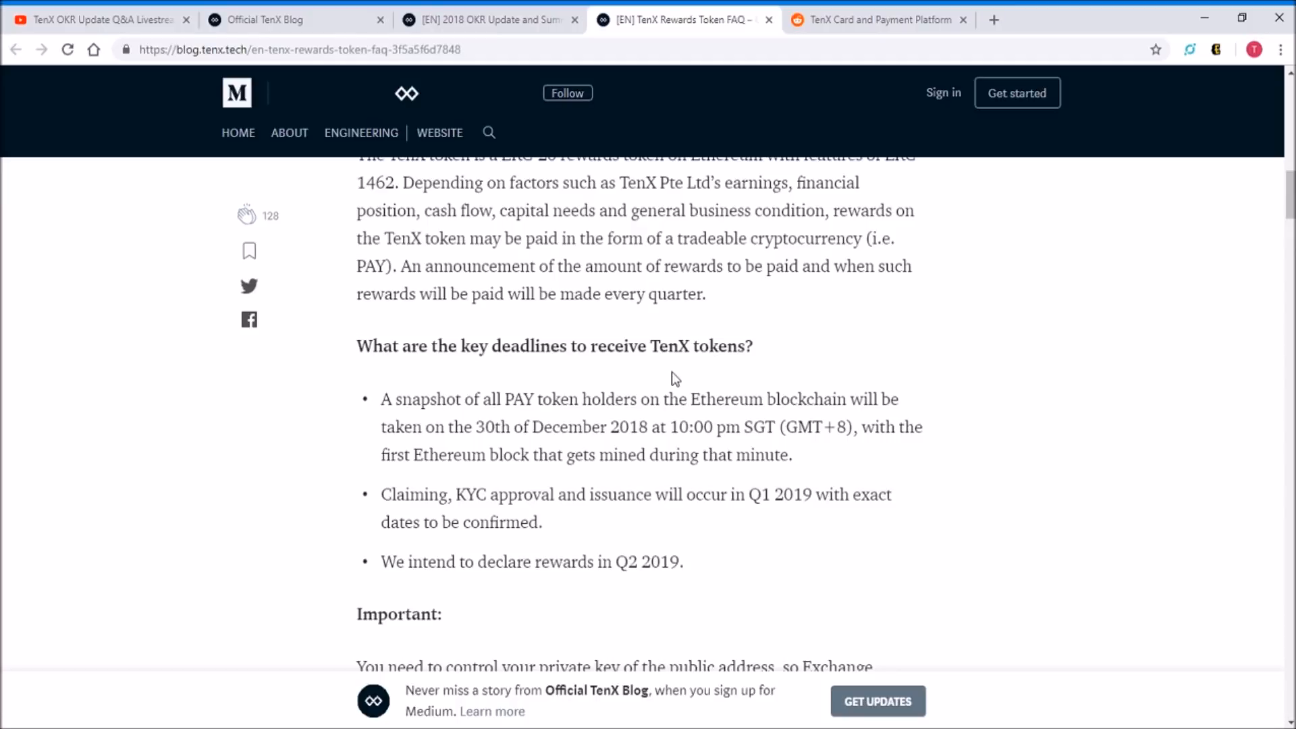
pyautogui.moveTo(642, 389)
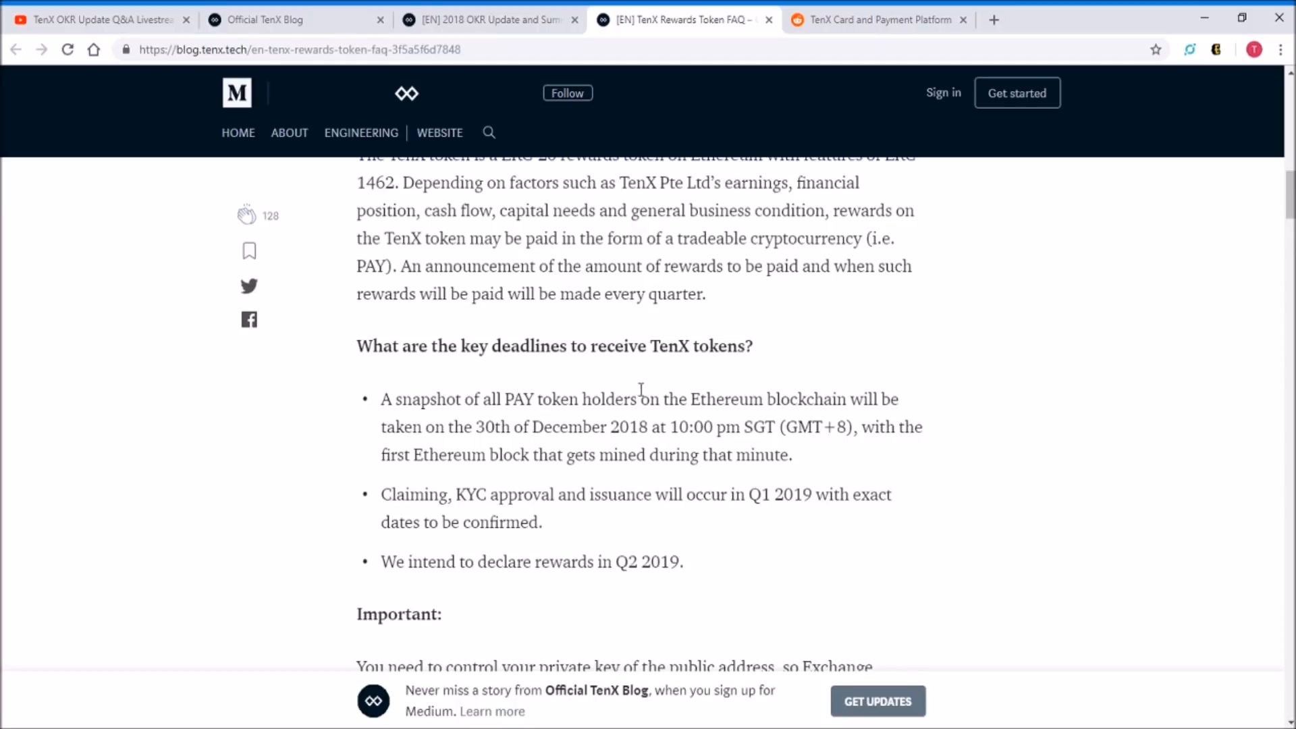
# Scroll down the FAQ to the source code, security token and exchange listing answers
pyautogui.scroll(-3)
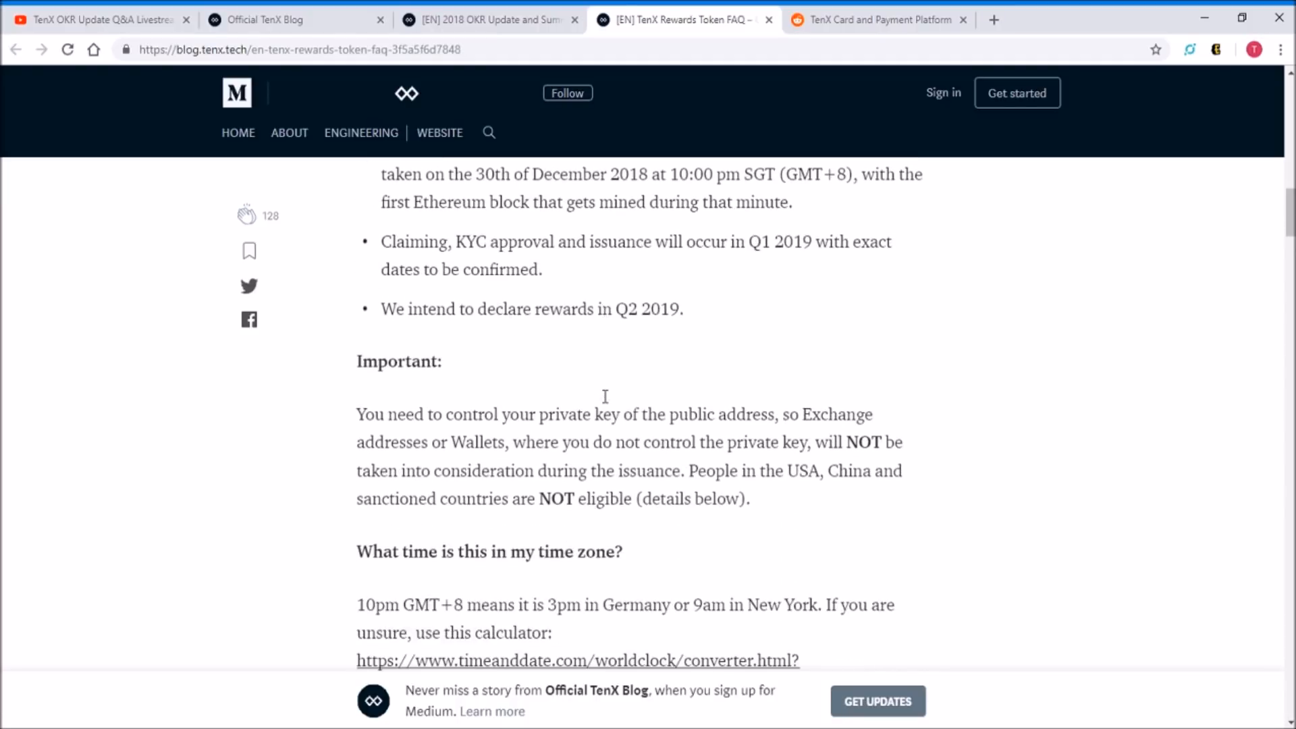
pyautogui.scroll(-3)
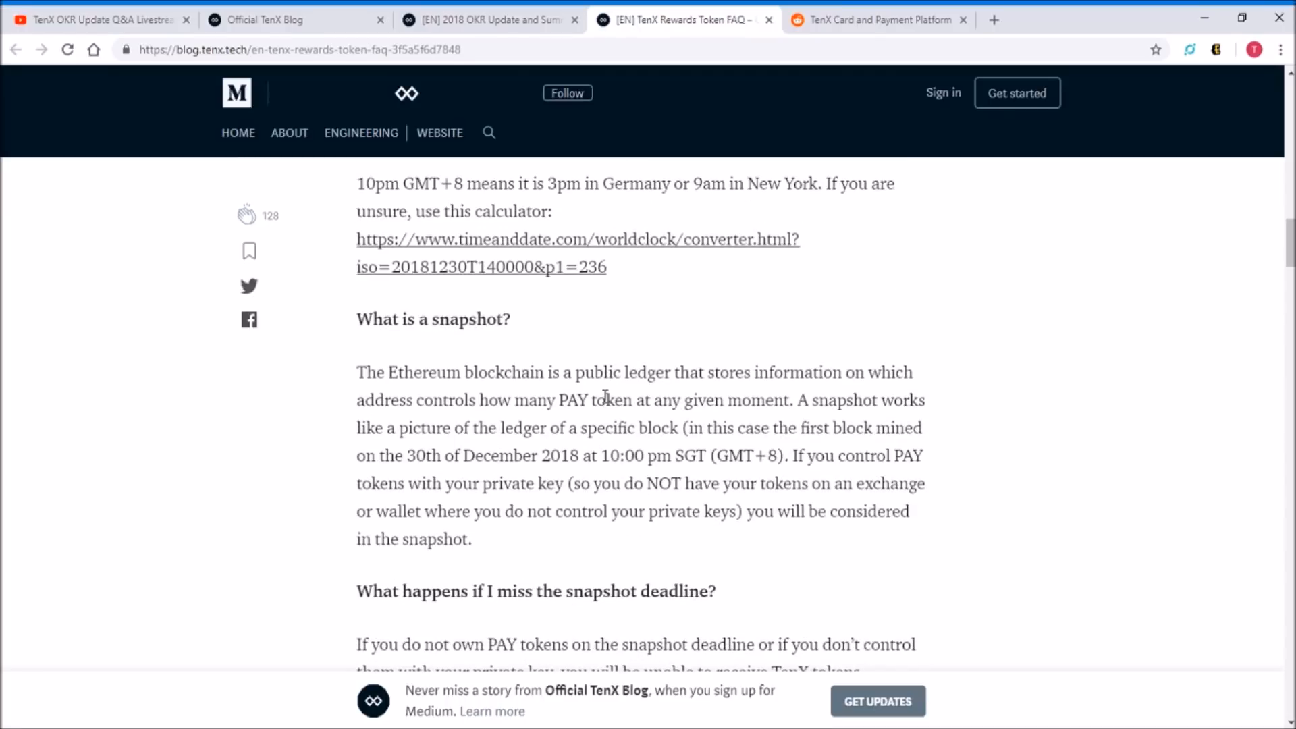
pyautogui.scroll(-3)
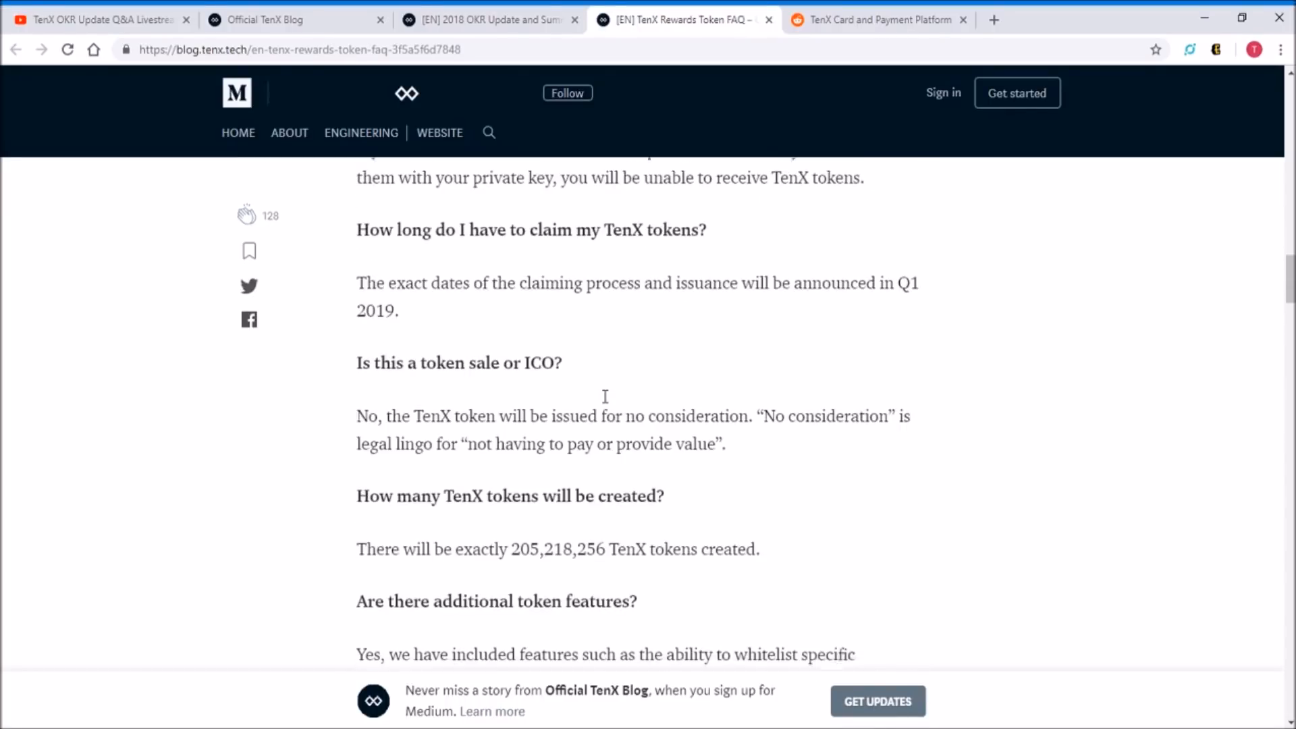
pyautogui.scroll(-3)
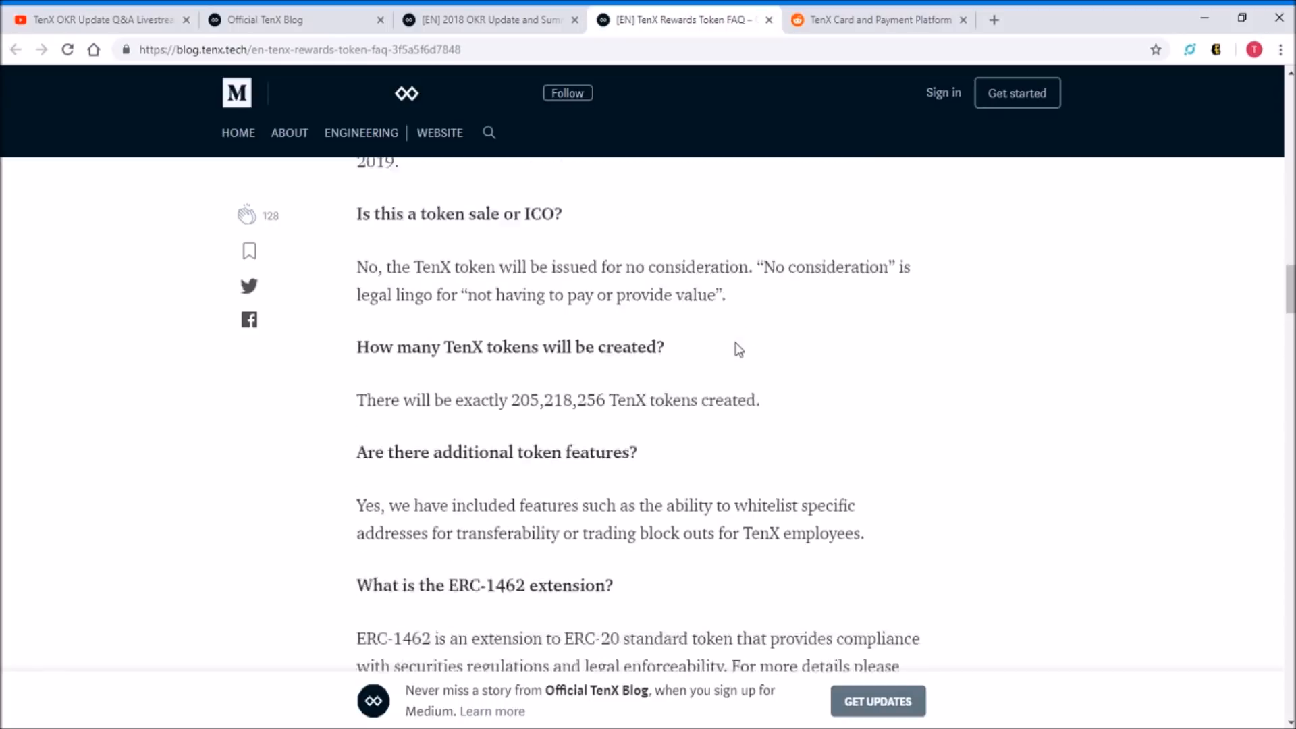
pyautogui.scroll(-3)
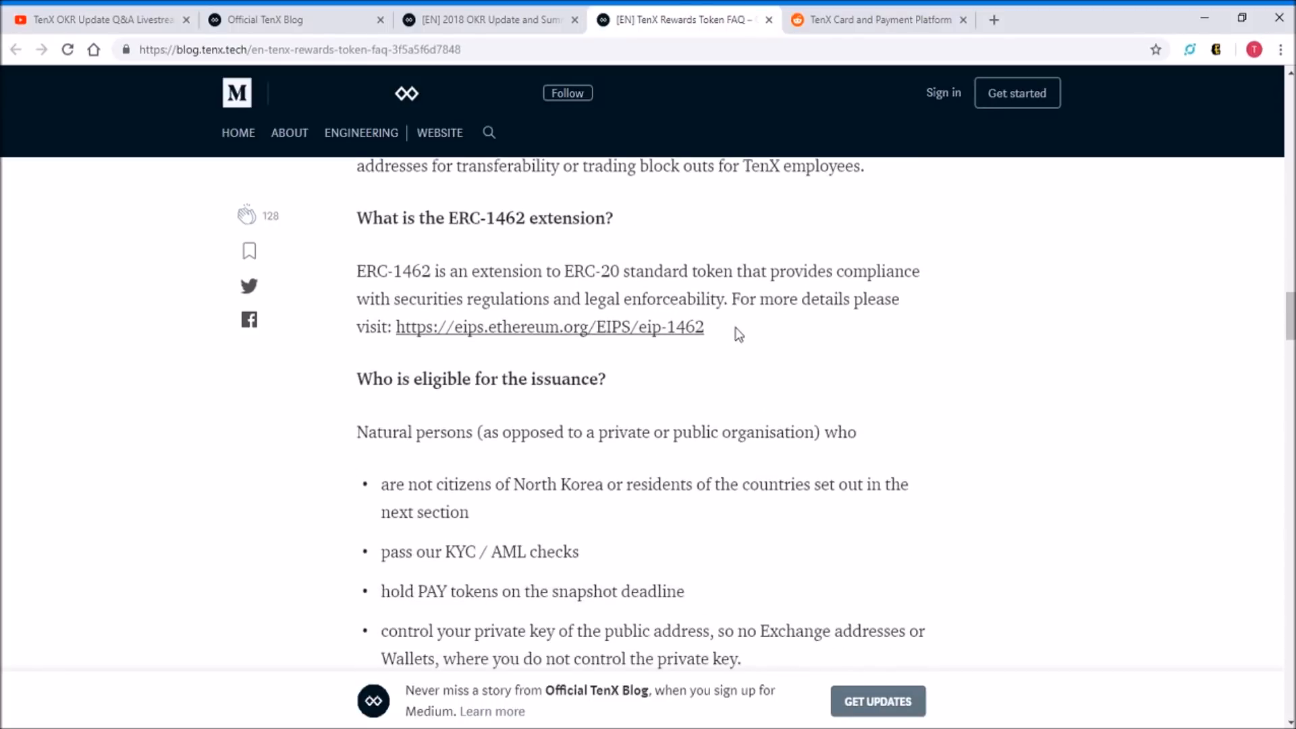
pyautogui.scroll(-3)
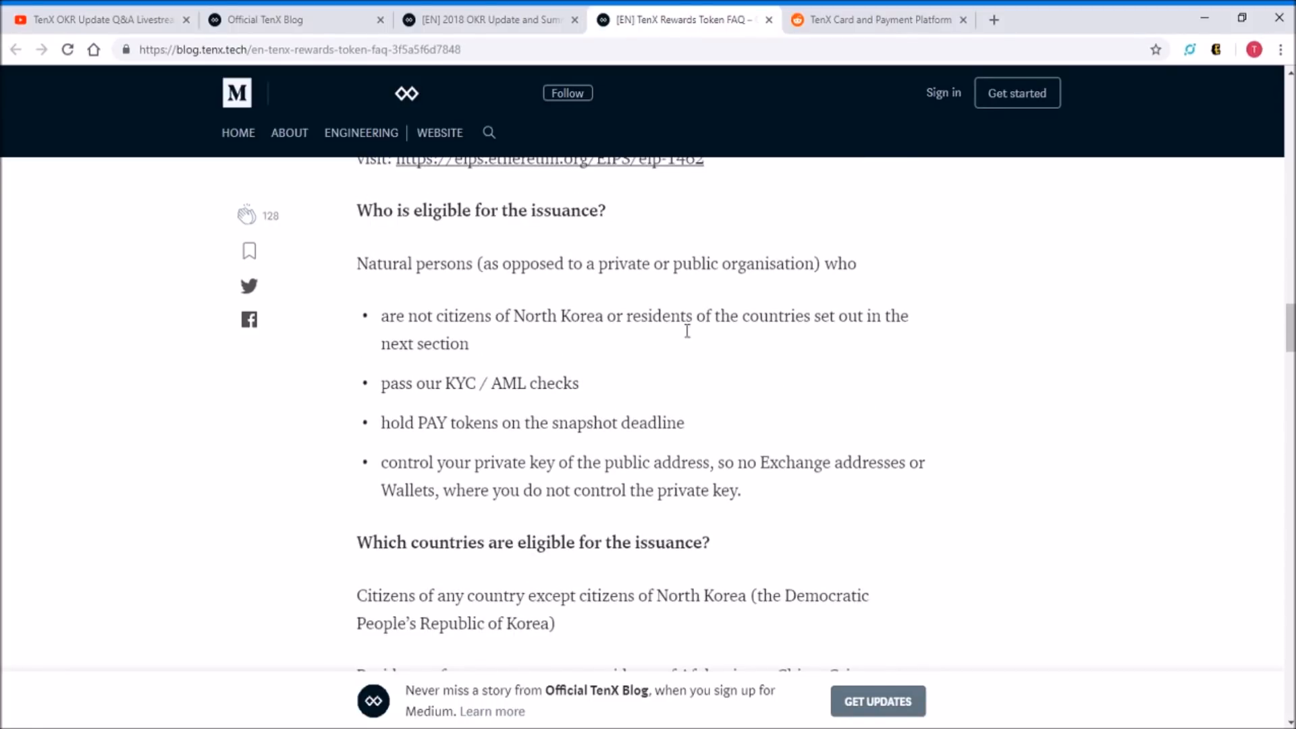
pyautogui.moveTo(490, 303)
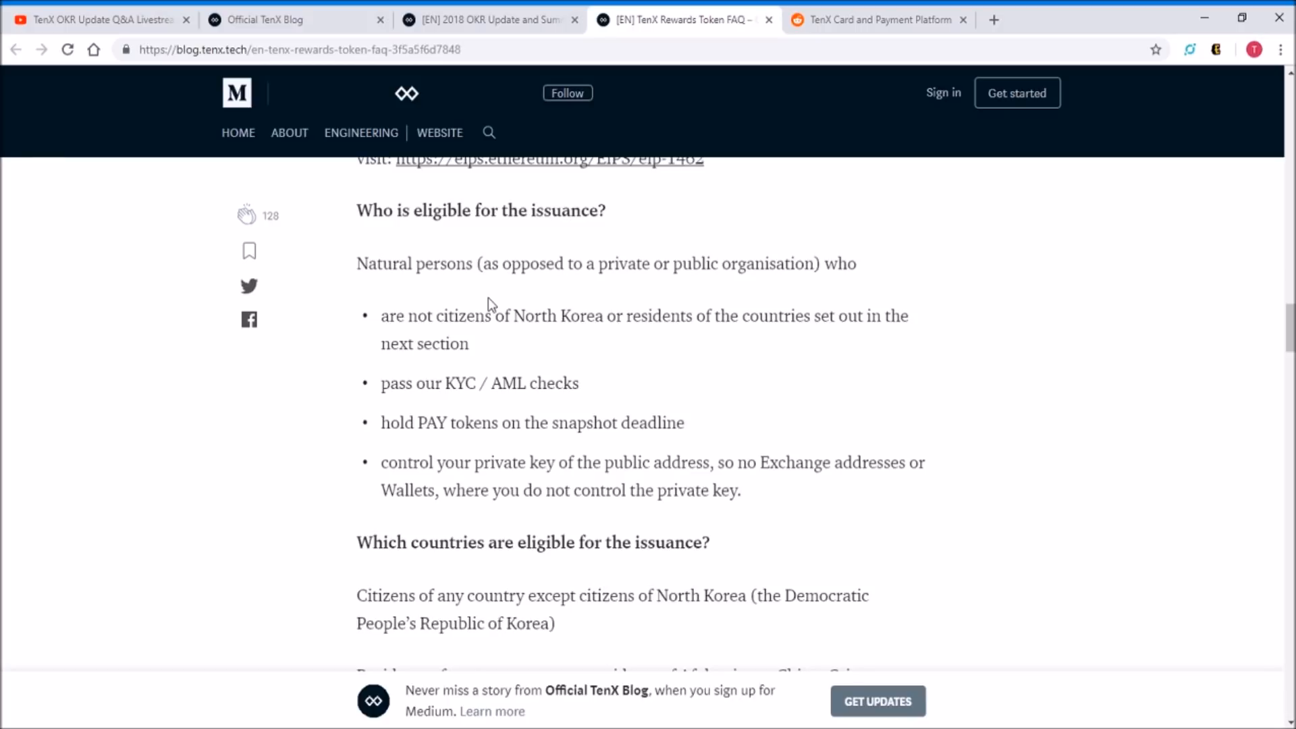
pyautogui.scroll(-3)
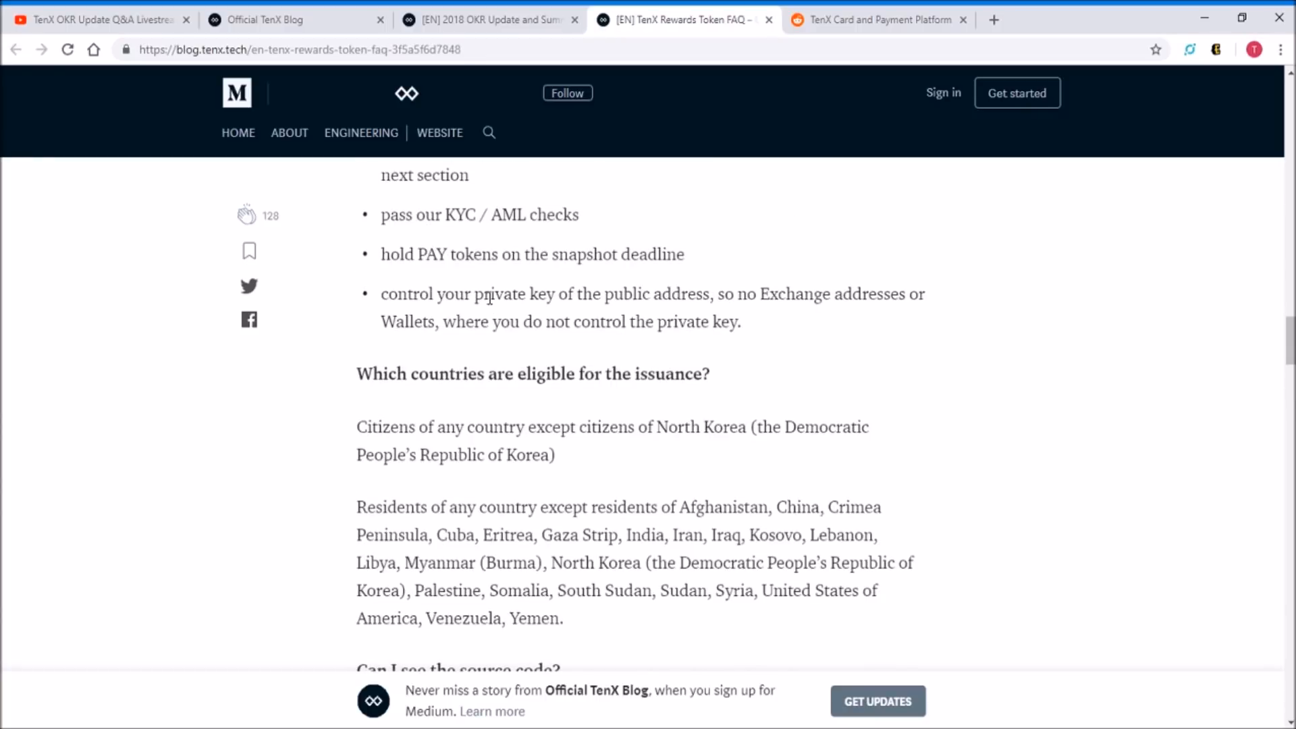
pyautogui.scroll(-3)
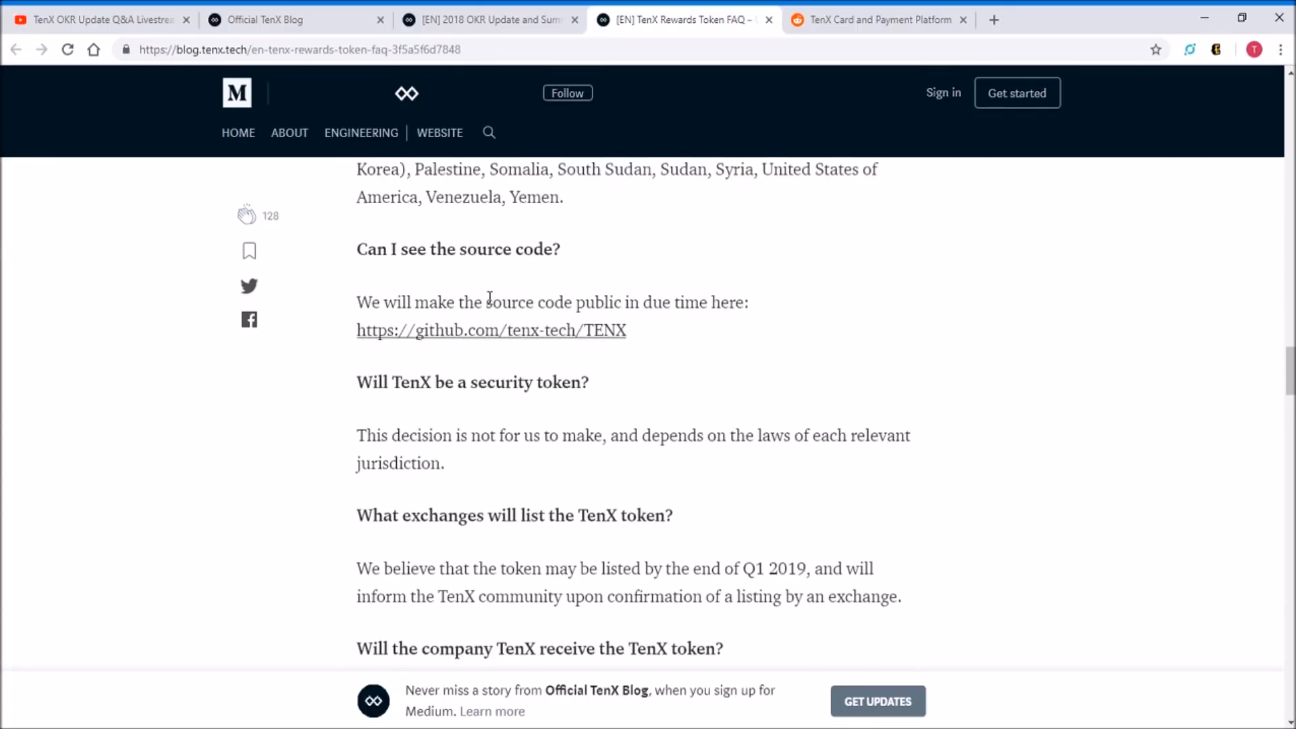
pyautogui.moveTo(523, 436)
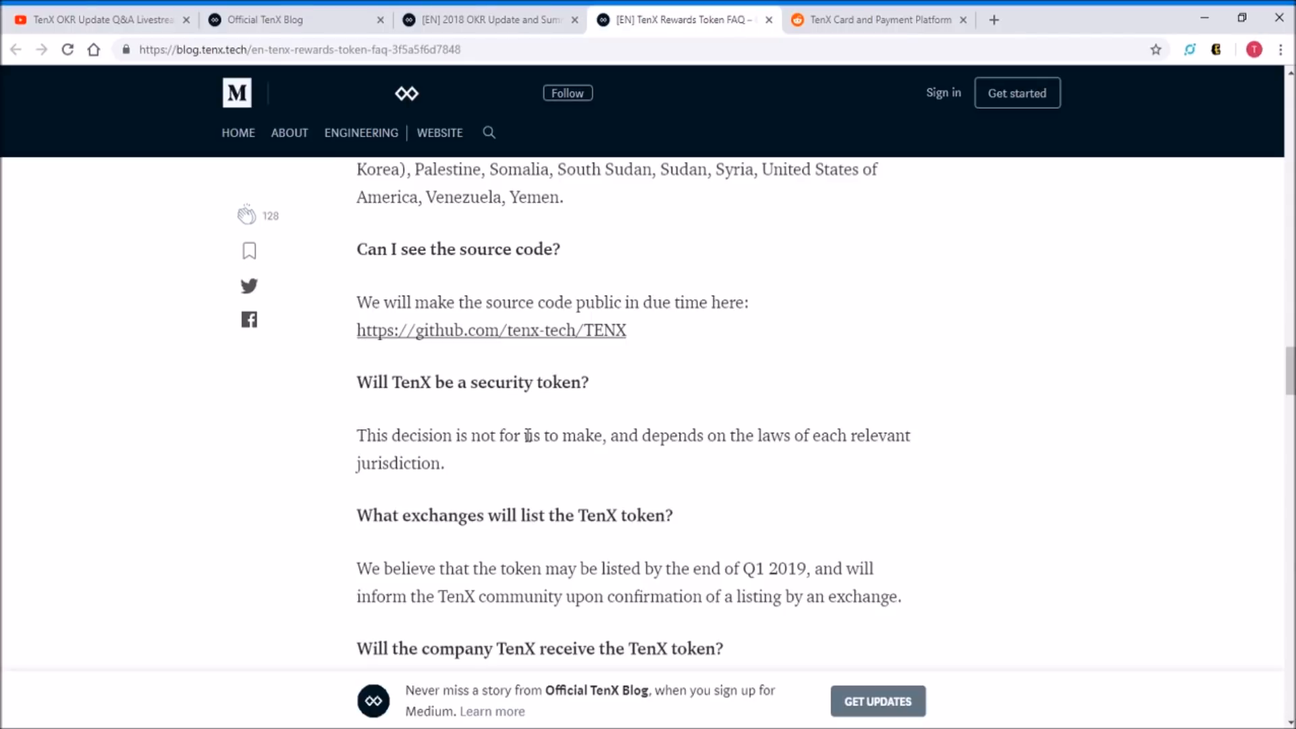
pyautogui.moveTo(533, 439)
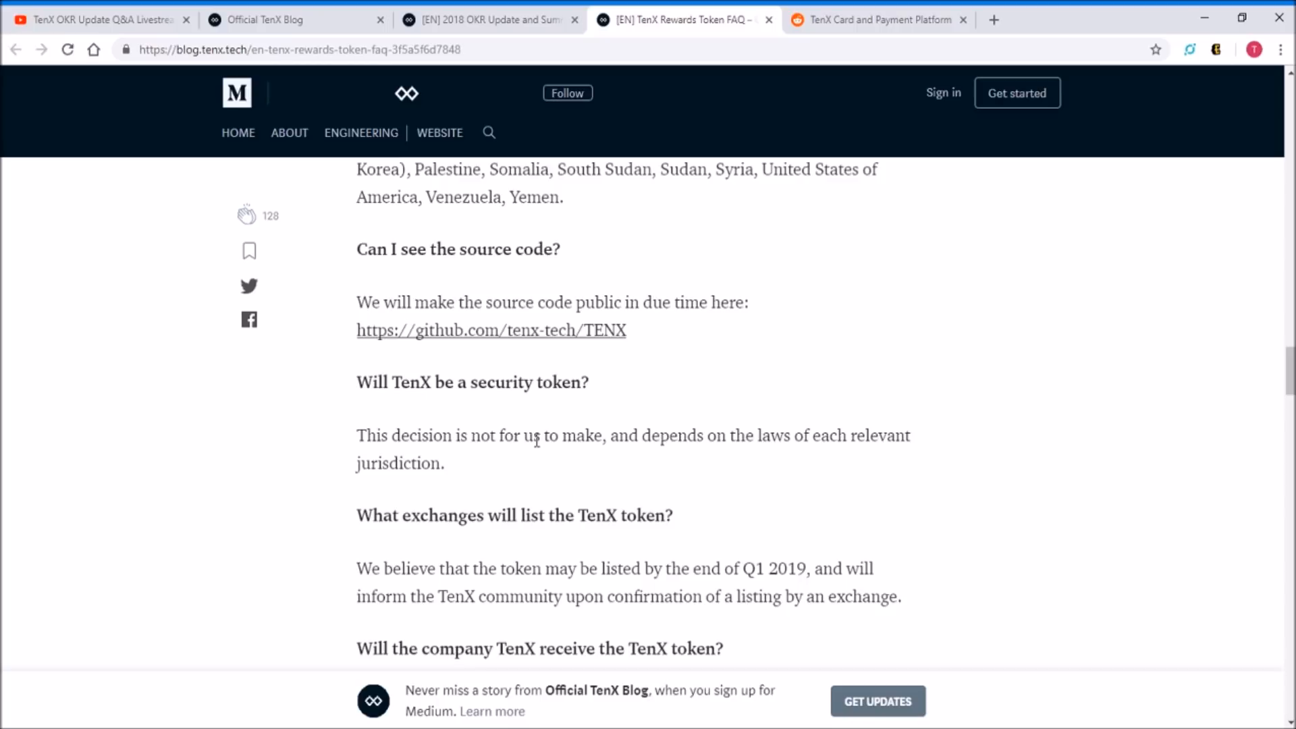
# Scroll down to 'Which wallets do you recommend for the issuance?' and its answer
pyautogui.scroll(-3)
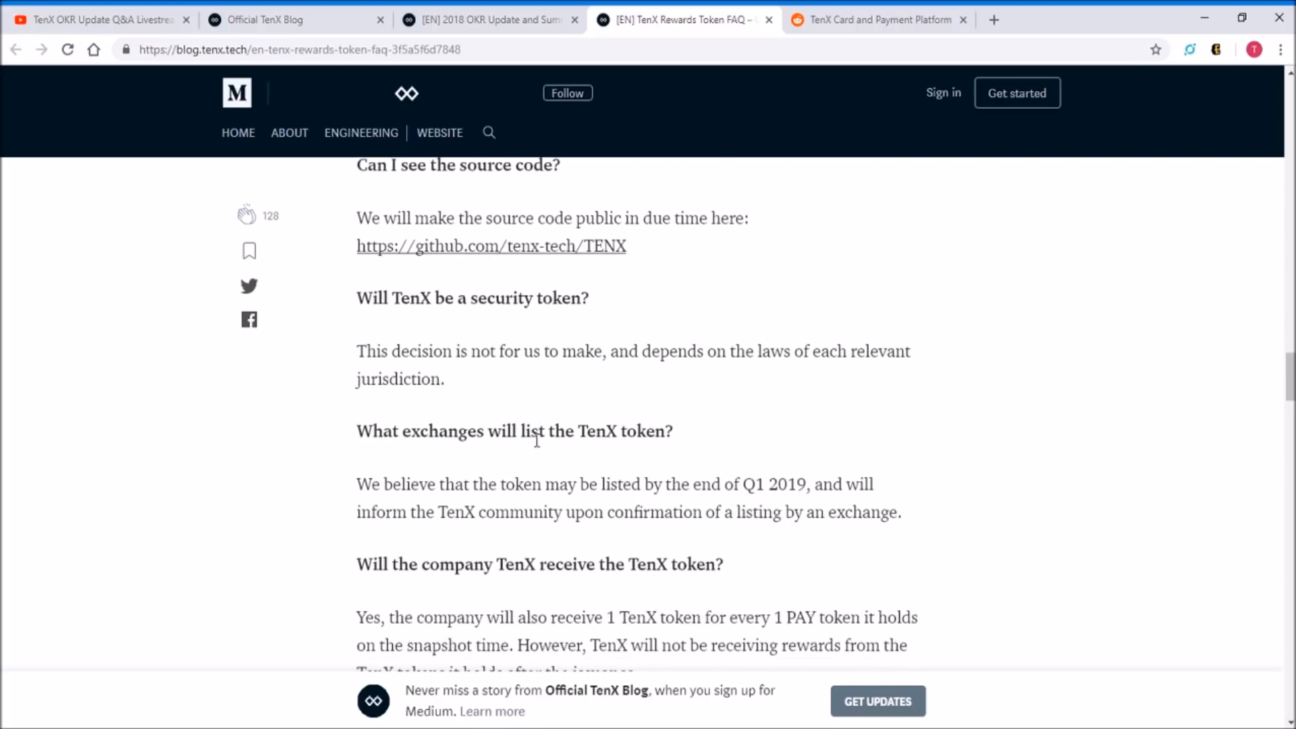
pyautogui.scroll(3)
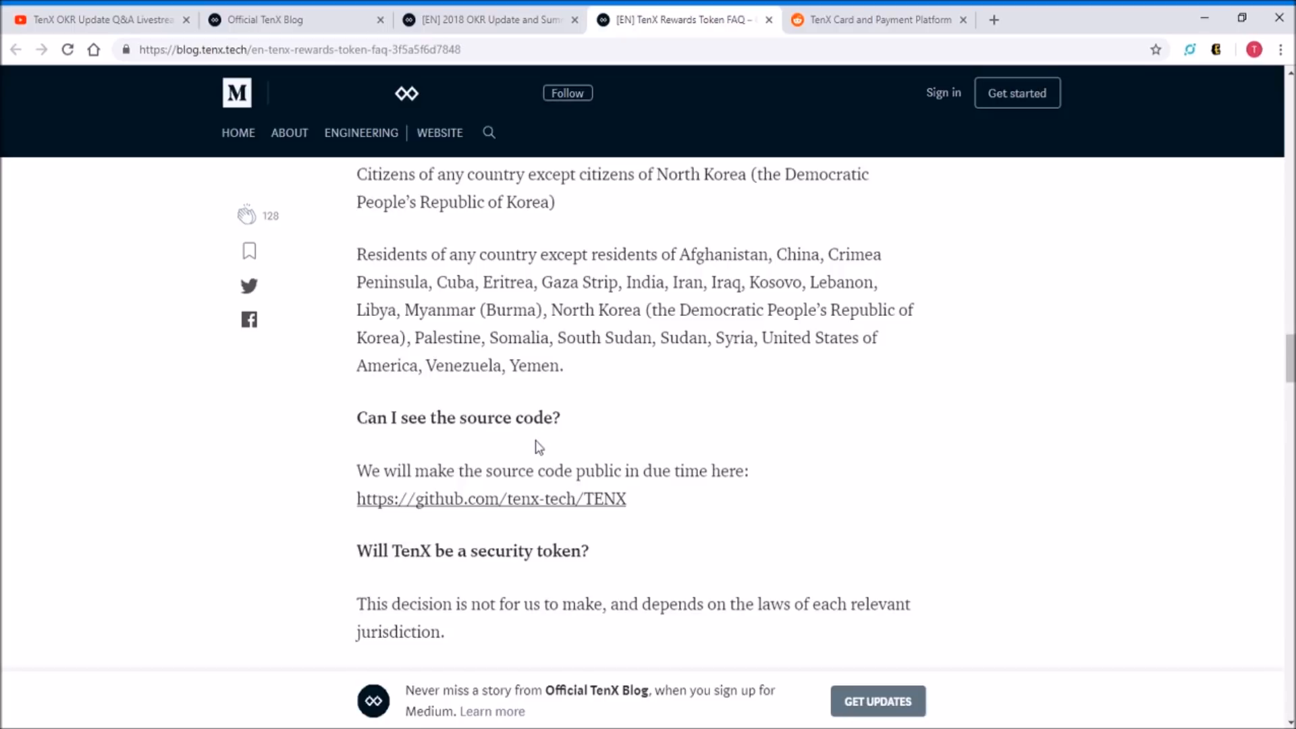
pyautogui.scroll(-3)
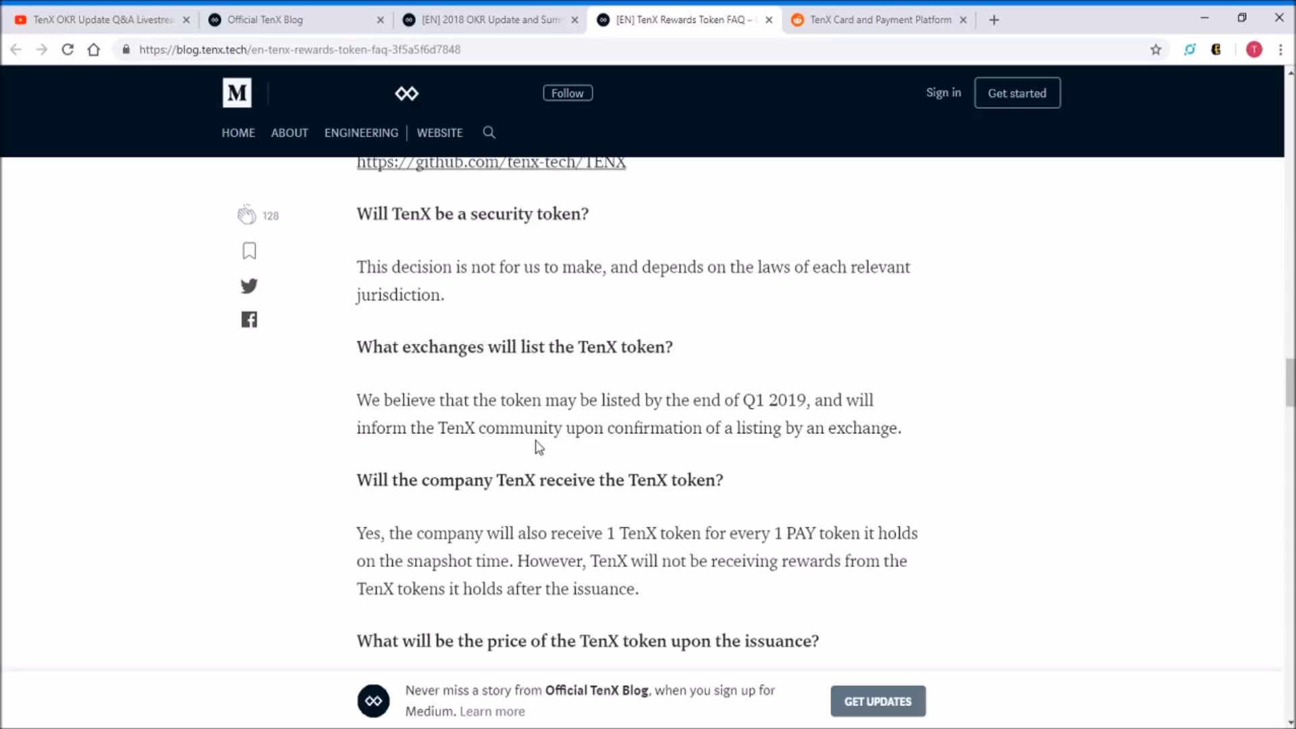
pyautogui.scroll(-3)
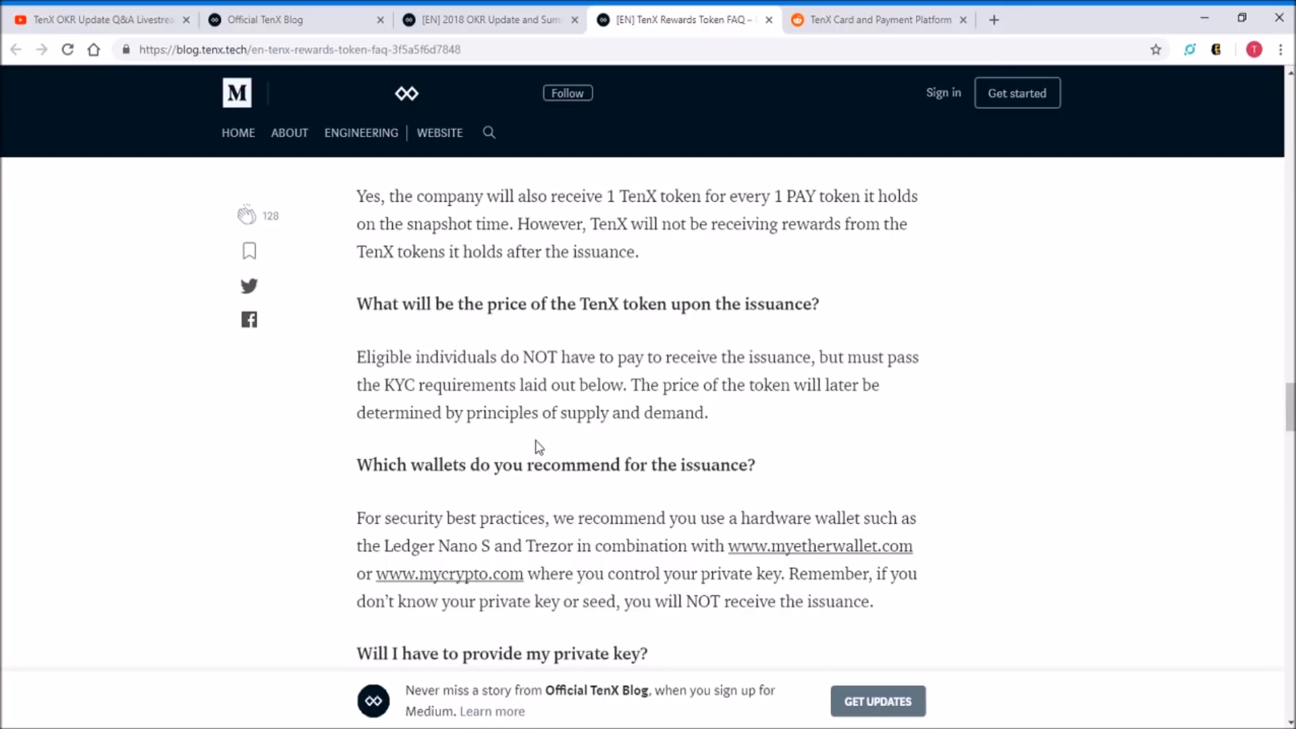
pyautogui.scroll(3)
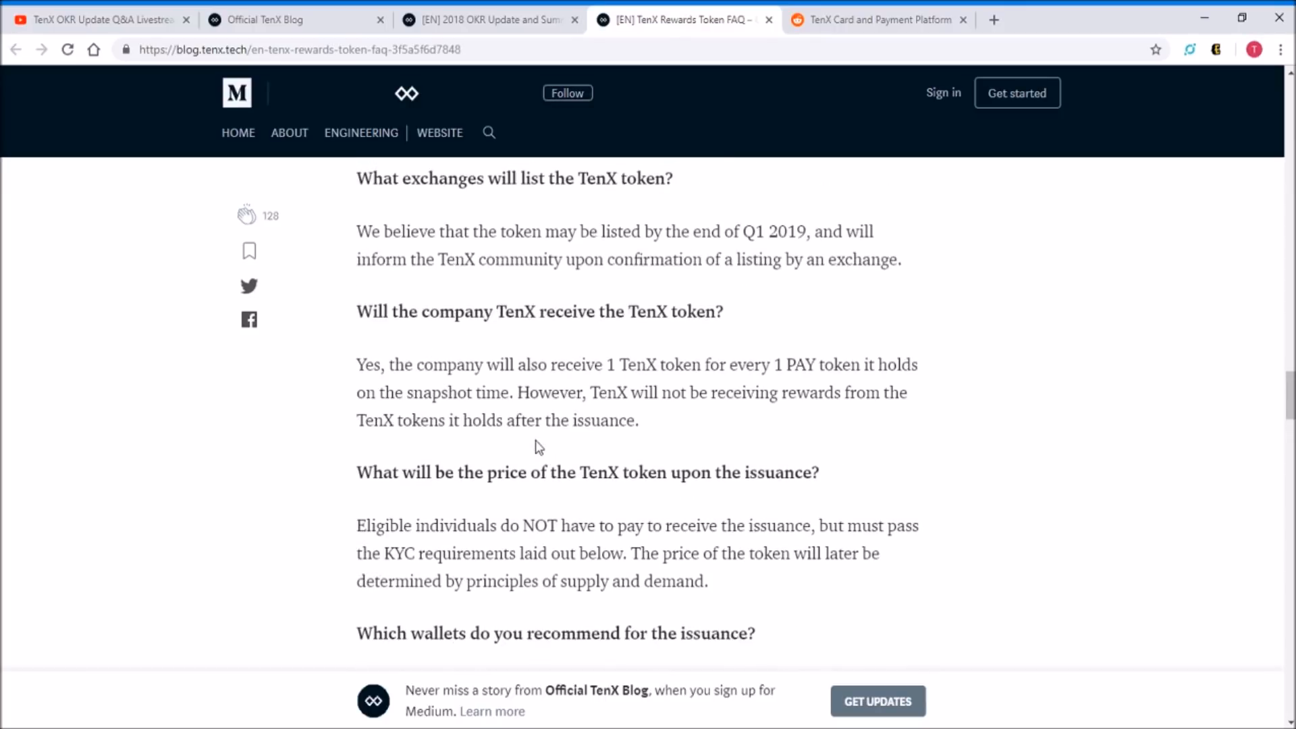
pyautogui.moveTo(673, 290)
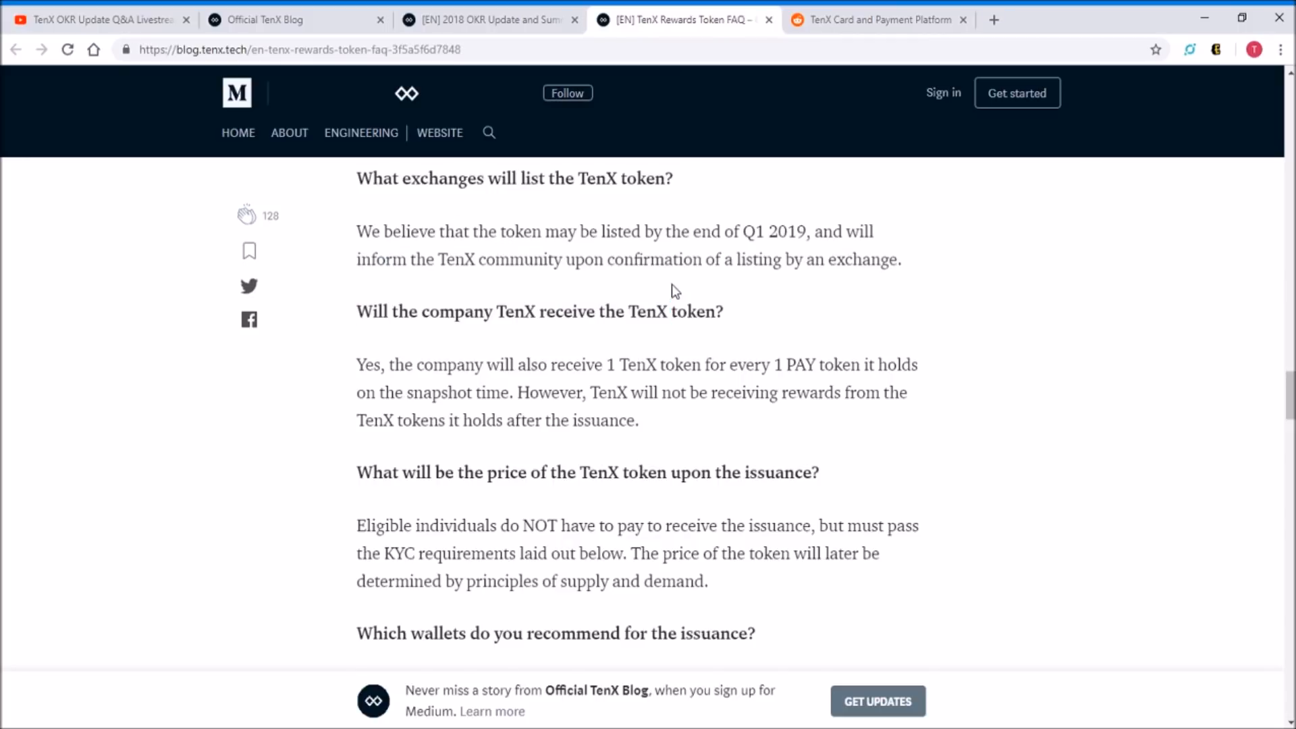
pyautogui.moveTo(709, 265)
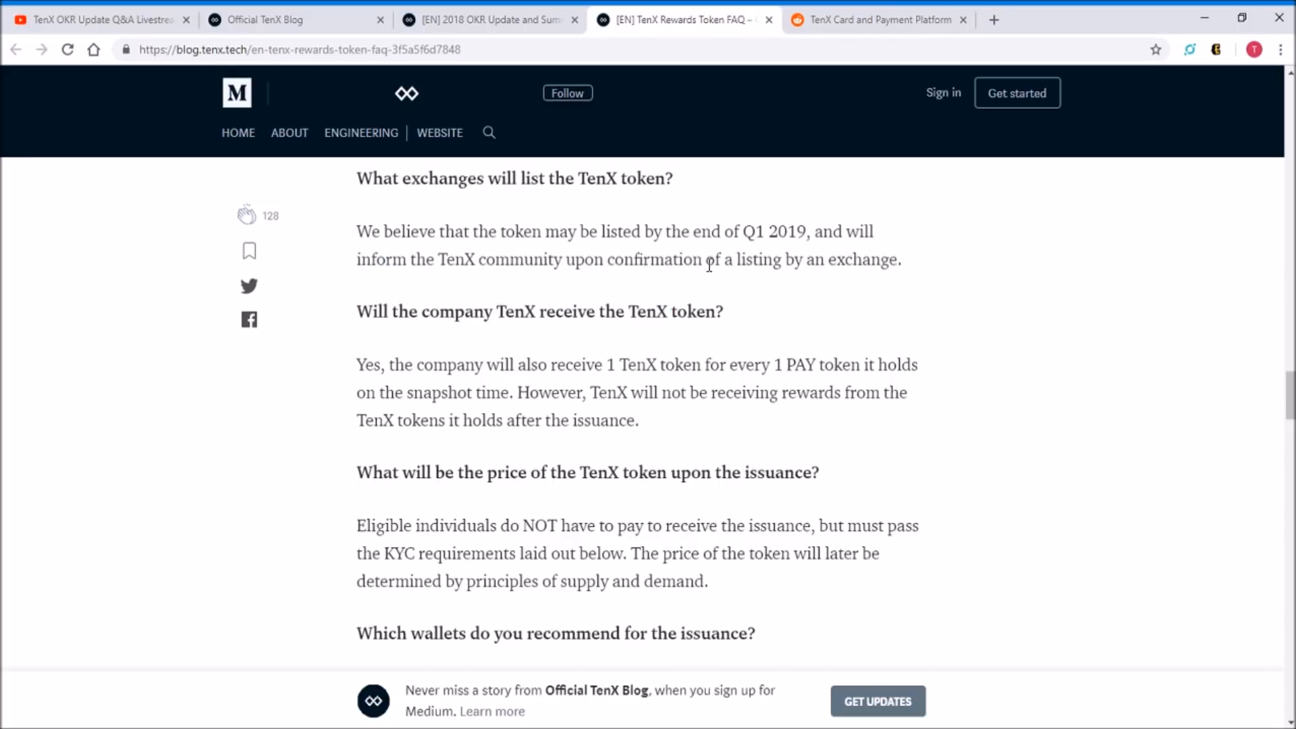
pyautogui.scroll(-3)
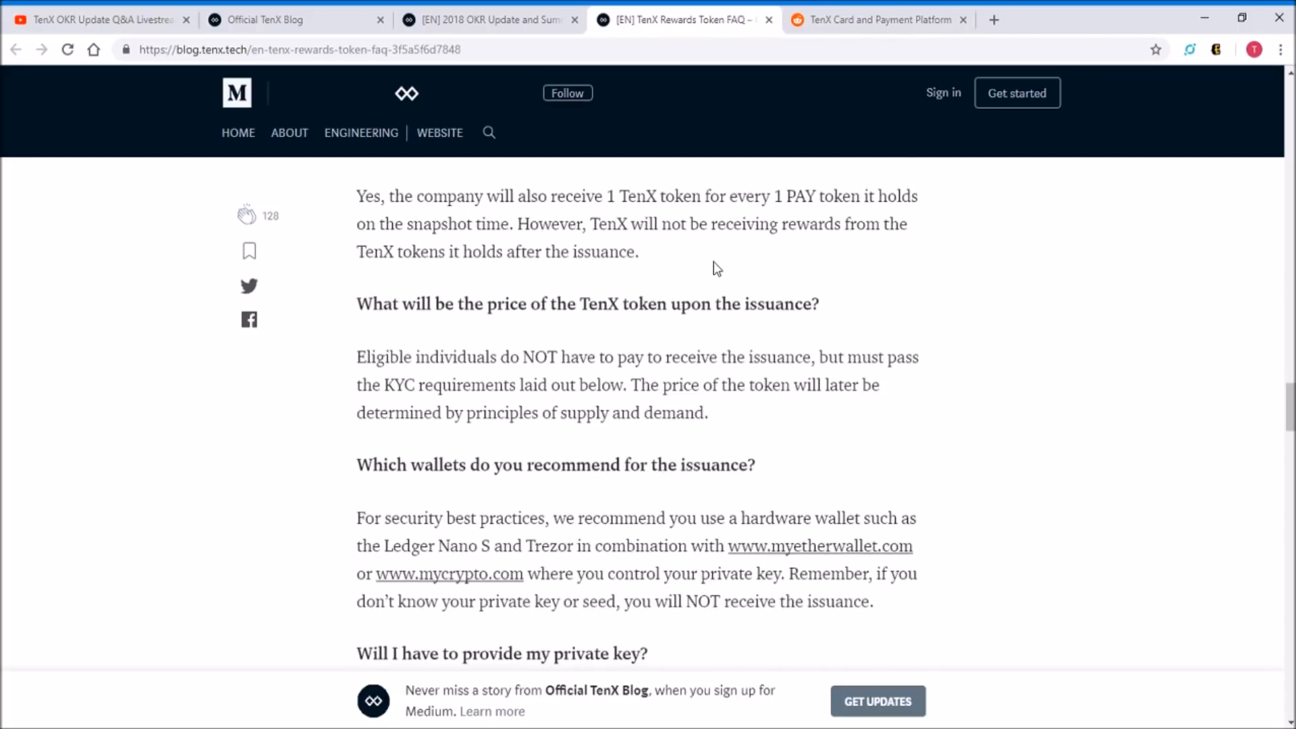
pyautogui.scroll(-3)
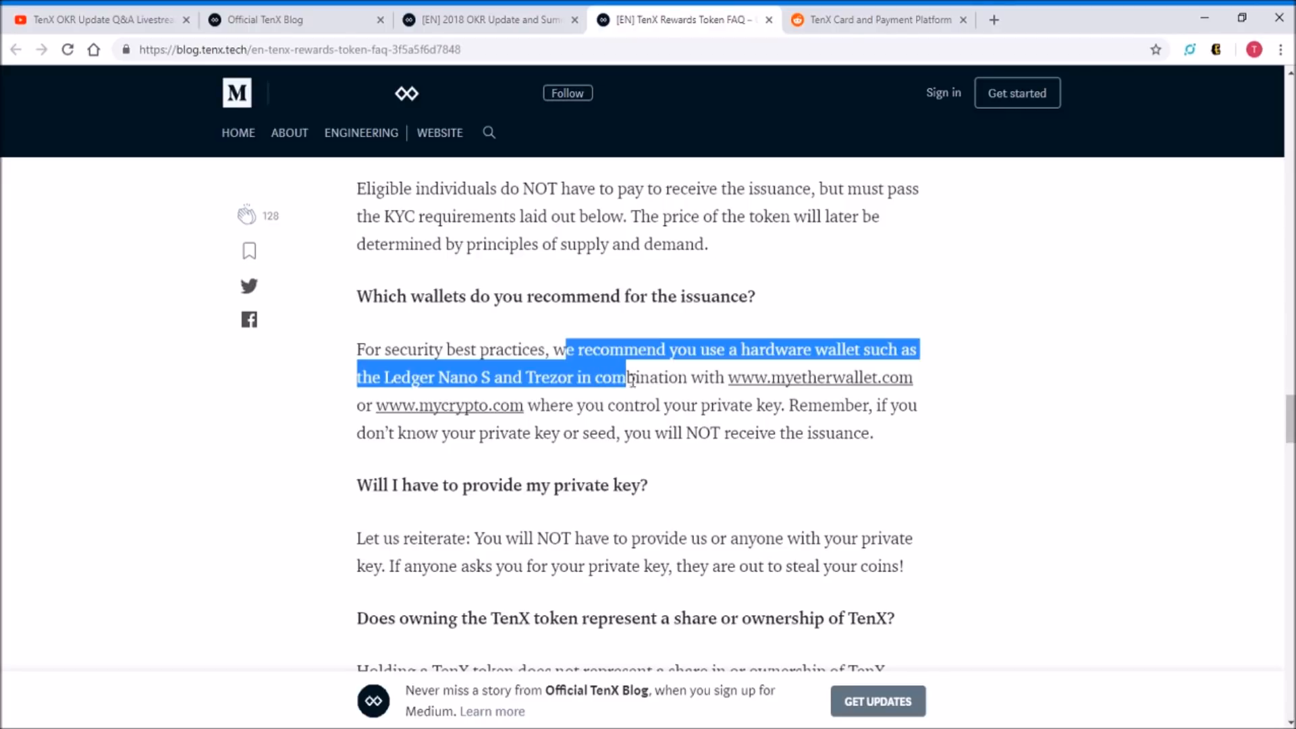
# Clear the wallet-text highlights and scroll to 'Will I have to provide my private key?'
pyautogui.click(441, 350)
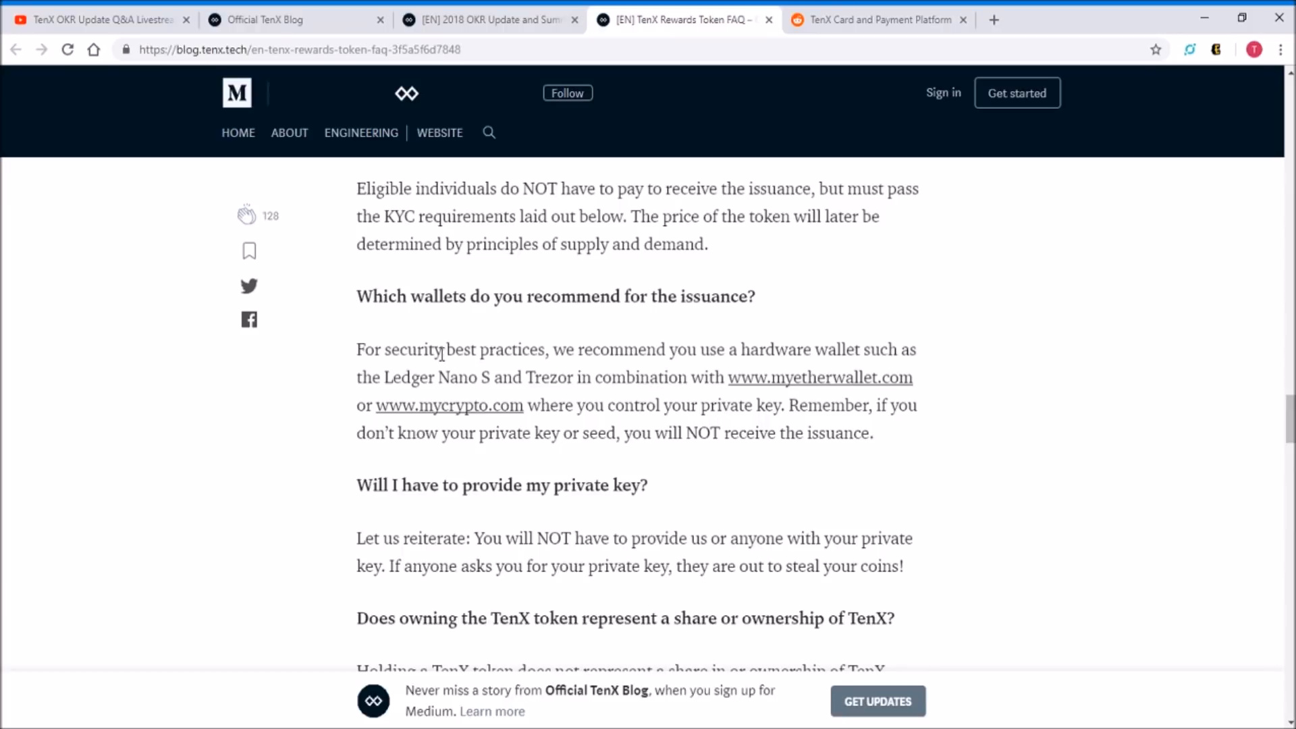
pyautogui.moveTo(644, 370)
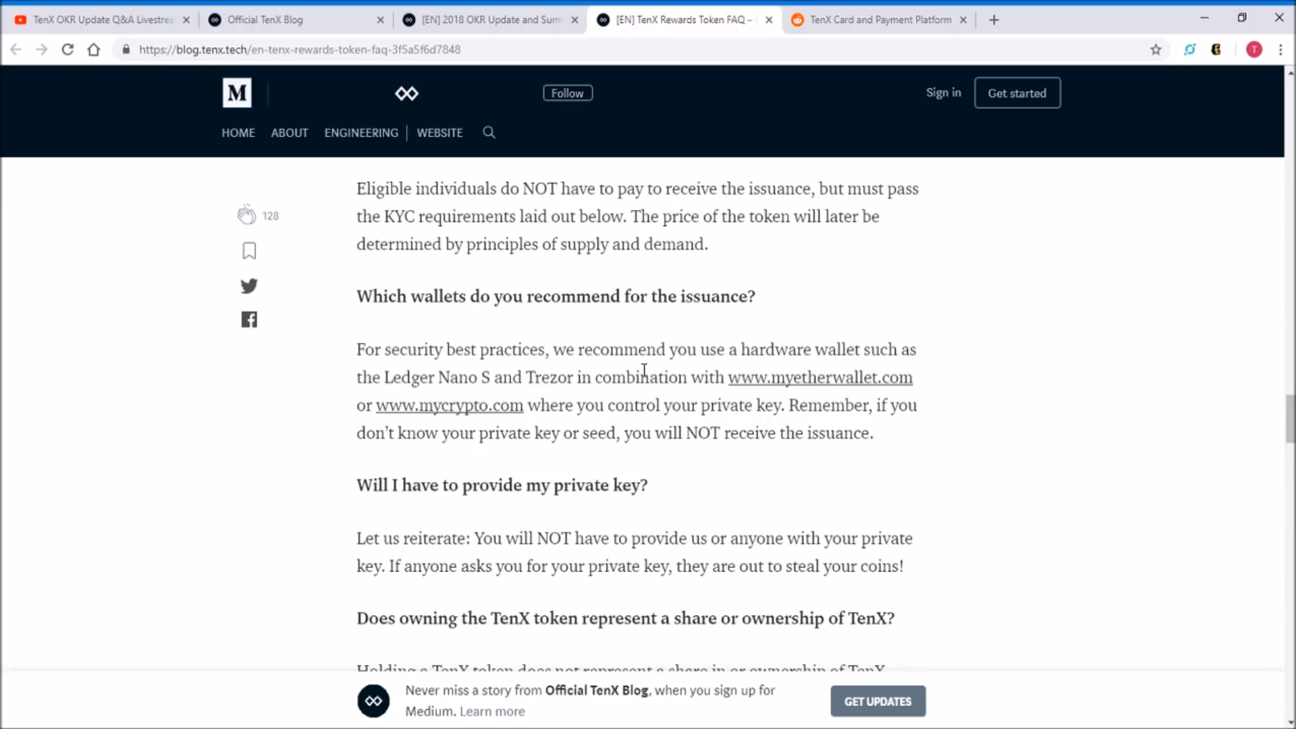
pyautogui.moveTo(804, 392)
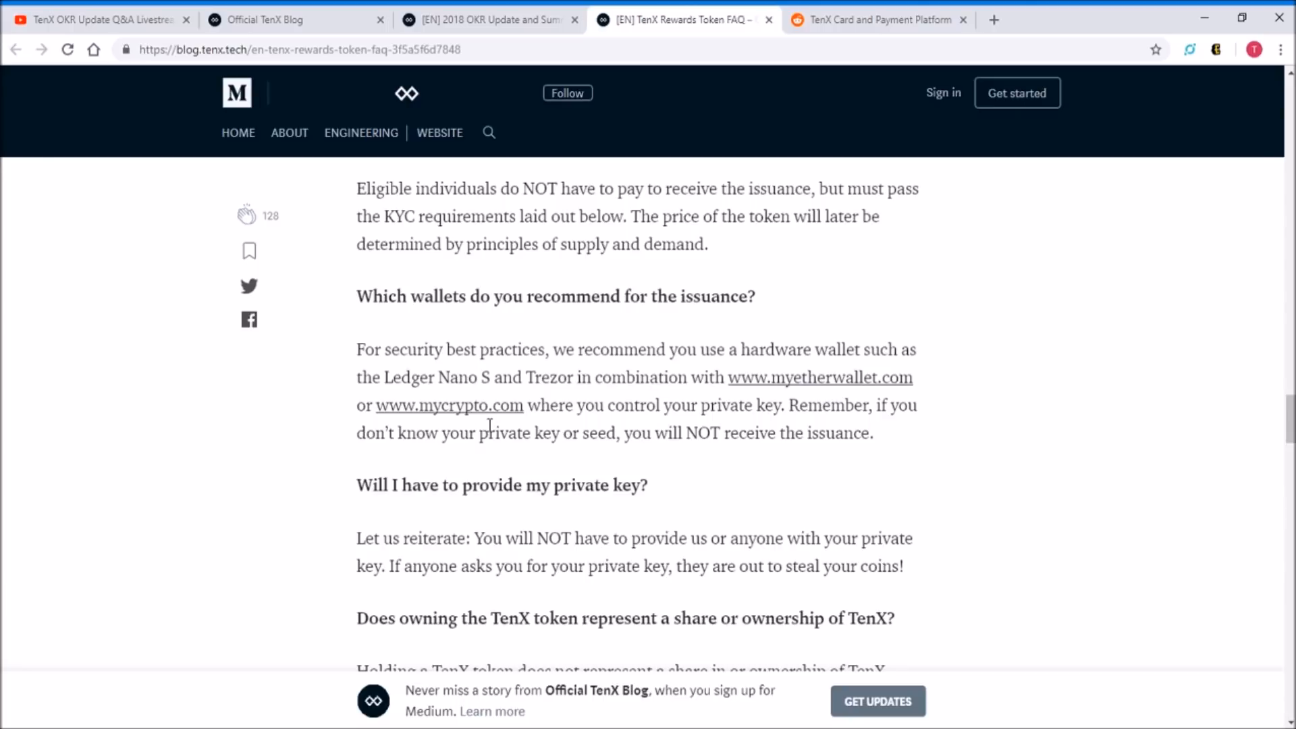
pyautogui.moveTo(682, 414)
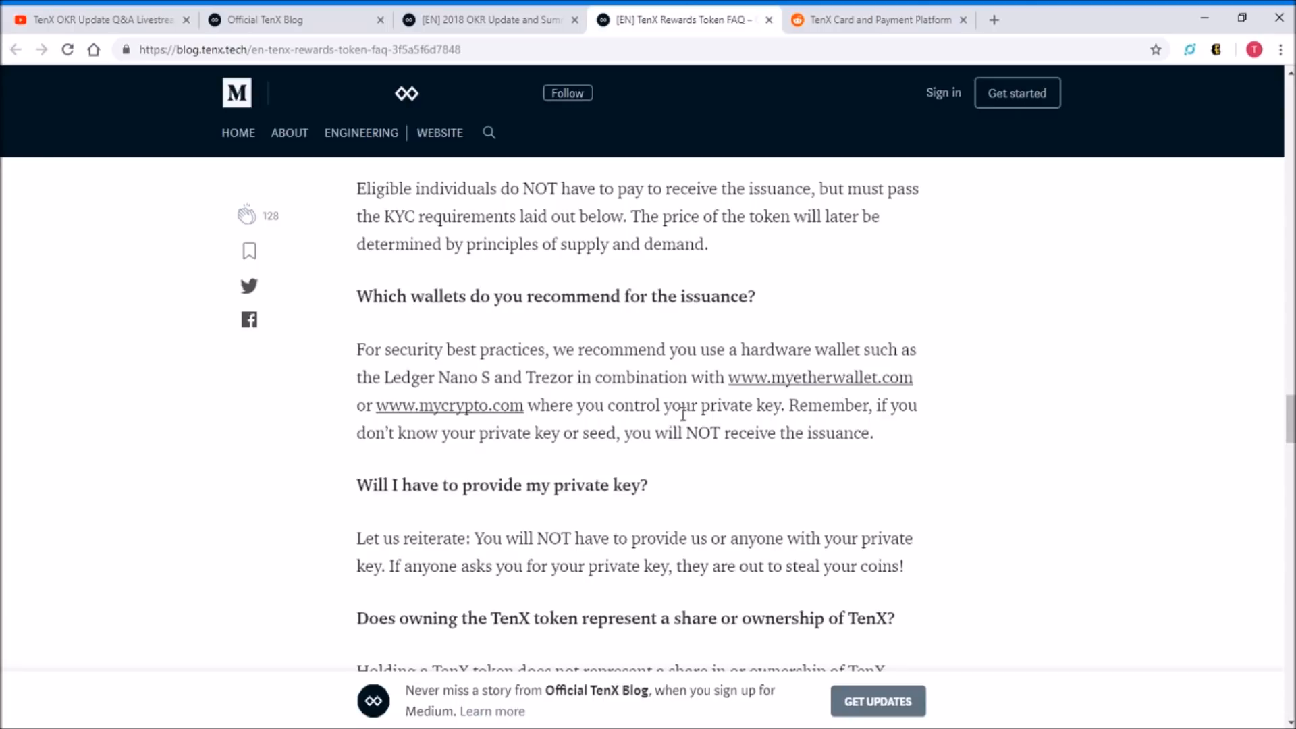
pyautogui.moveTo(808, 405)
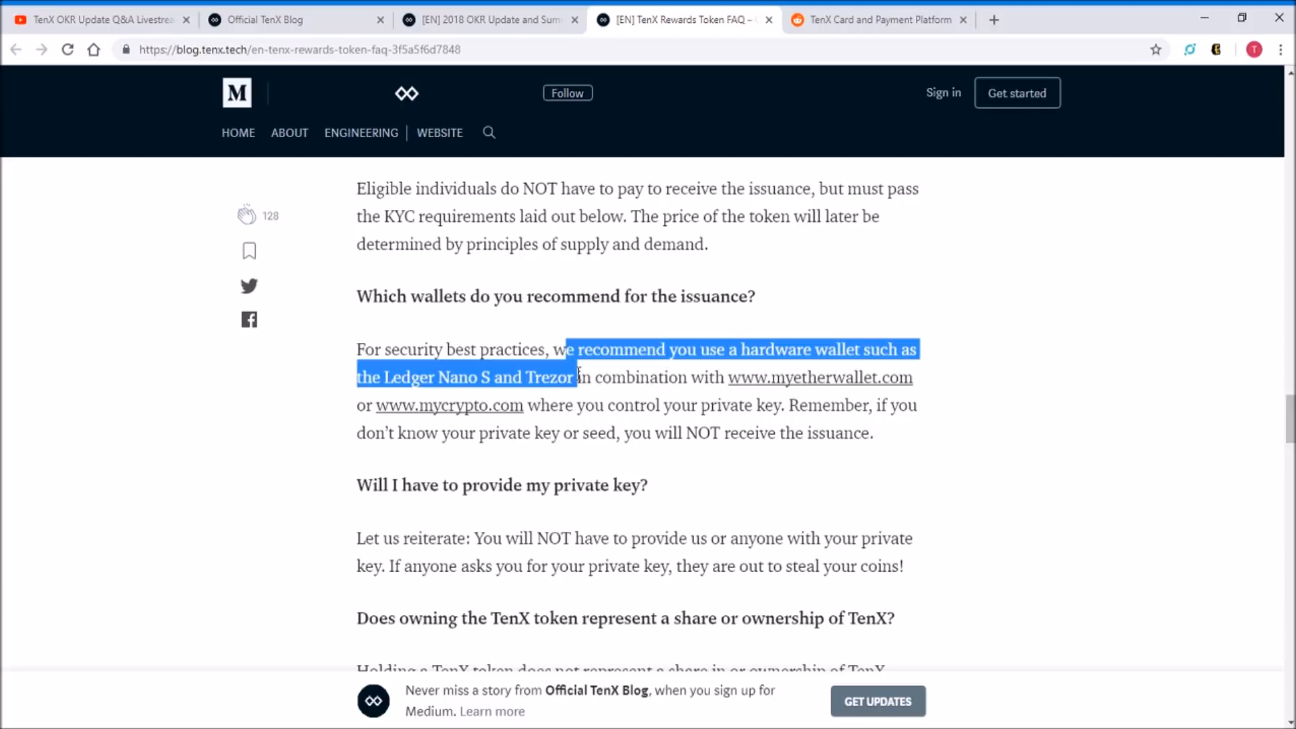
pyautogui.click(578, 377)
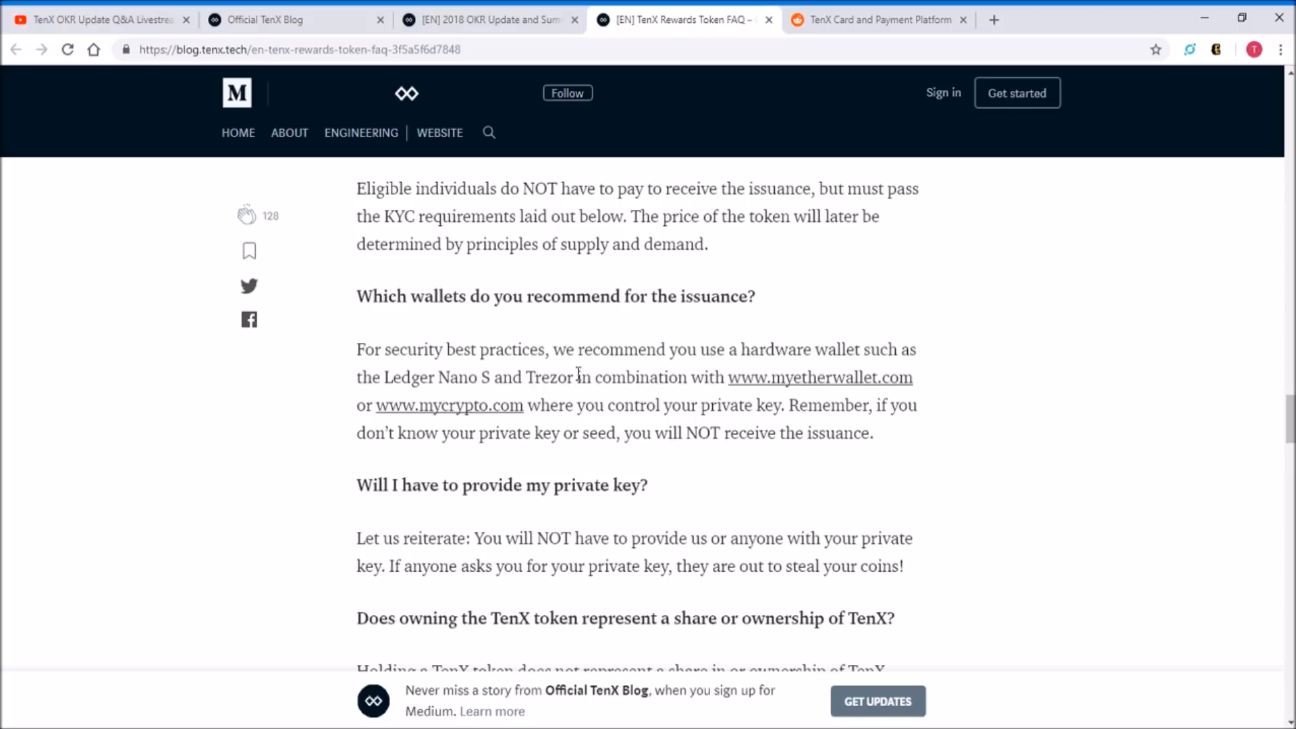
pyautogui.scroll(-3)
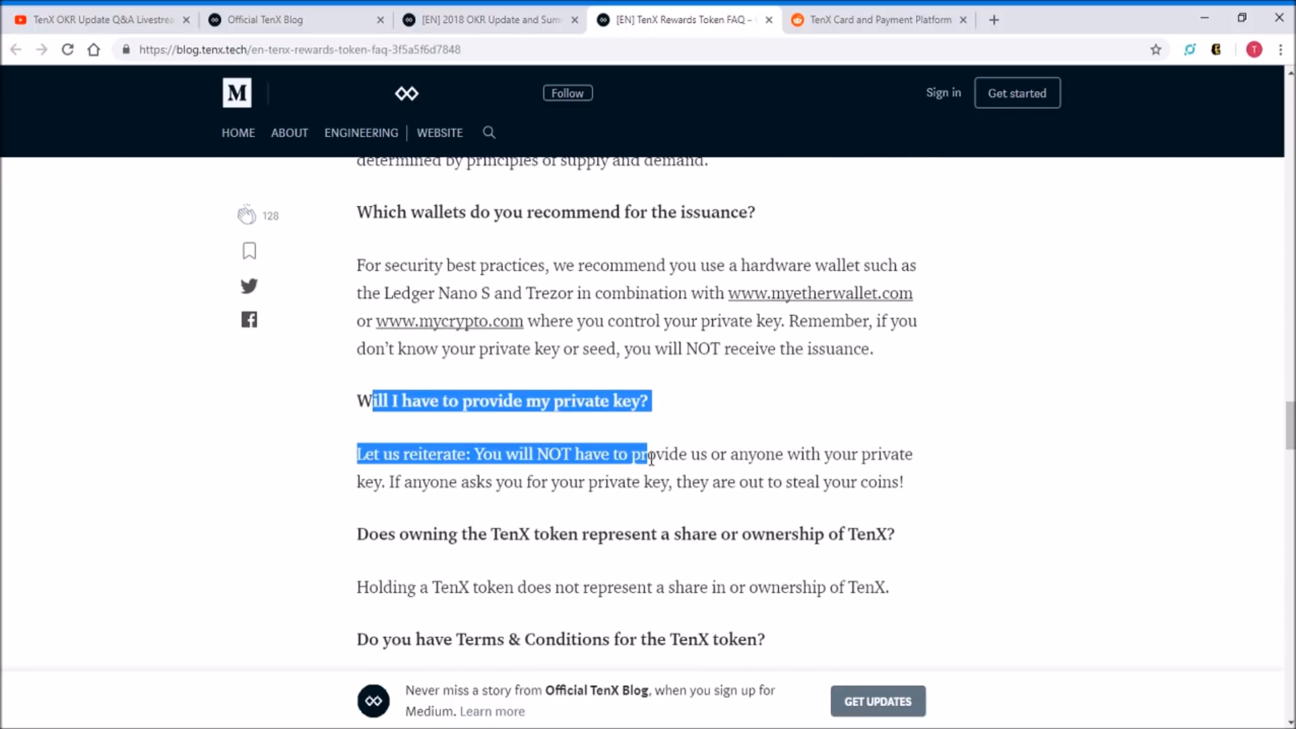
# Clear the private-key highlight and scroll past Terms & Conditions to the PAY token section heading
pyautogui.click(651, 460)
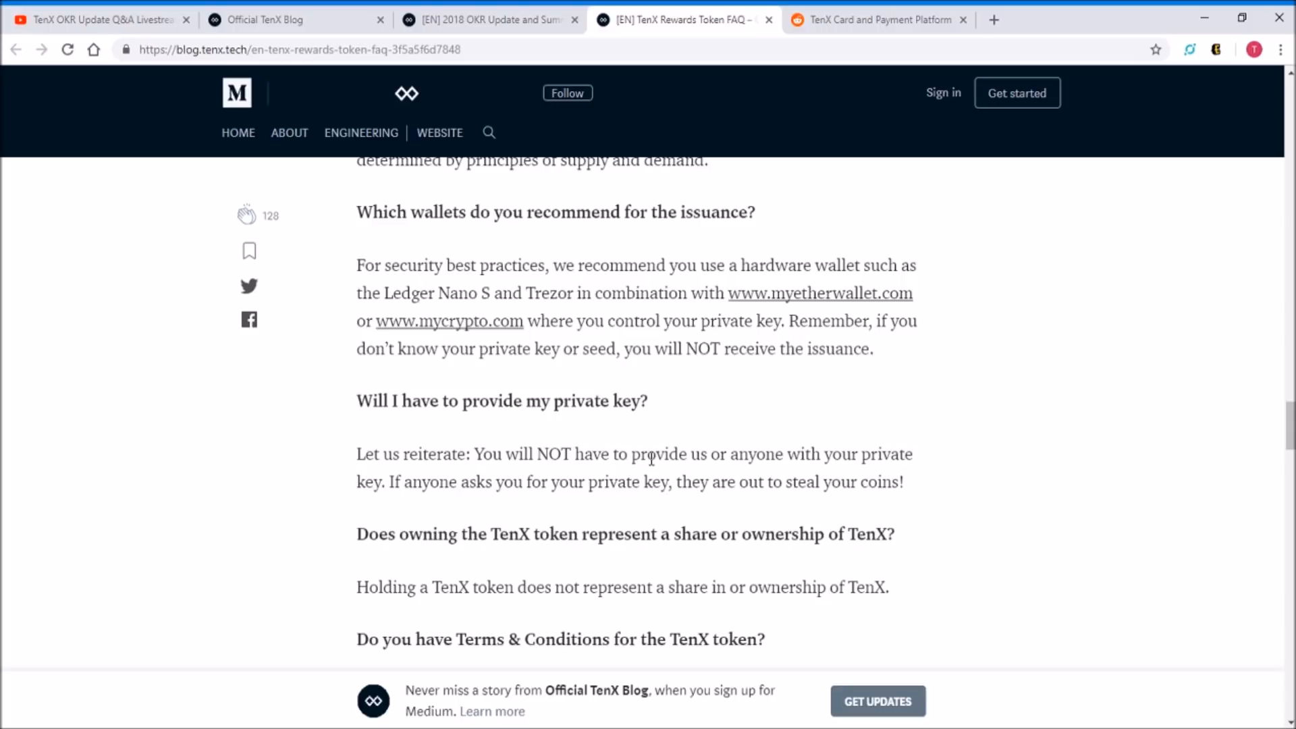
pyautogui.moveTo(526, 288)
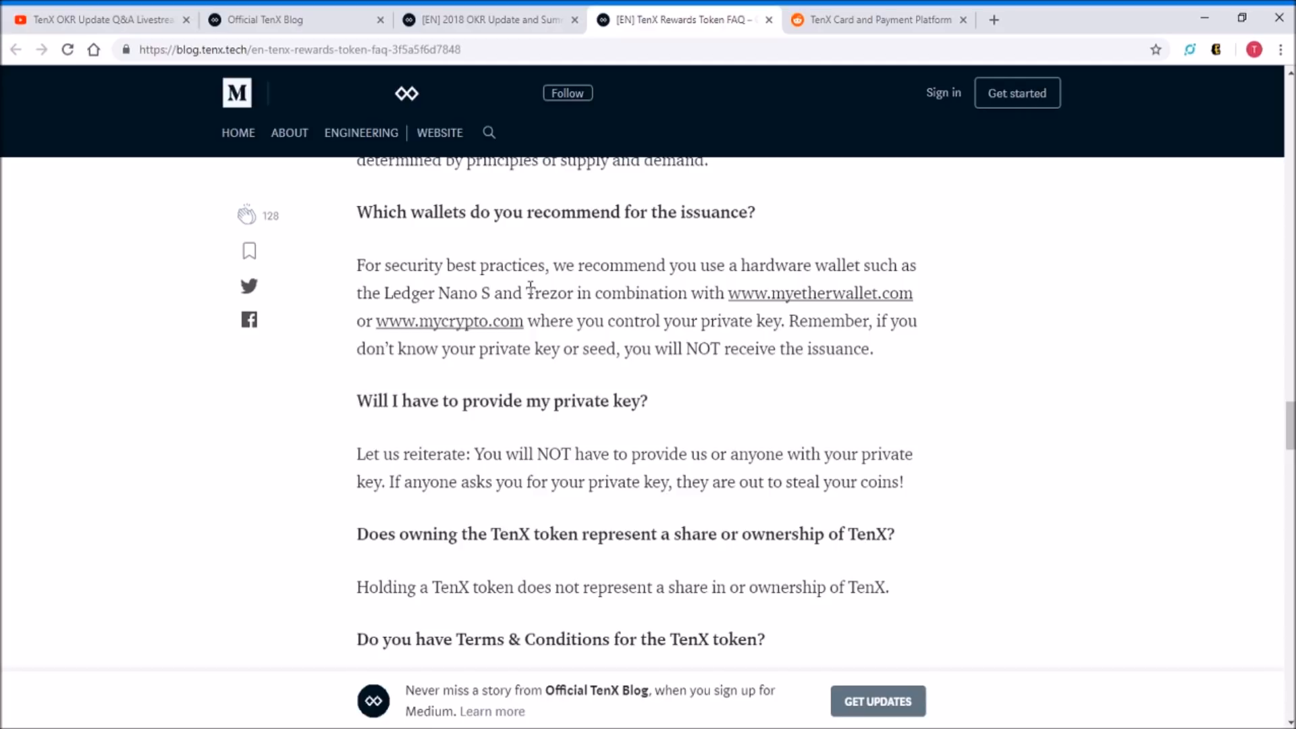
pyautogui.scroll(-3)
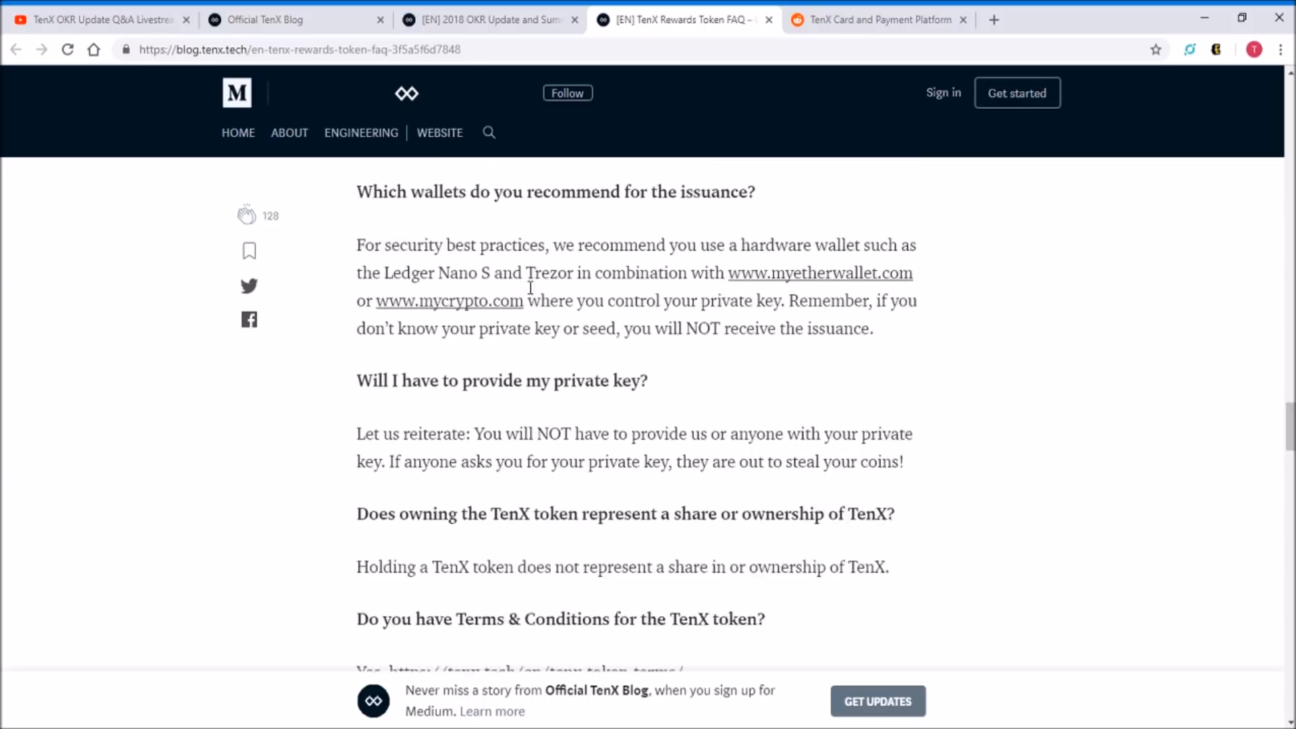
pyautogui.scroll(-3)
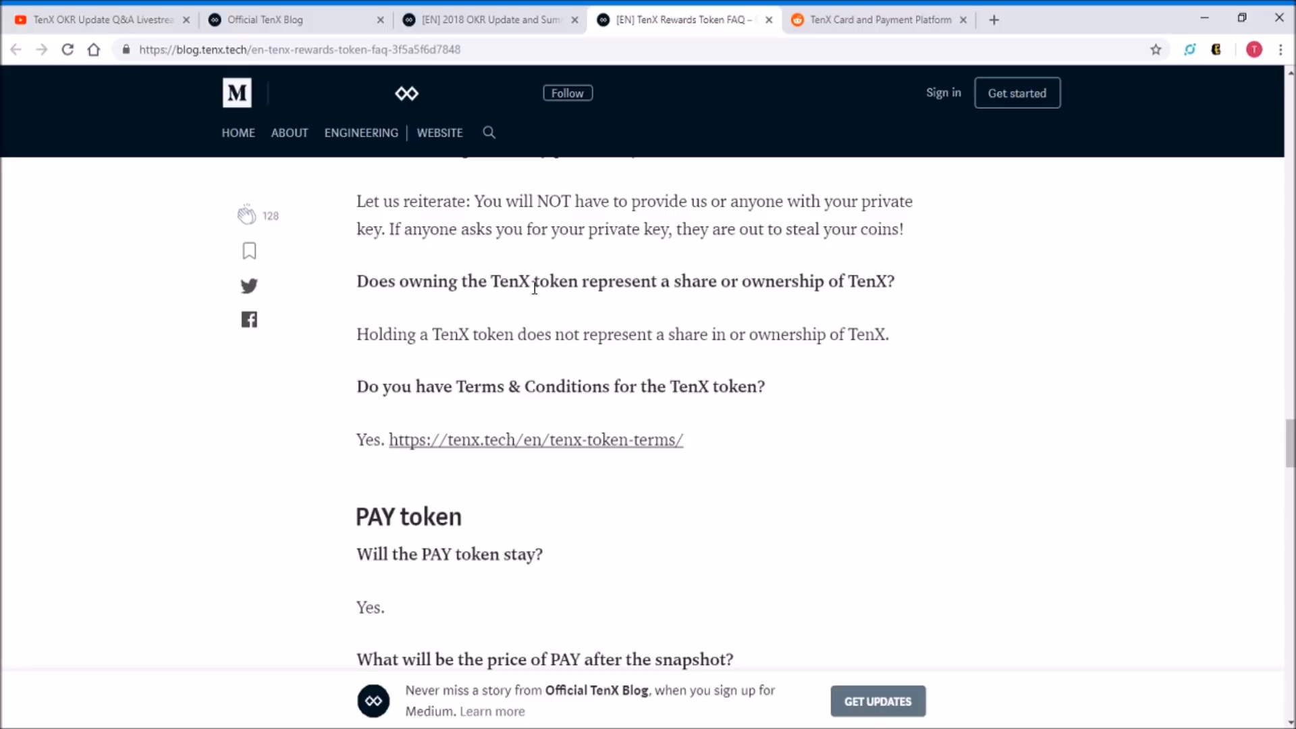
pyautogui.scroll(3)
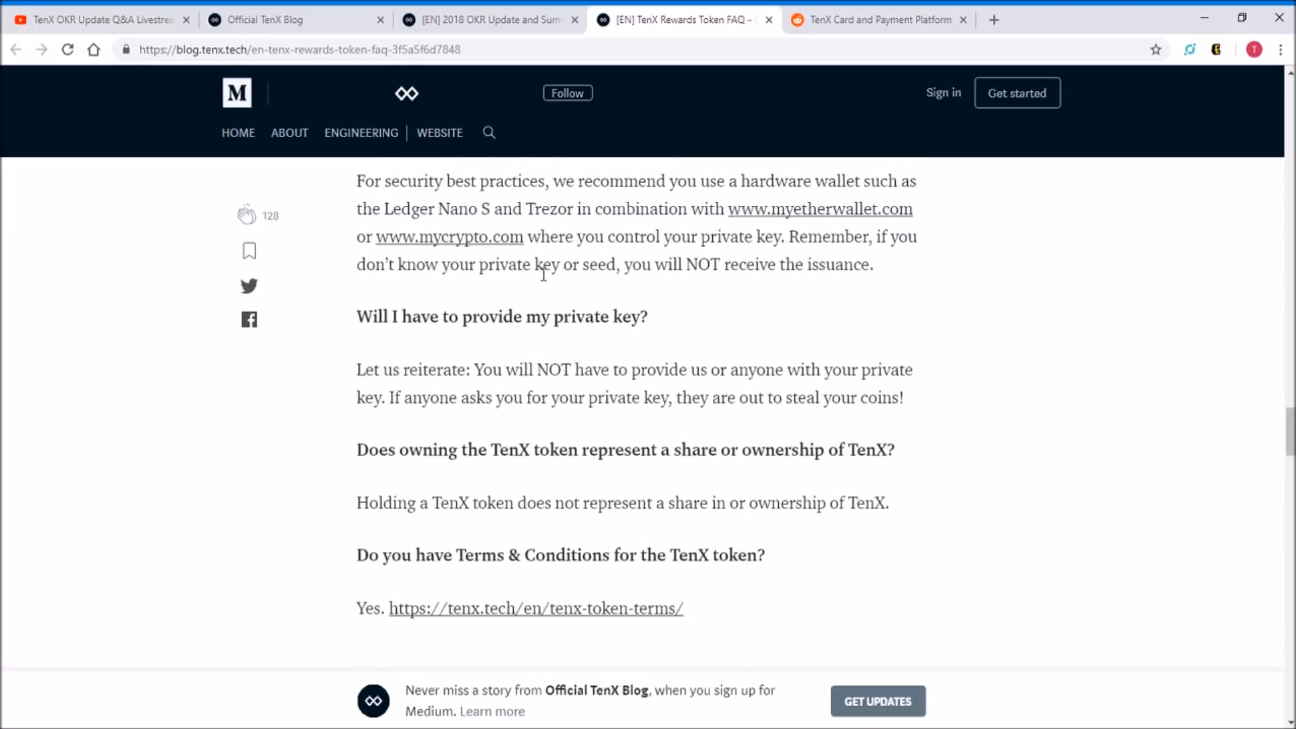
pyautogui.scroll(3)
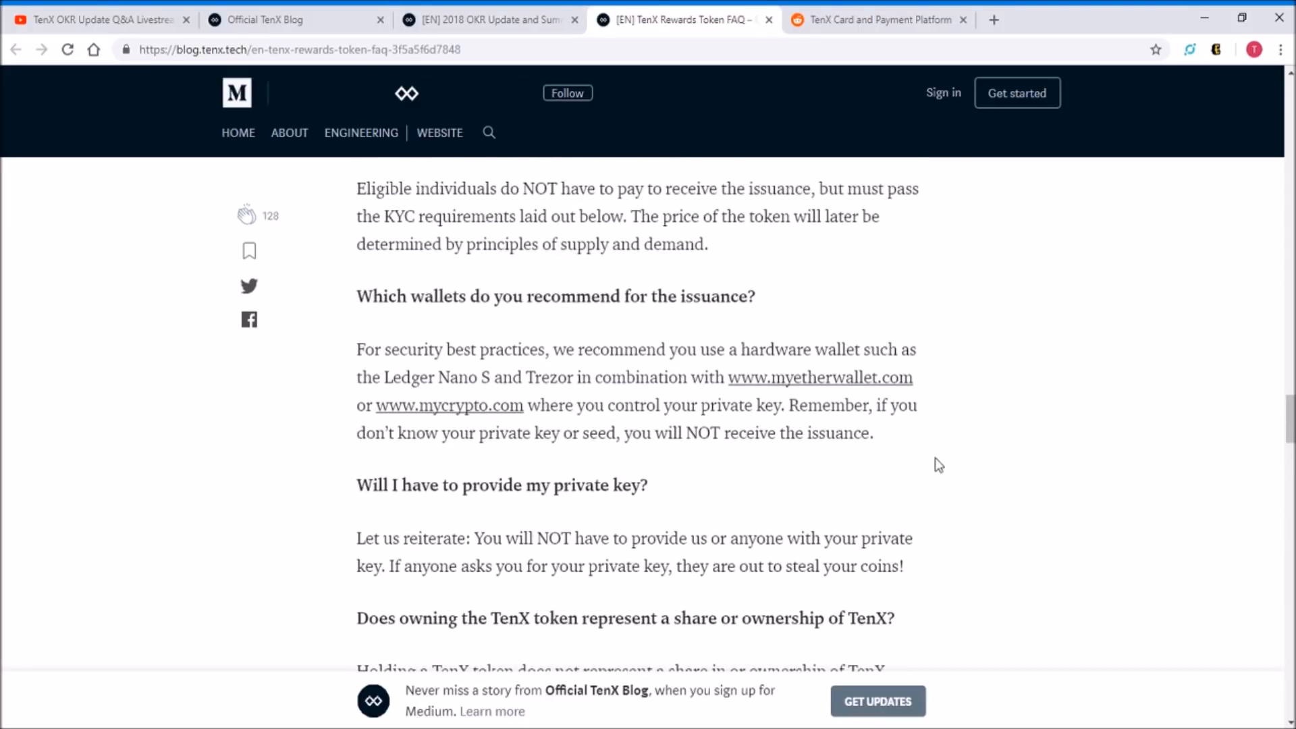
pyautogui.scroll(-3)
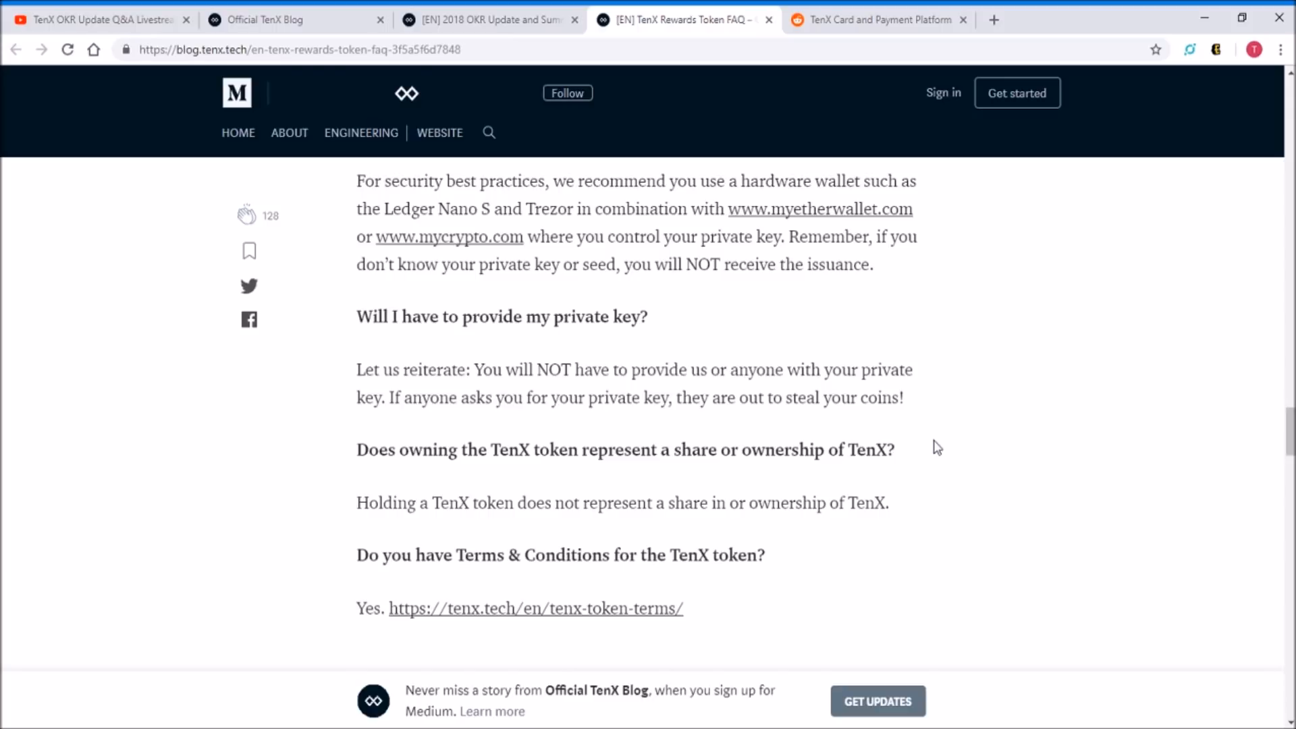
pyautogui.moveTo(1286, 445)
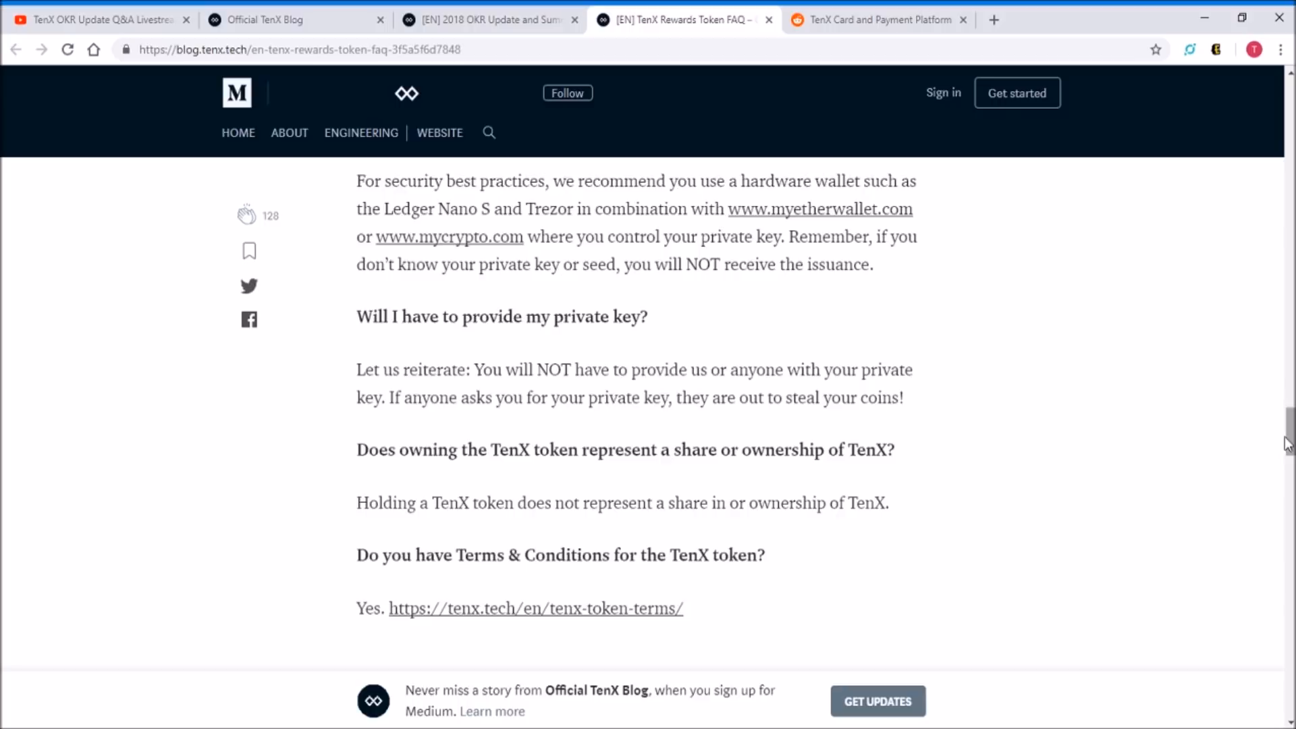
pyautogui.scroll(-3)
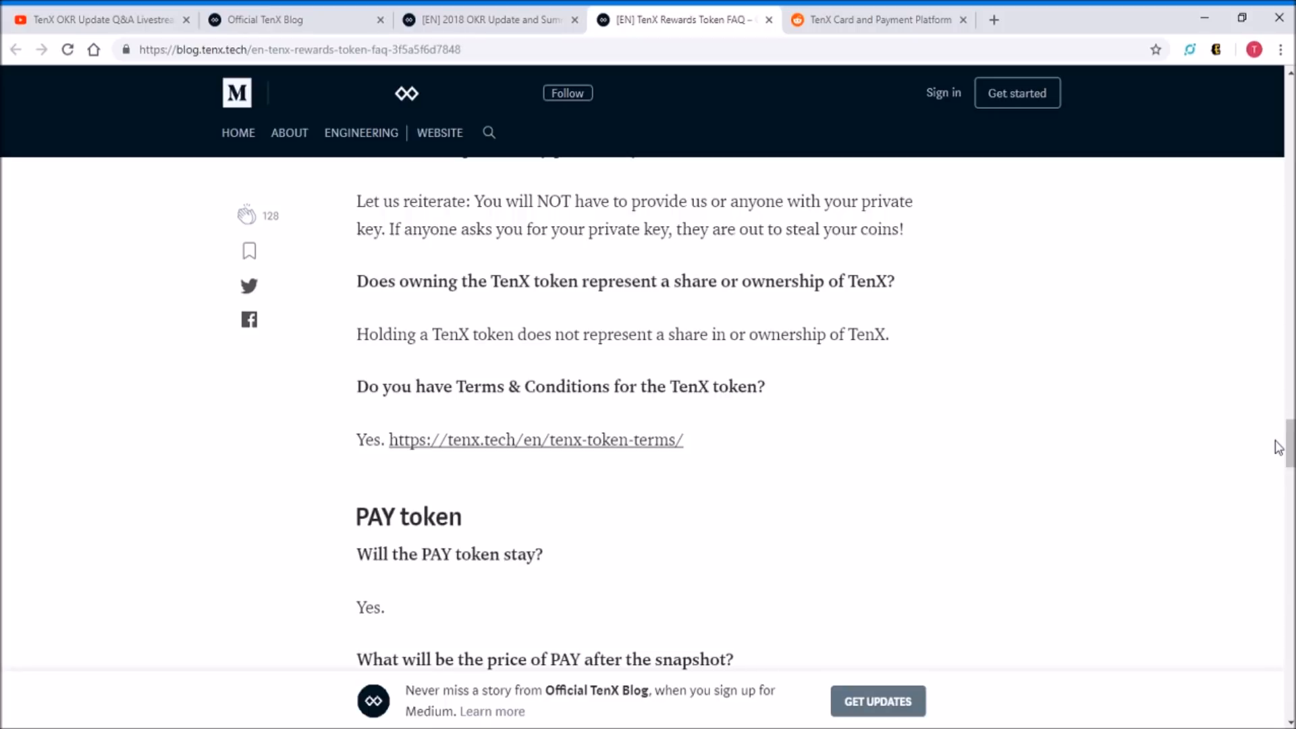
# Scroll down through the remaining PAY token answers until the KYC details heading appears
pyautogui.scroll(-3)
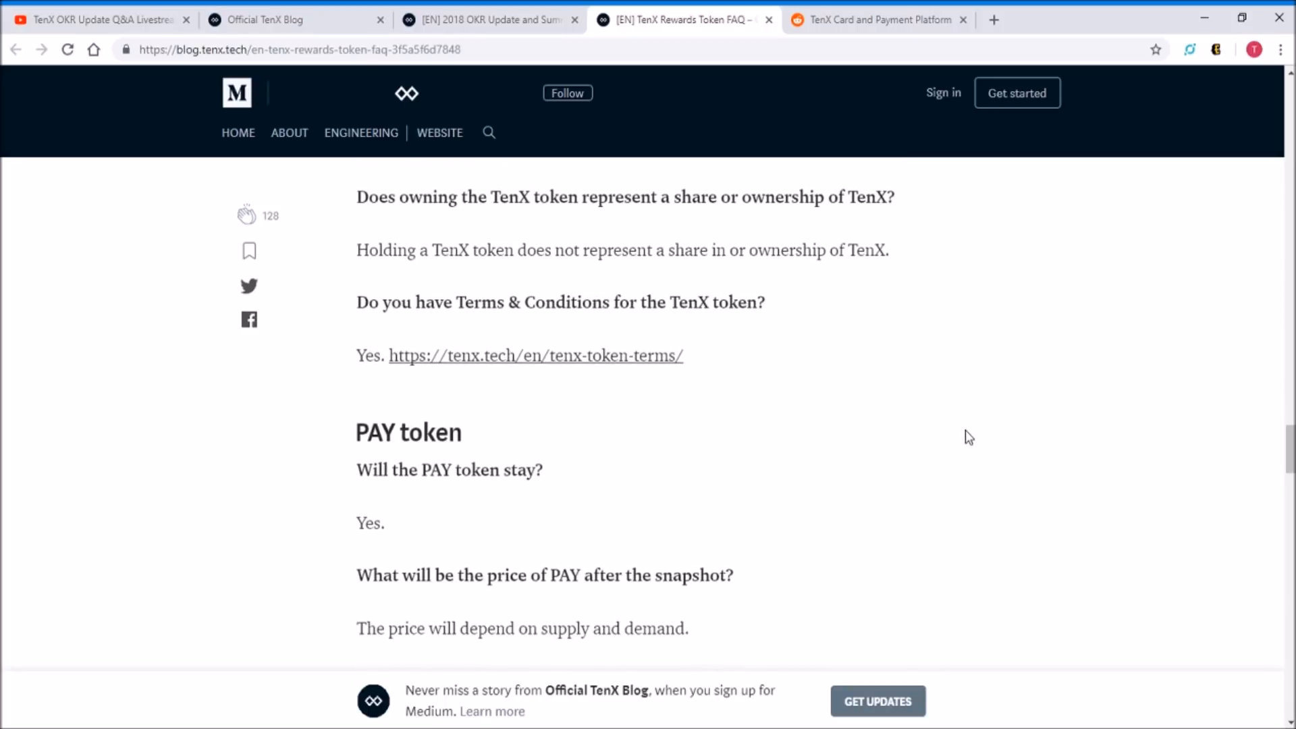
pyautogui.scroll(-3)
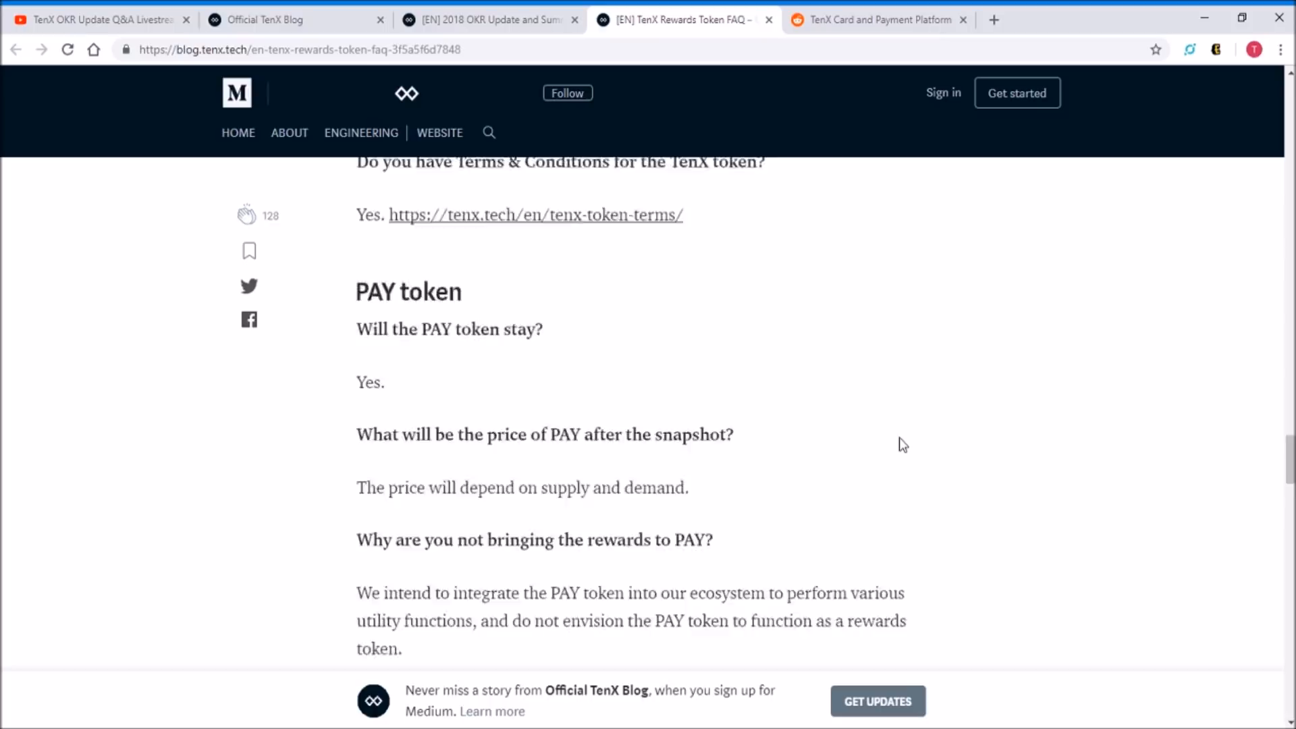
pyautogui.scroll(-3)
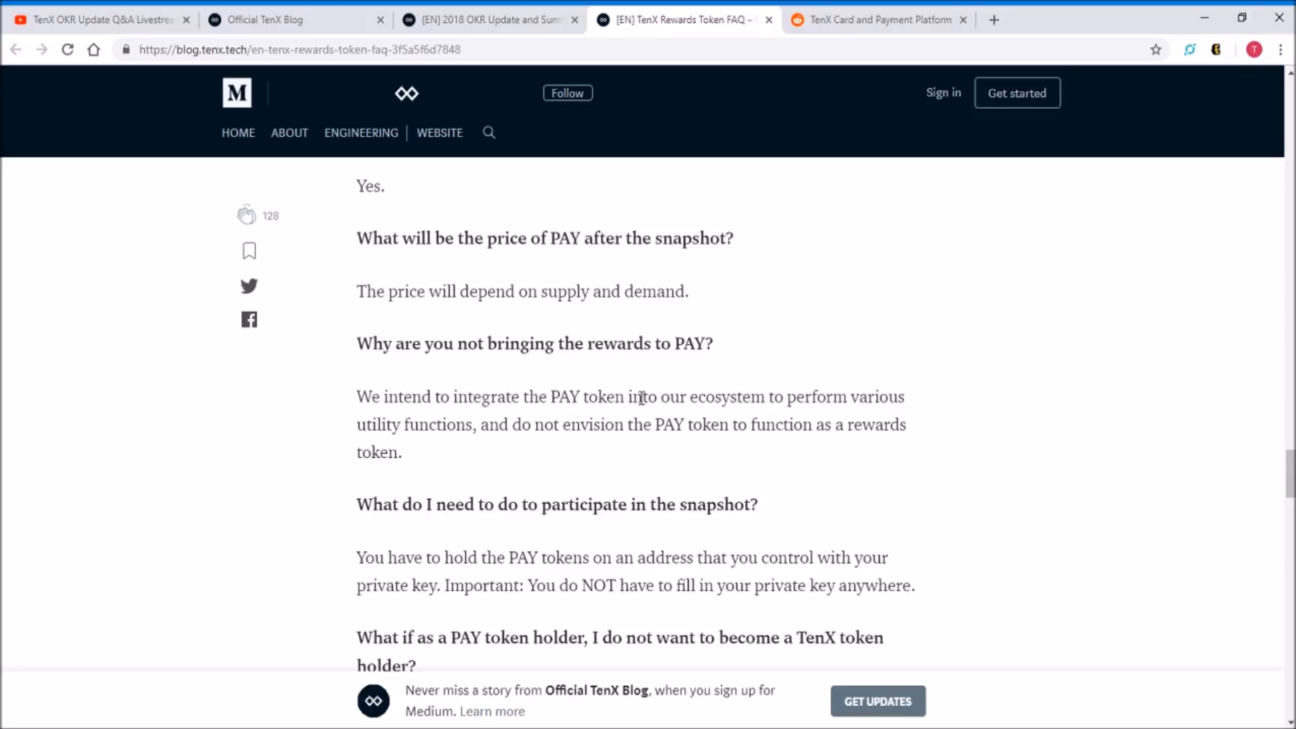
pyautogui.scroll(-3)
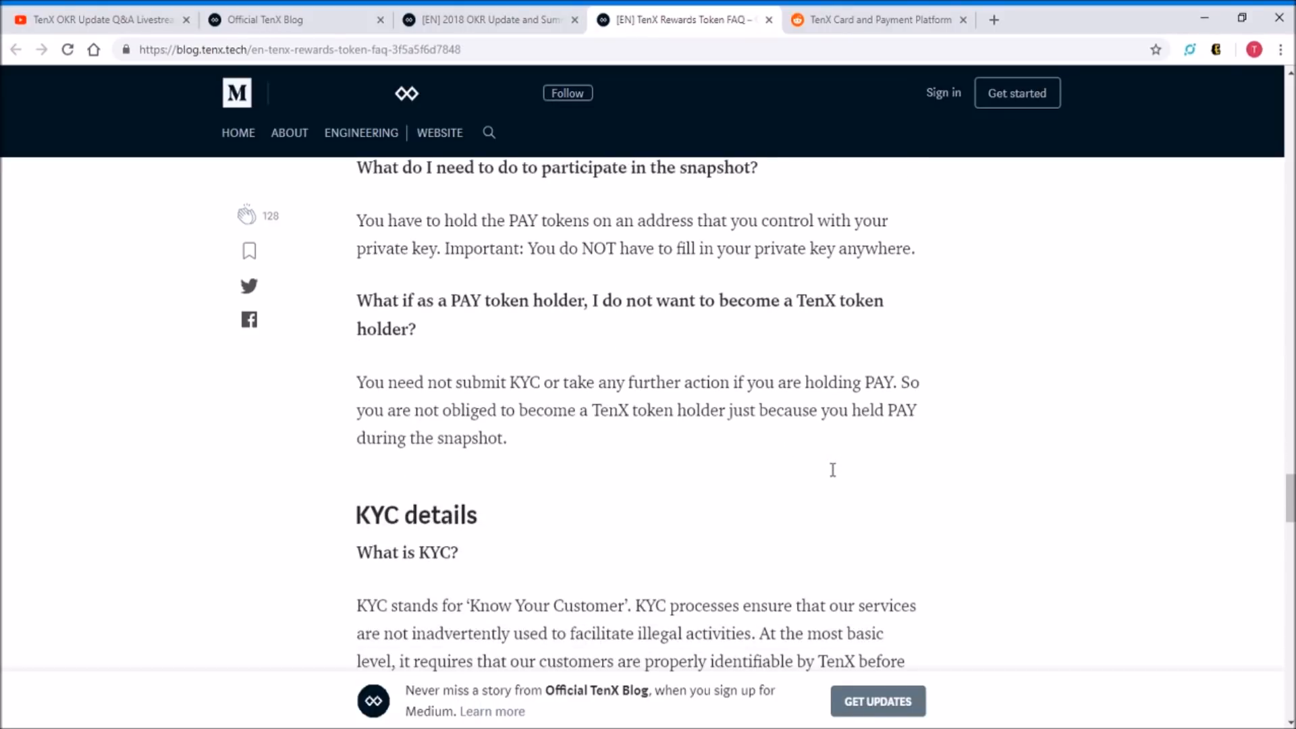
pyautogui.moveTo(365, 323)
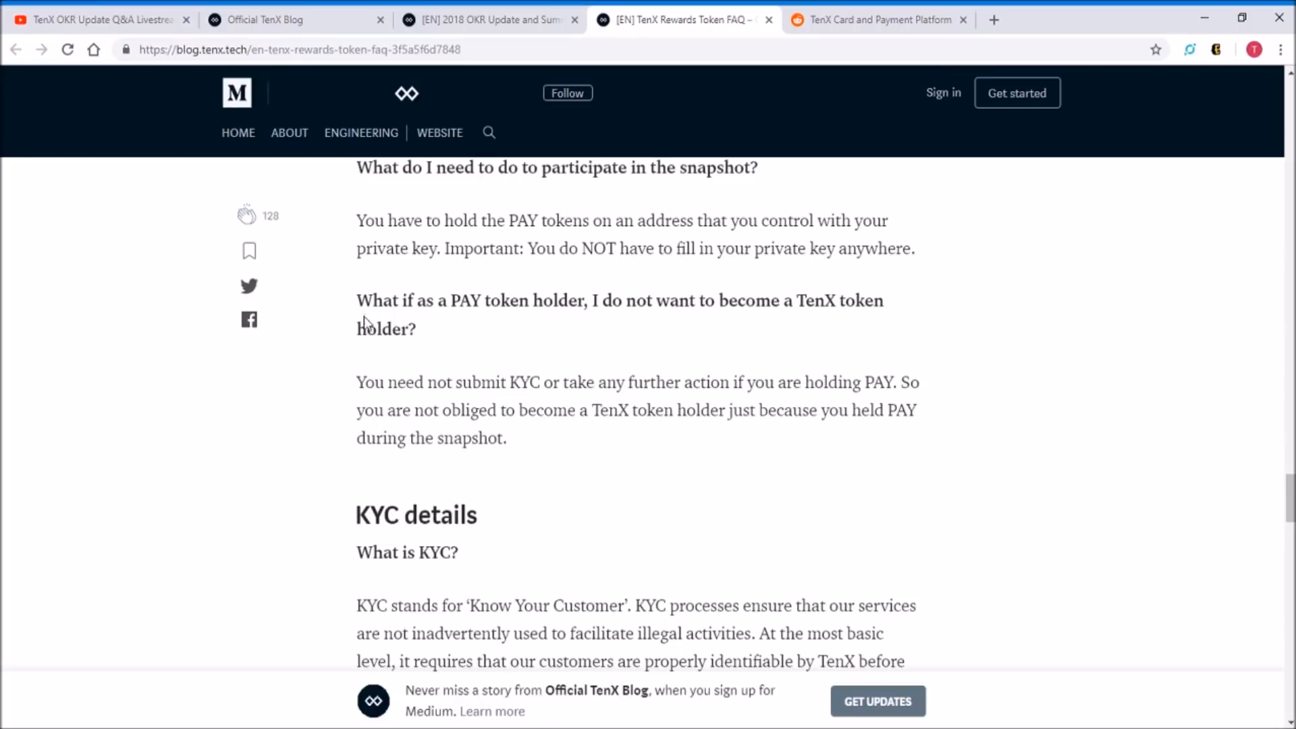
pyautogui.moveTo(641, 509)
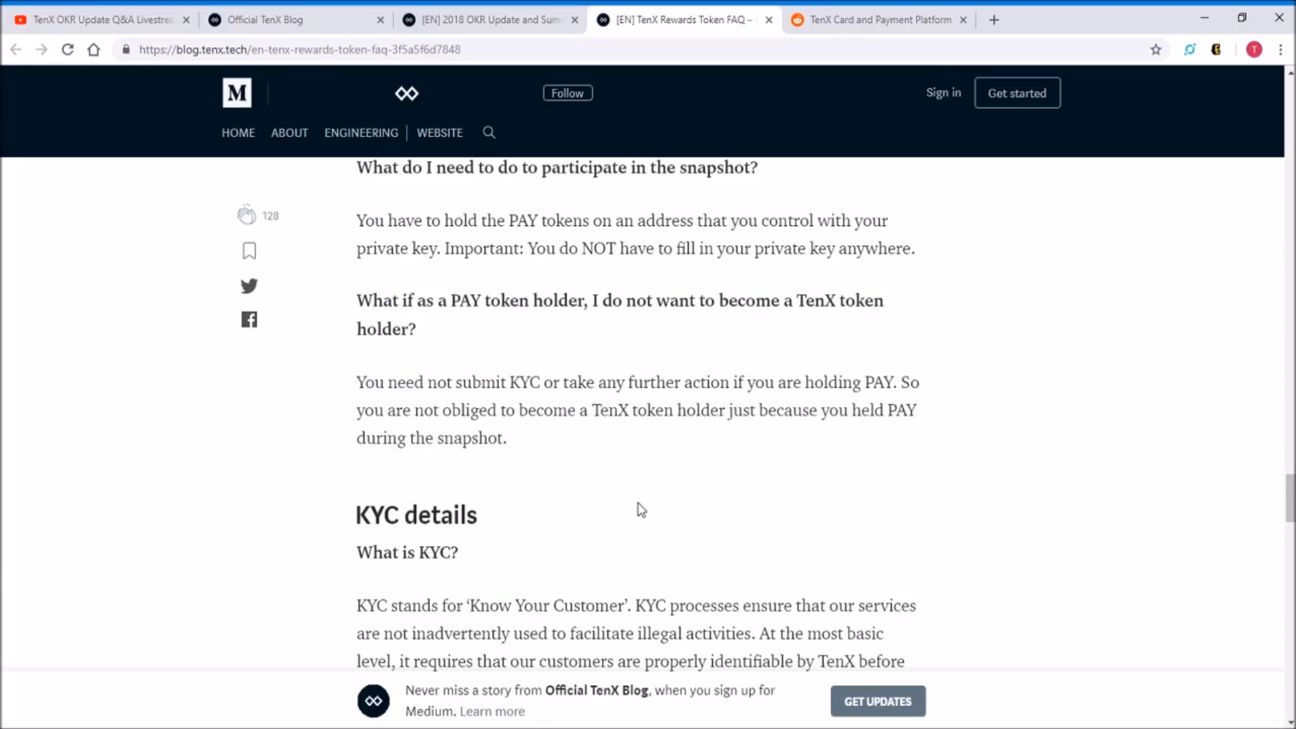
pyautogui.moveTo(663, 329)
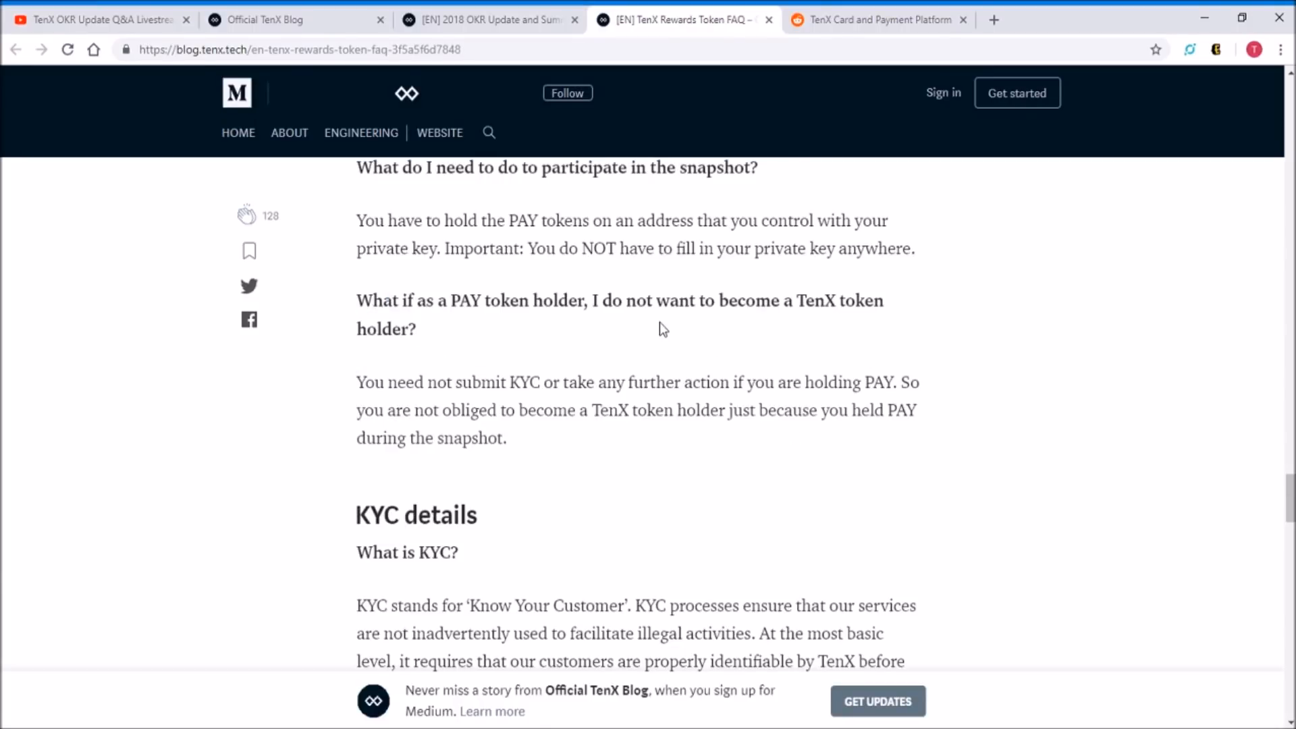
pyautogui.moveTo(704, 494)
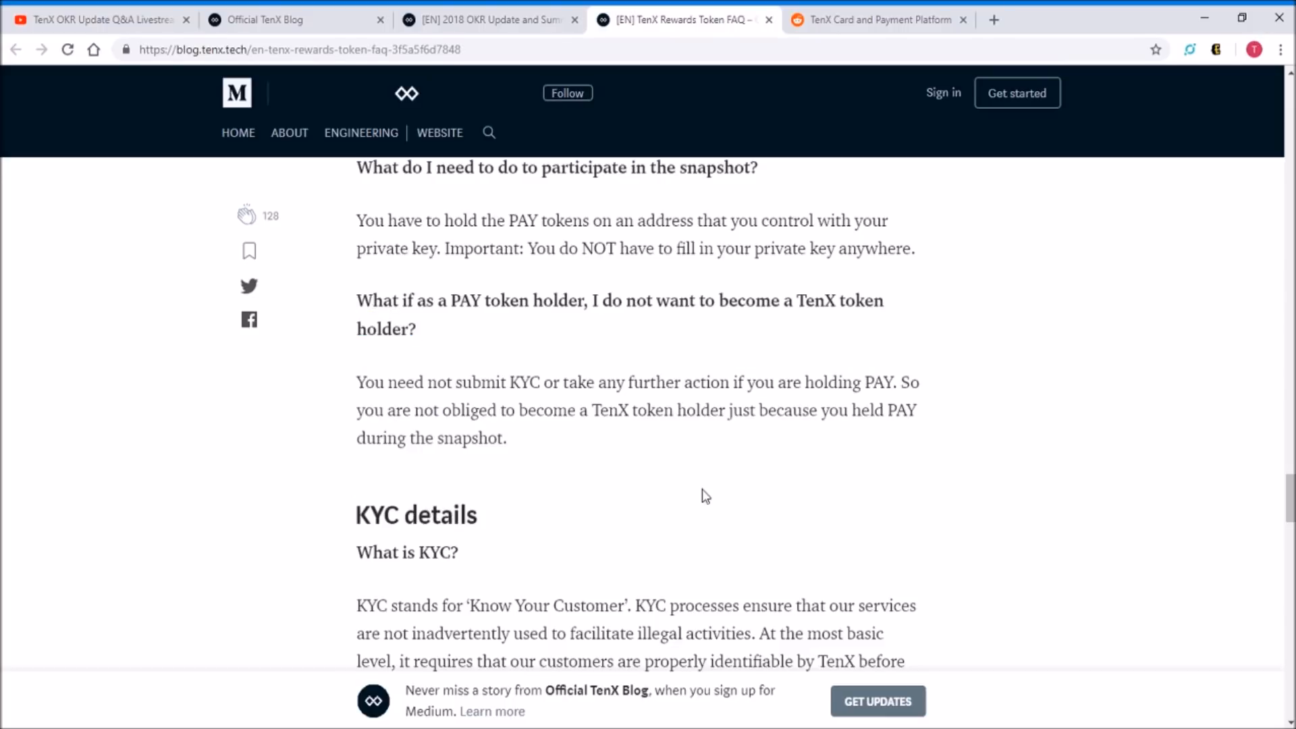
pyautogui.scroll(-3)
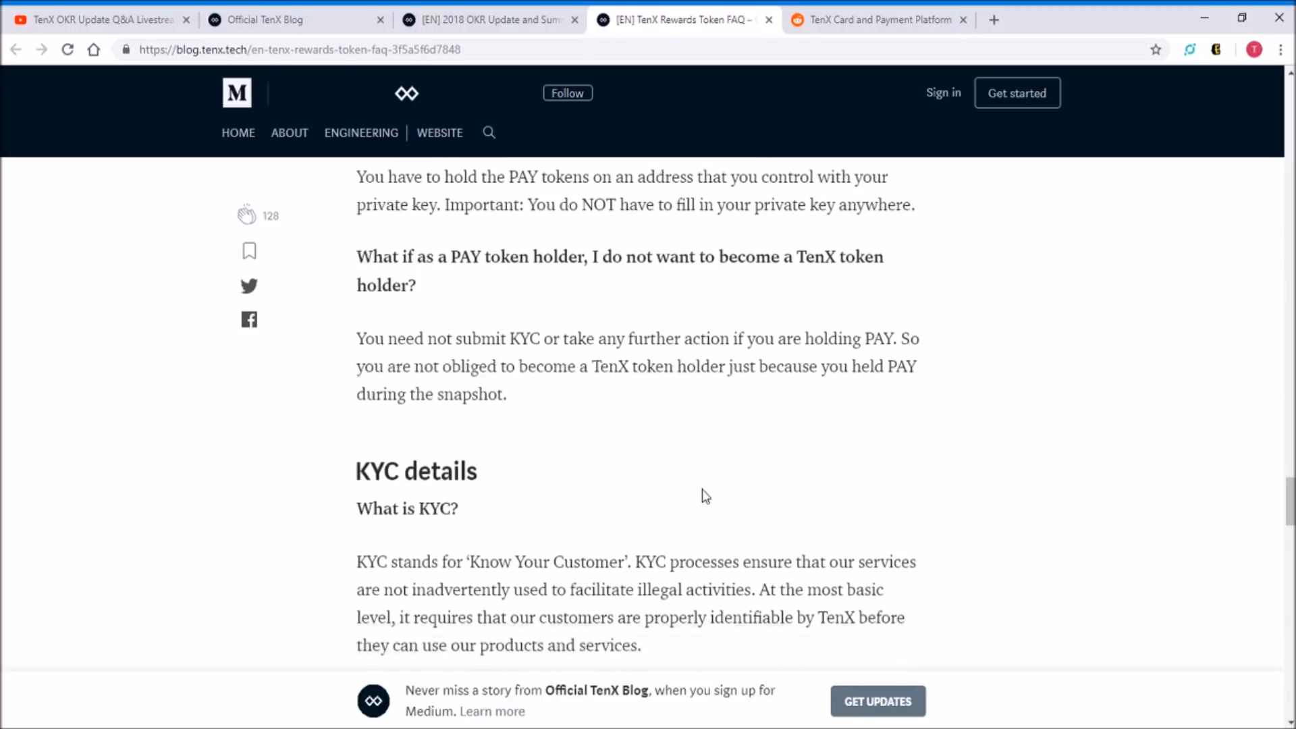
# Read the KYC explanation and scroll through the nine required documents down to the phone number item
pyautogui.scroll(-3)
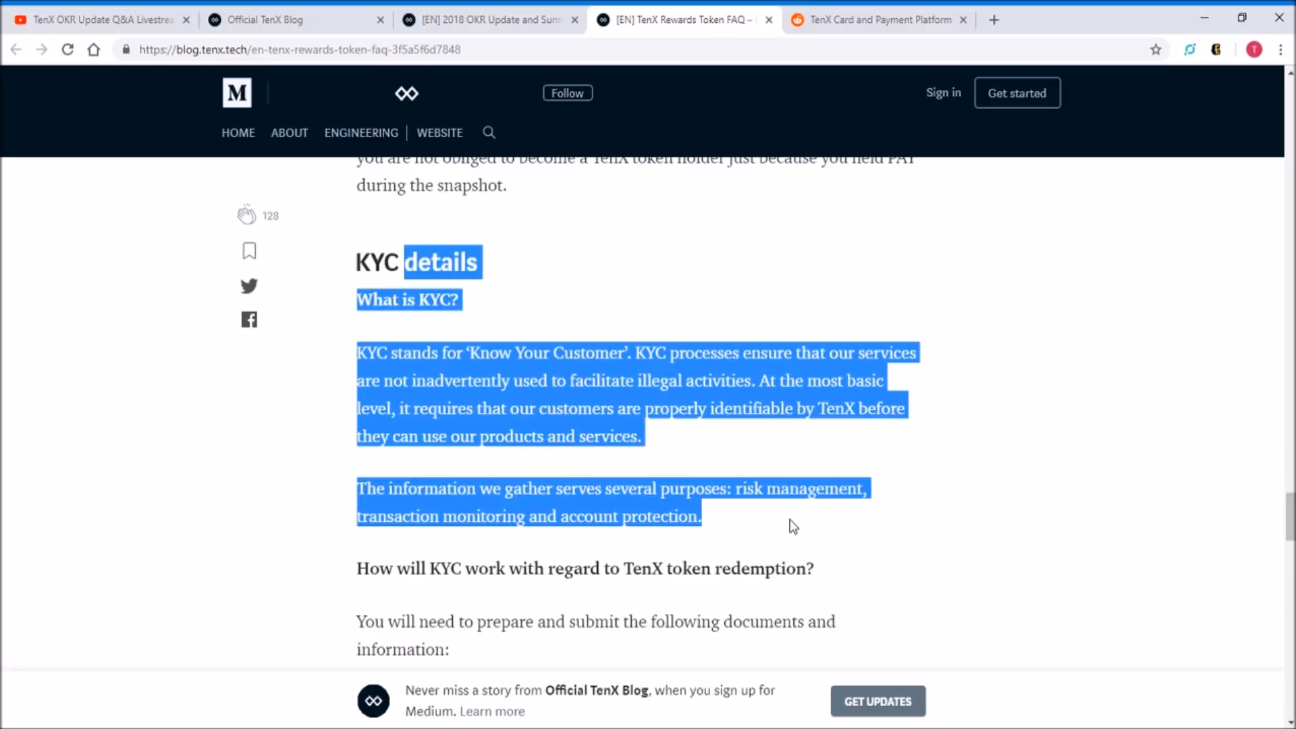
pyautogui.click(791, 526)
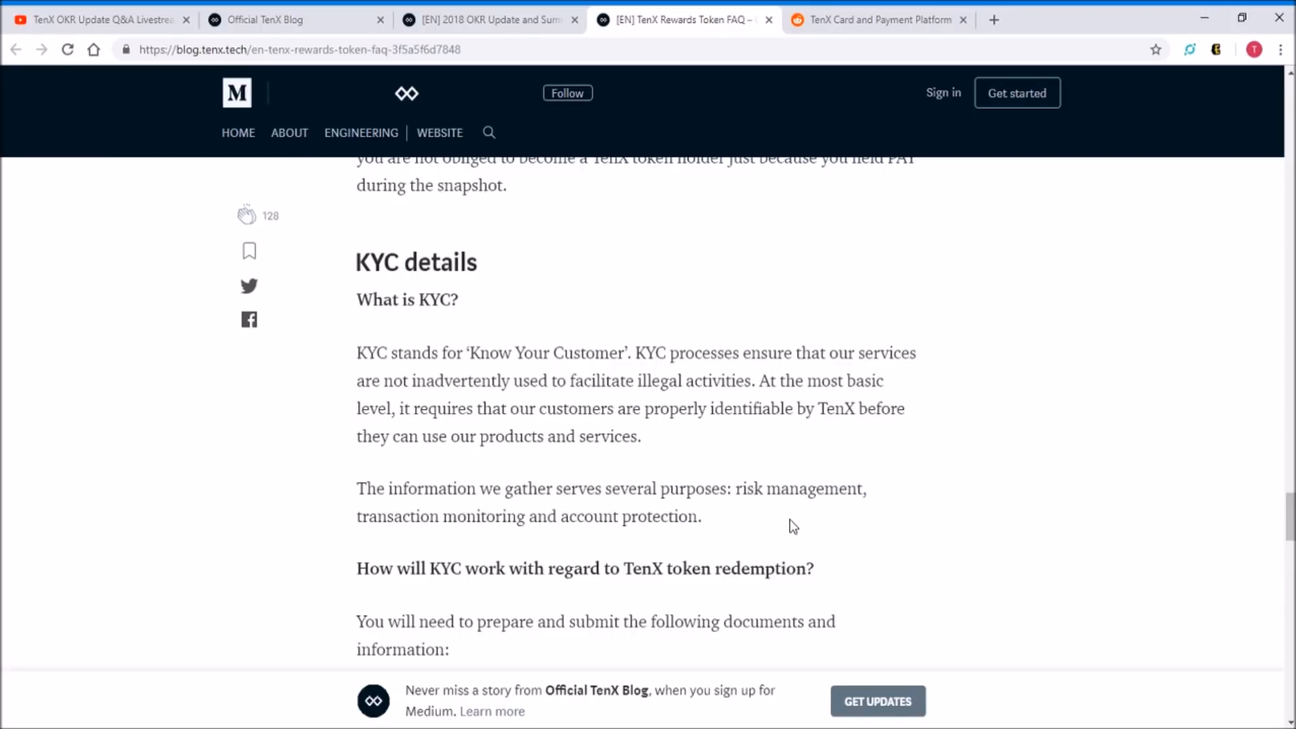
pyautogui.moveTo(792, 482)
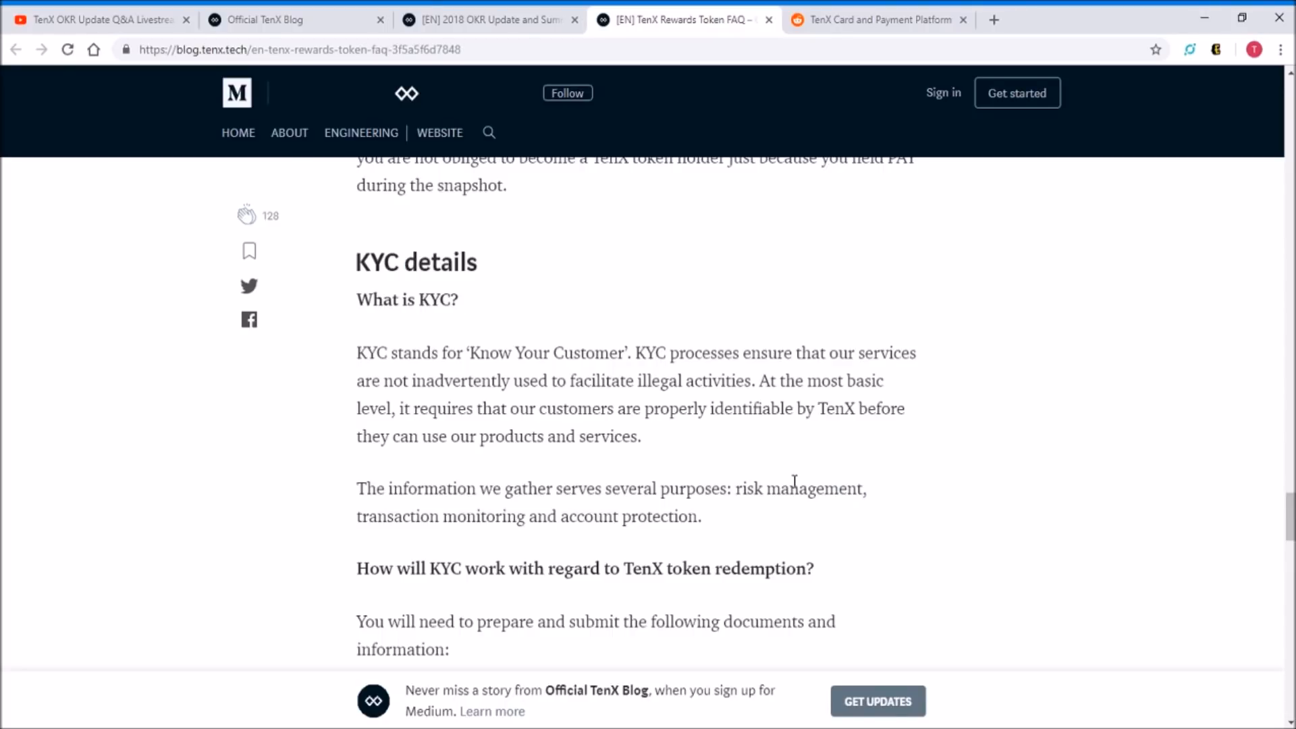
pyautogui.moveTo(751, 487)
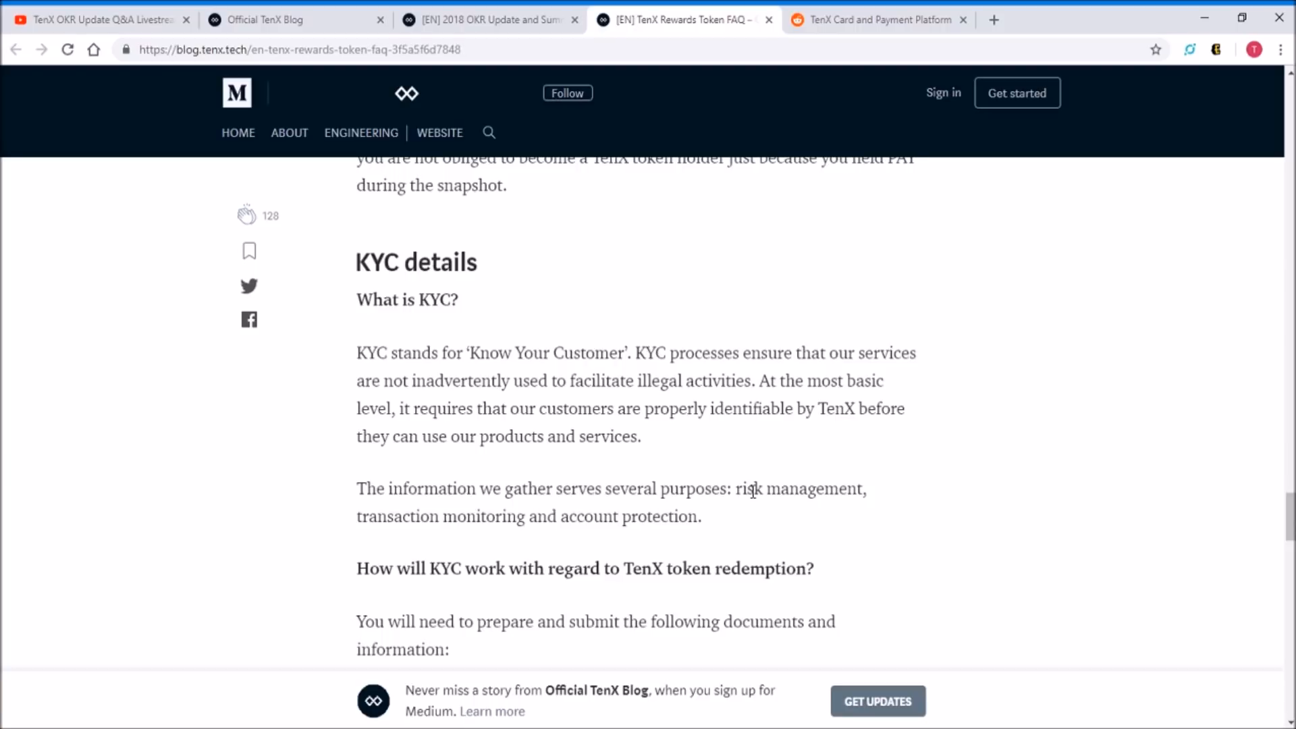
pyautogui.scroll(-3)
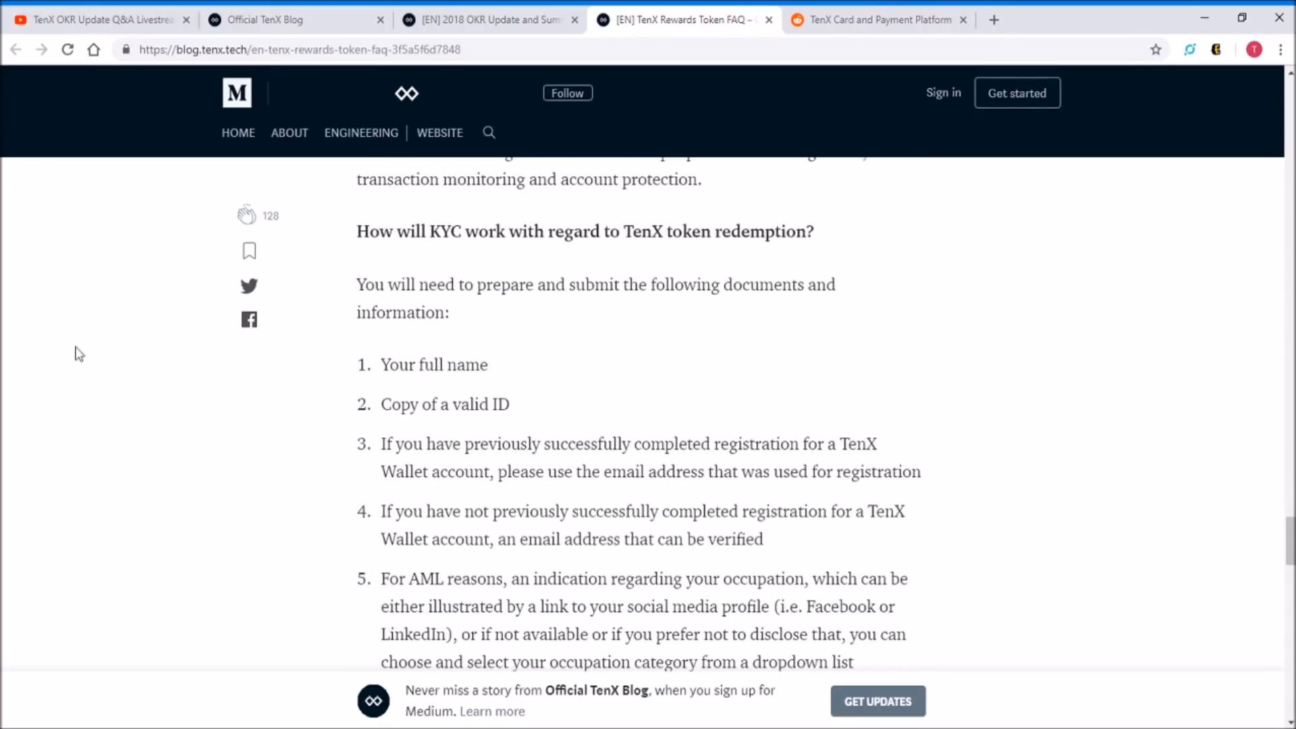
pyautogui.scroll(-3)
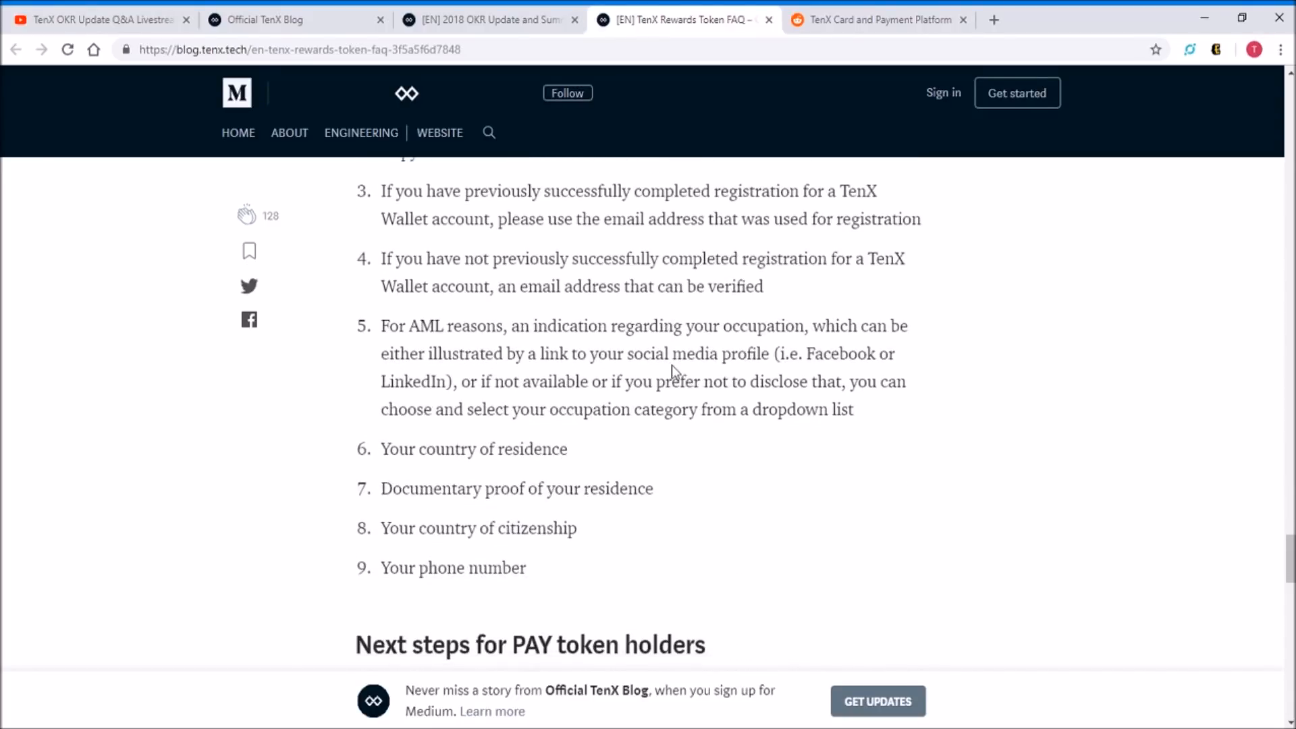
pyautogui.scroll(3)
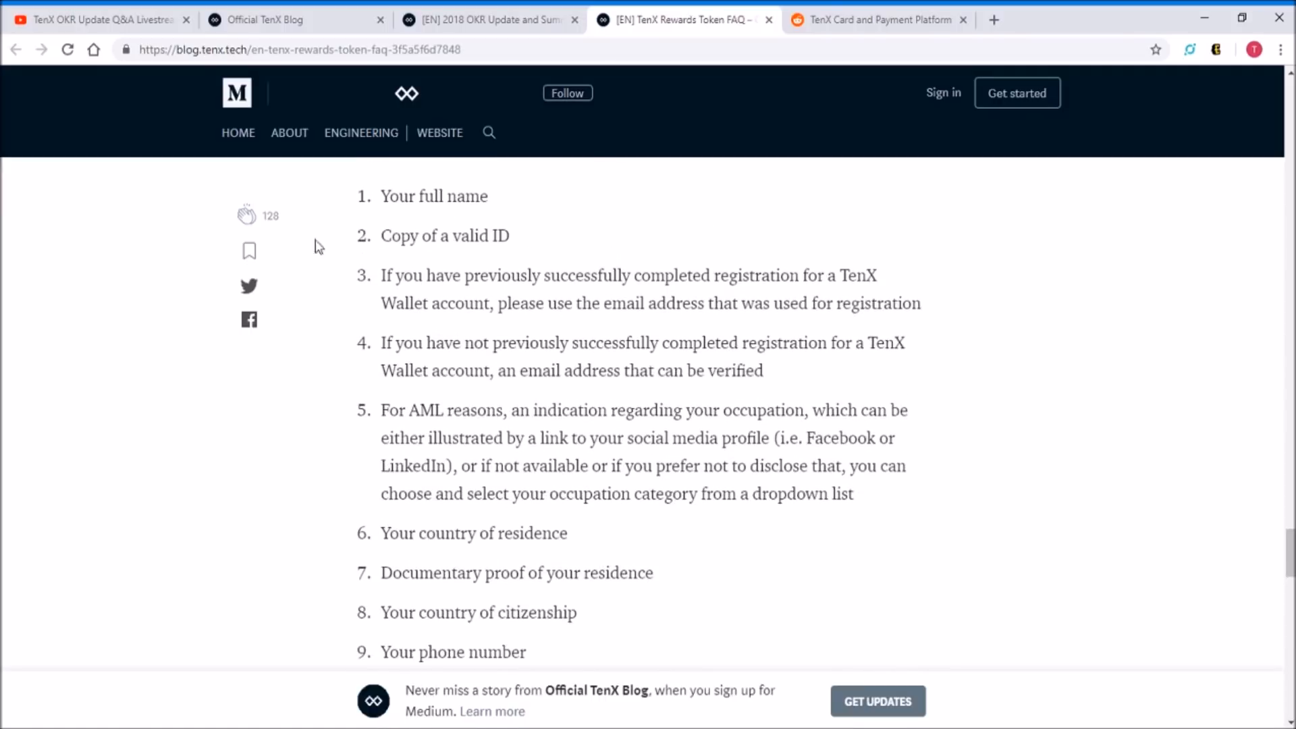
pyautogui.moveTo(940, 637)
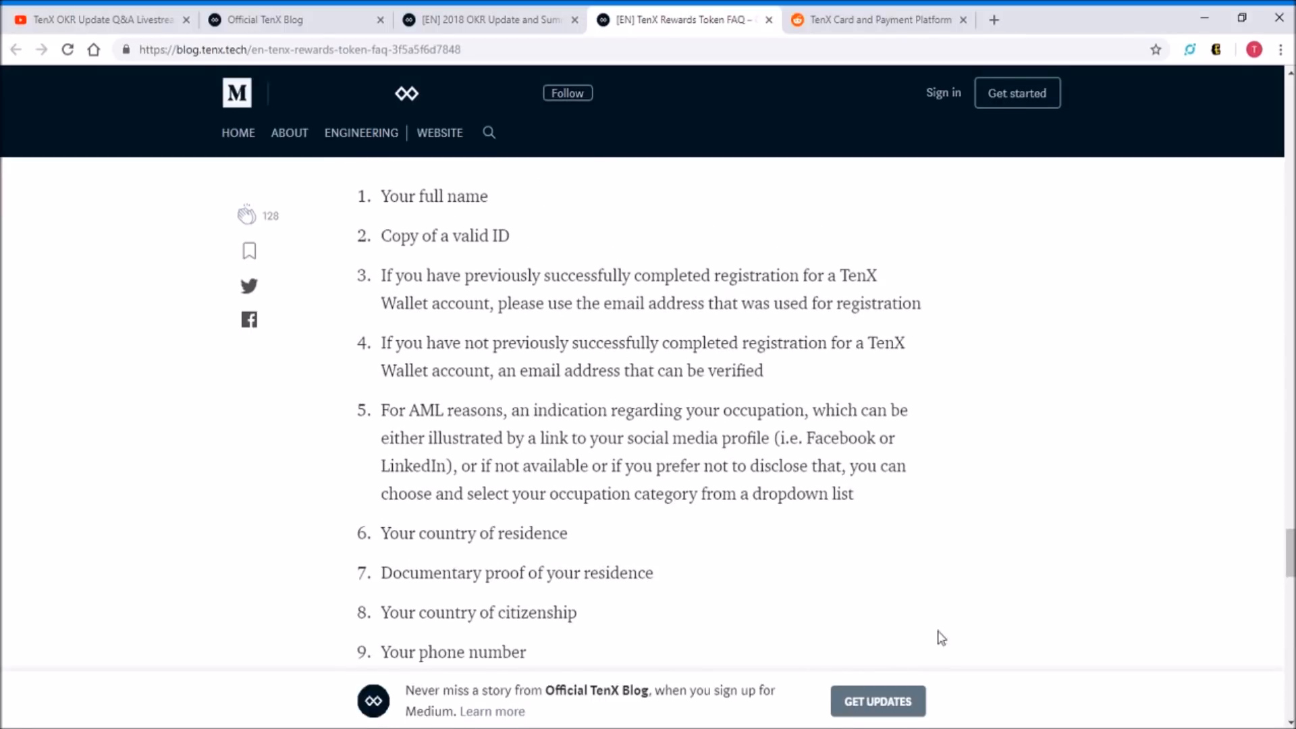
# Scroll down to the three-step plan for PAY token holders and the article's closing links
pyautogui.scroll(-3)
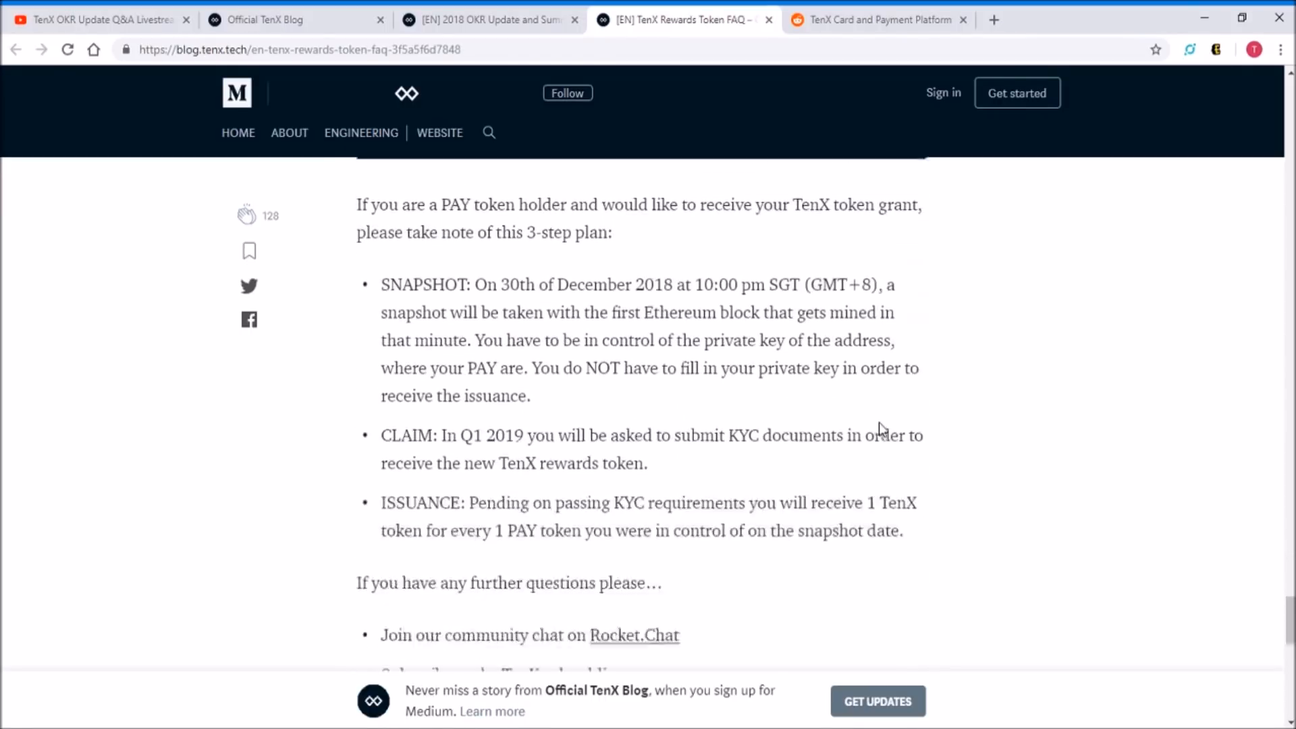
pyautogui.scroll(-3)
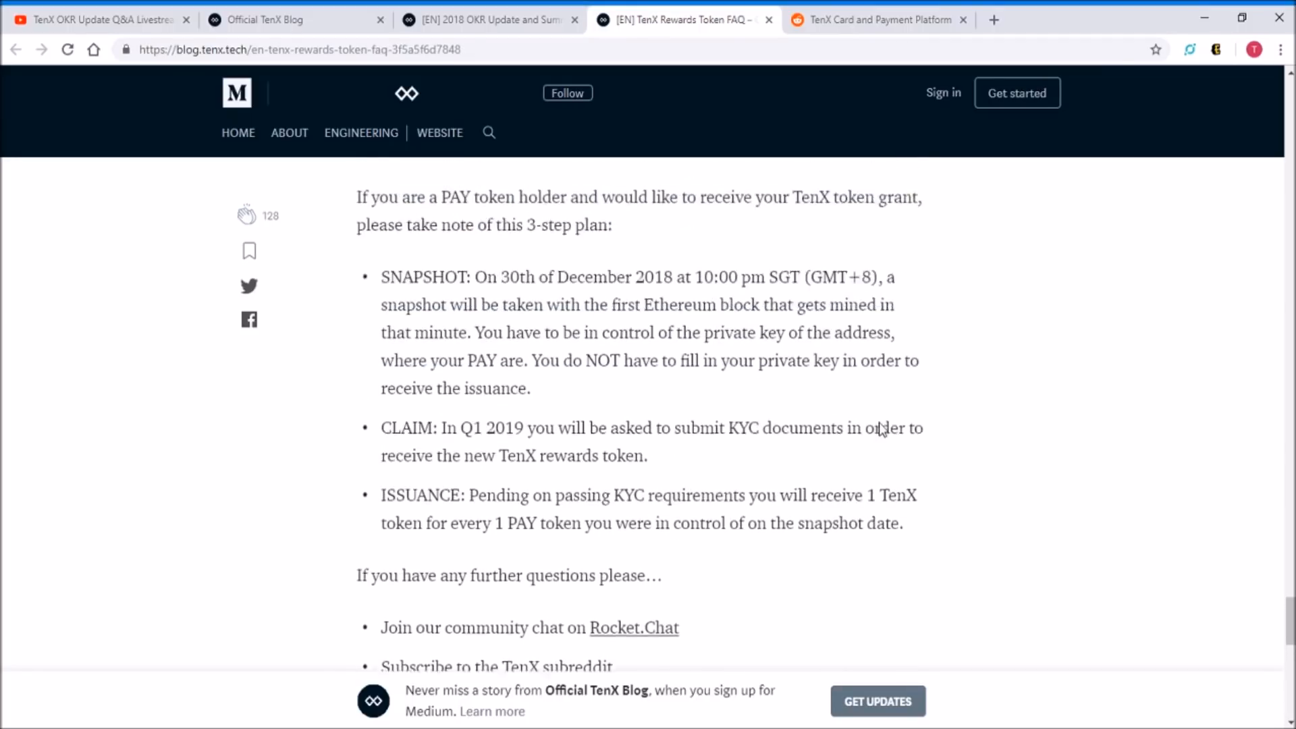
pyautogui.scroll(3)
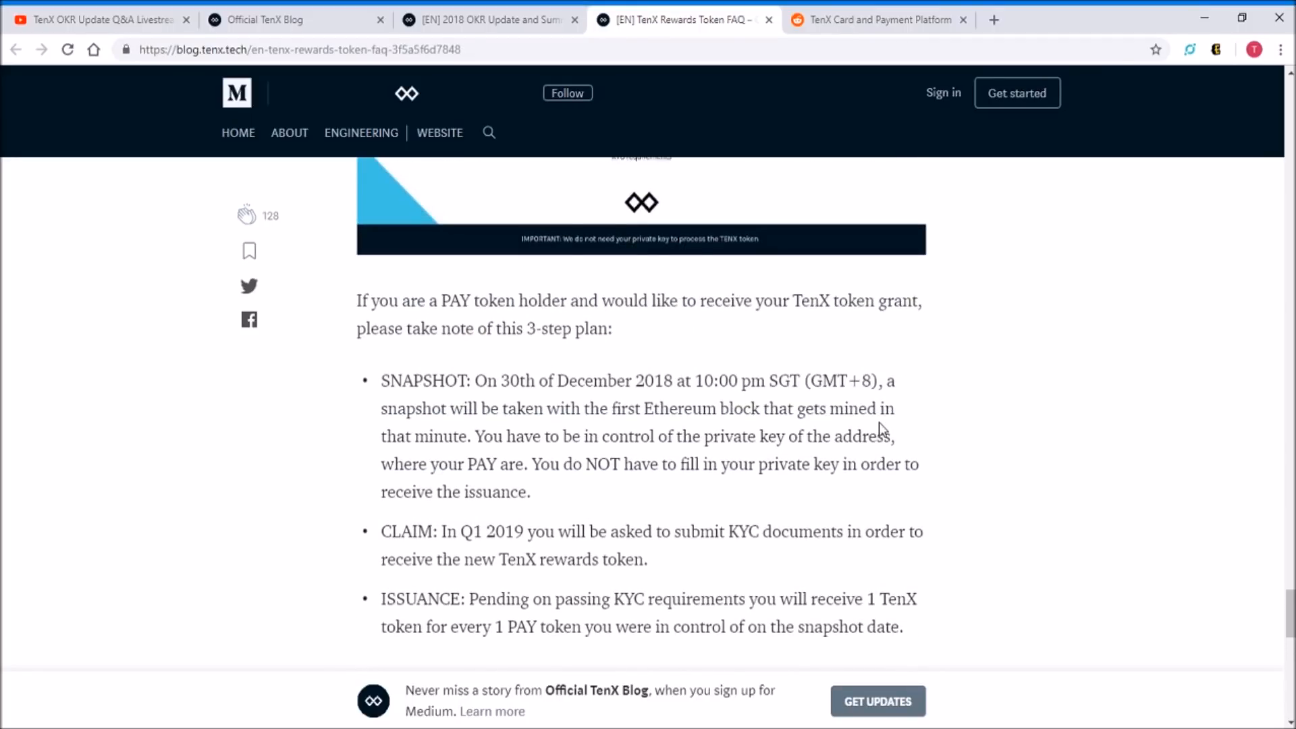
pyautogui.scroll(-3)
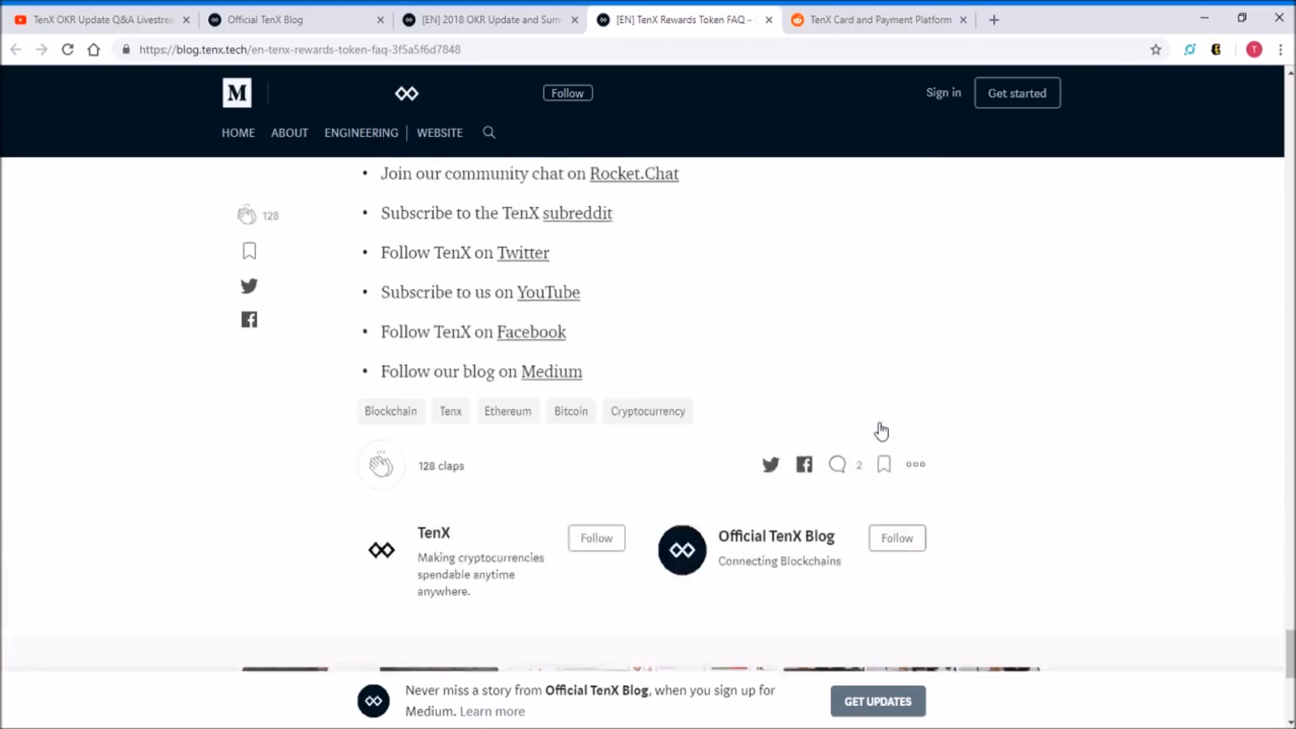
# Scroll back up to the TenX Rewards Token FAQ article title
pyautogui.scroll(3)
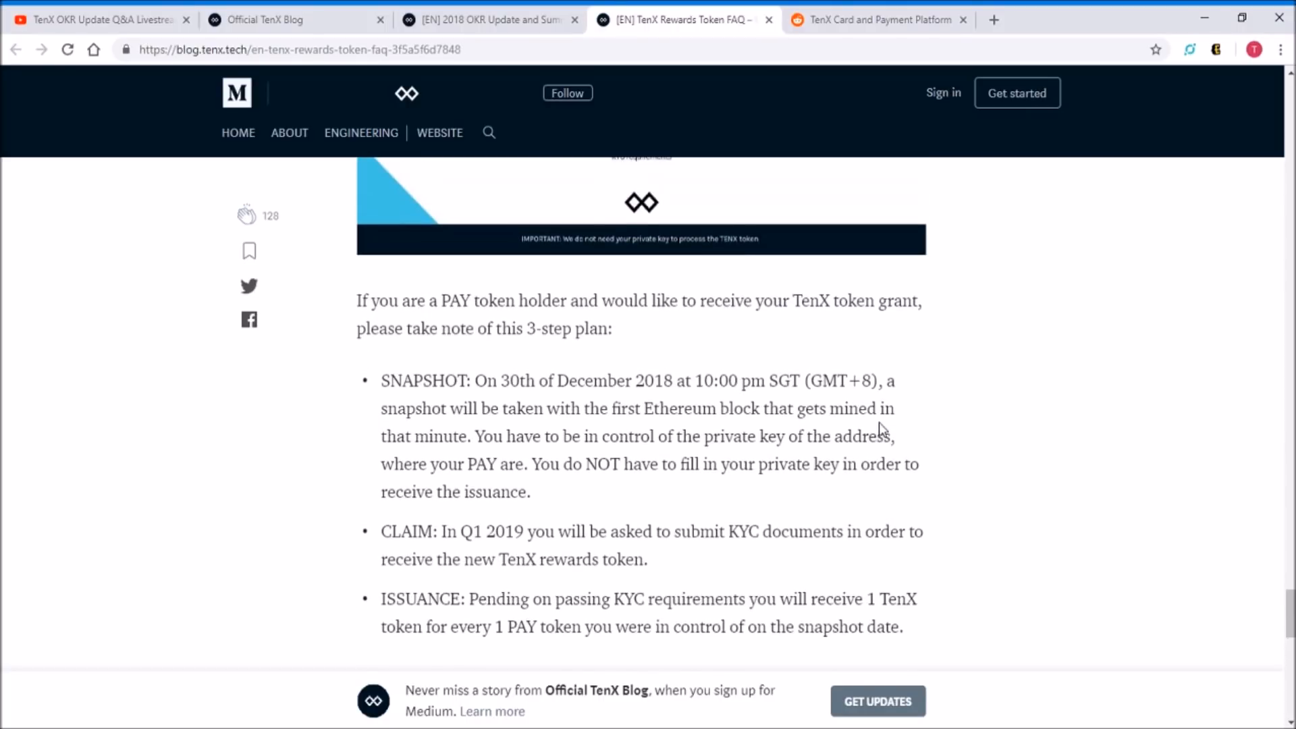
pyautogui.moveTo(1246, 555)
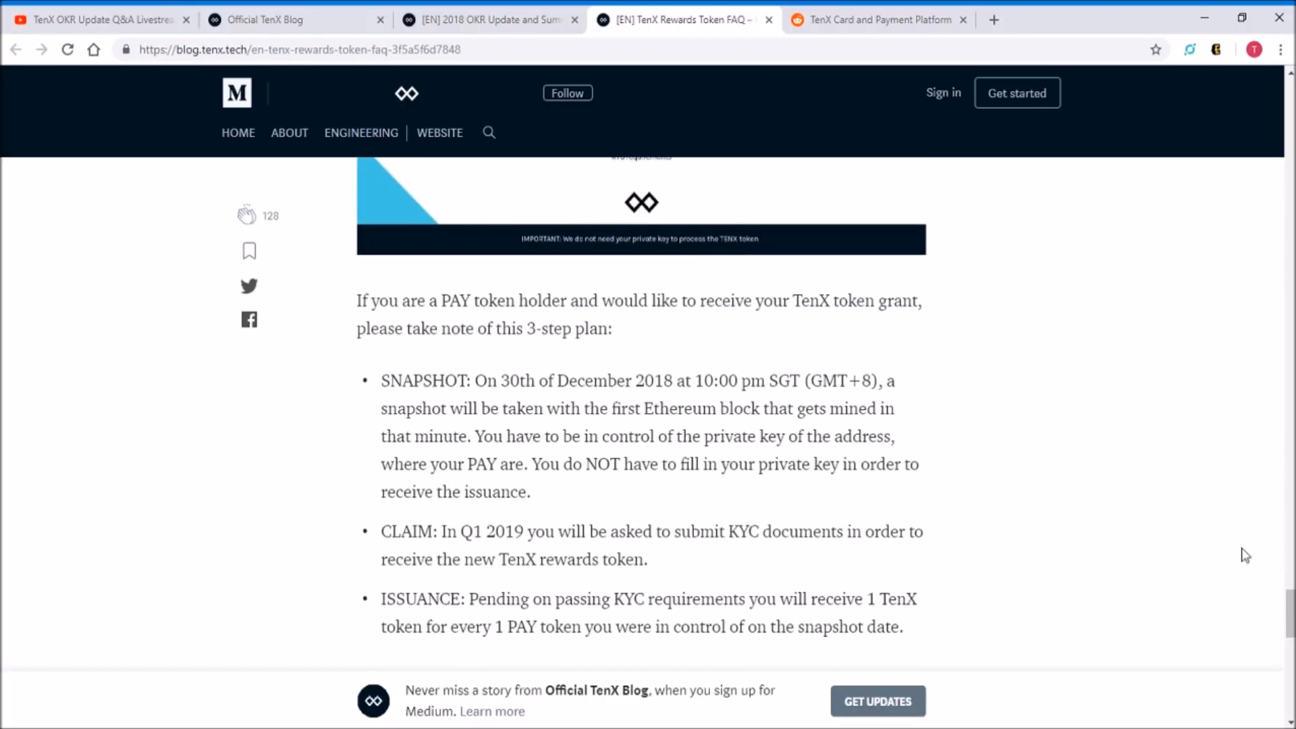
pyautogui.scroll(3)
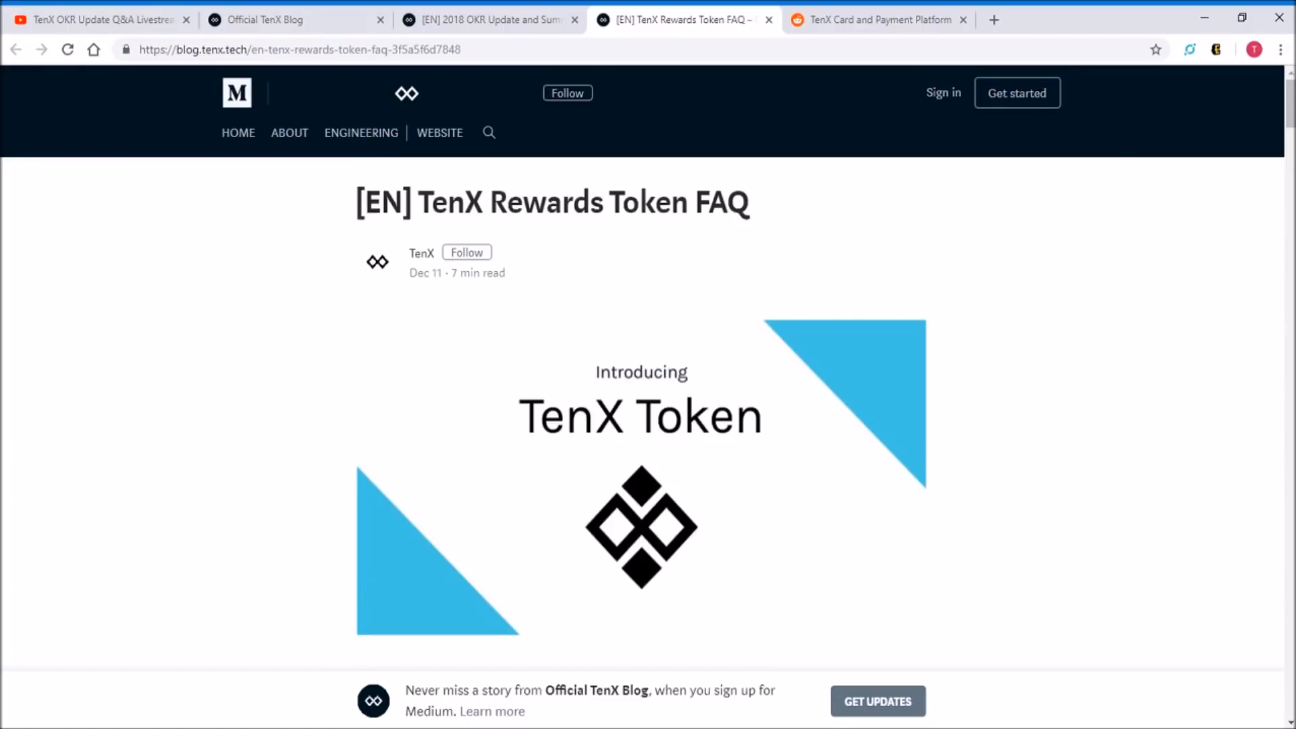